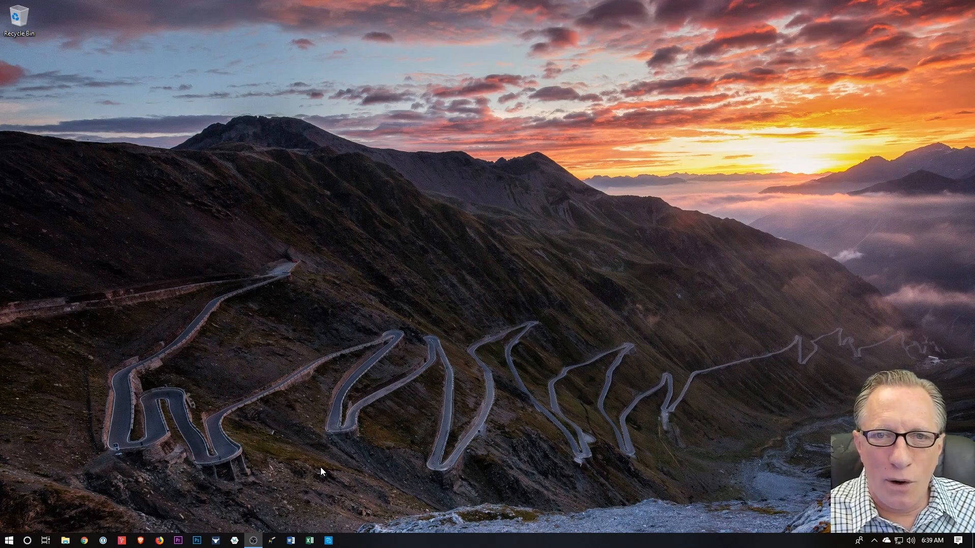
Launch the browser from the taskbar and maximize it on the Stellar.org homepage.
click(141, 541)
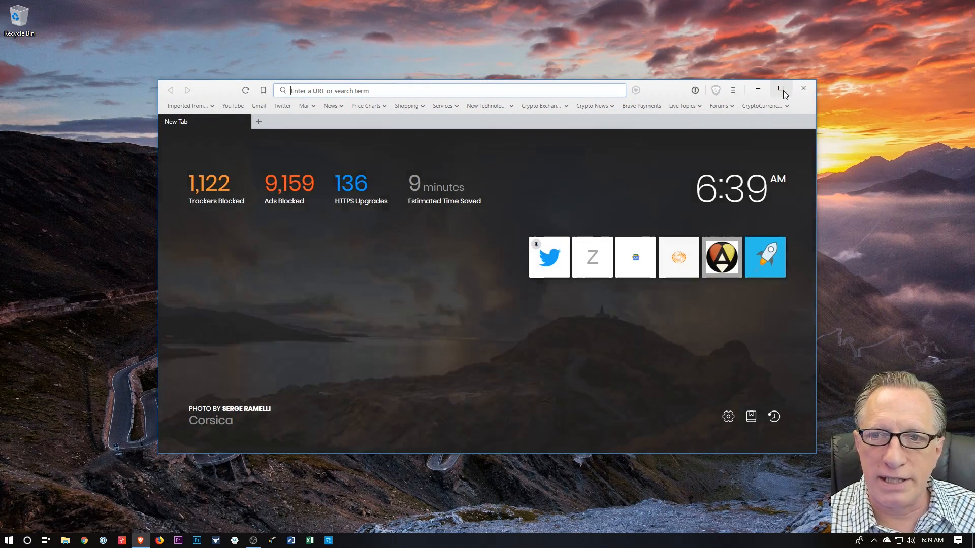
click(781, 89)
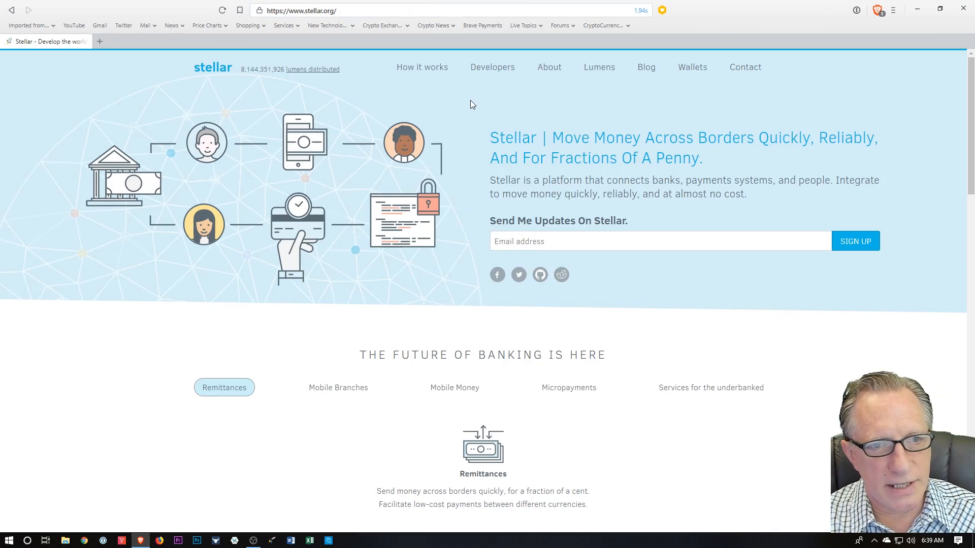
mouse_move(489, 100)
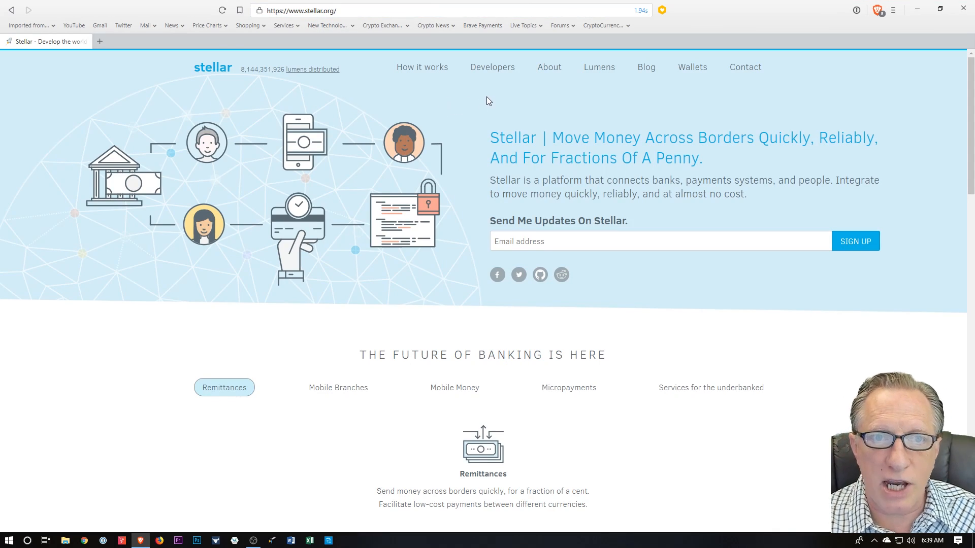
mouse_move(525, 106)
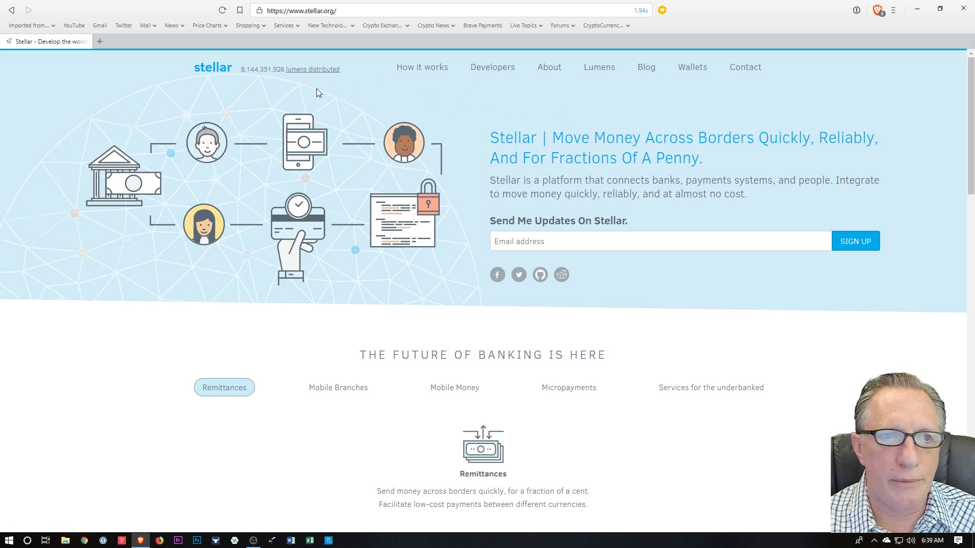
mouse_move(373, 72)
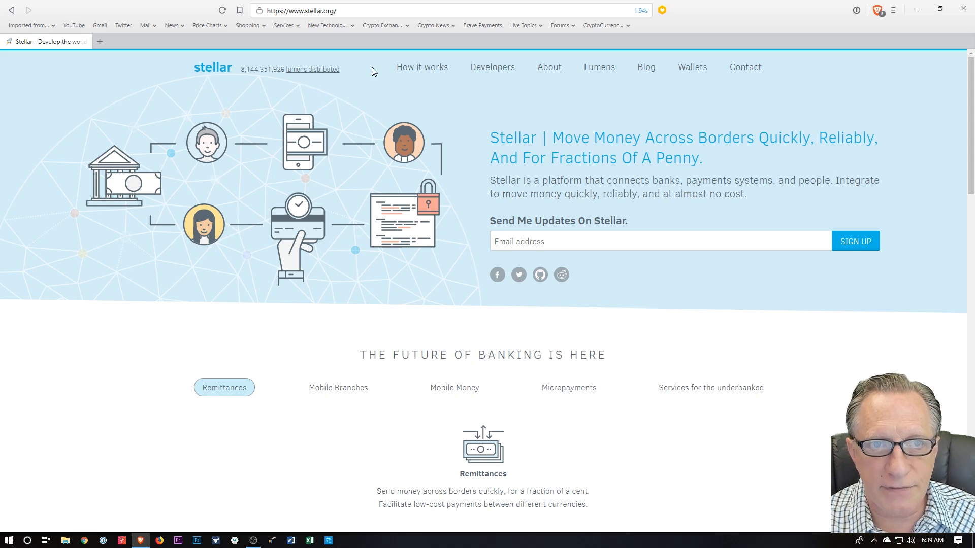
mouse_move(370, 75)
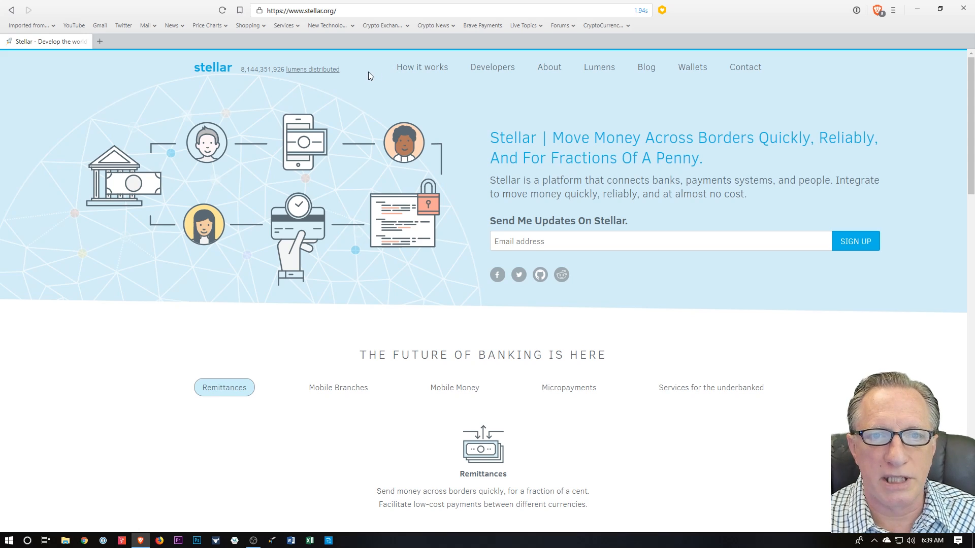
mouse_move(452, 103)
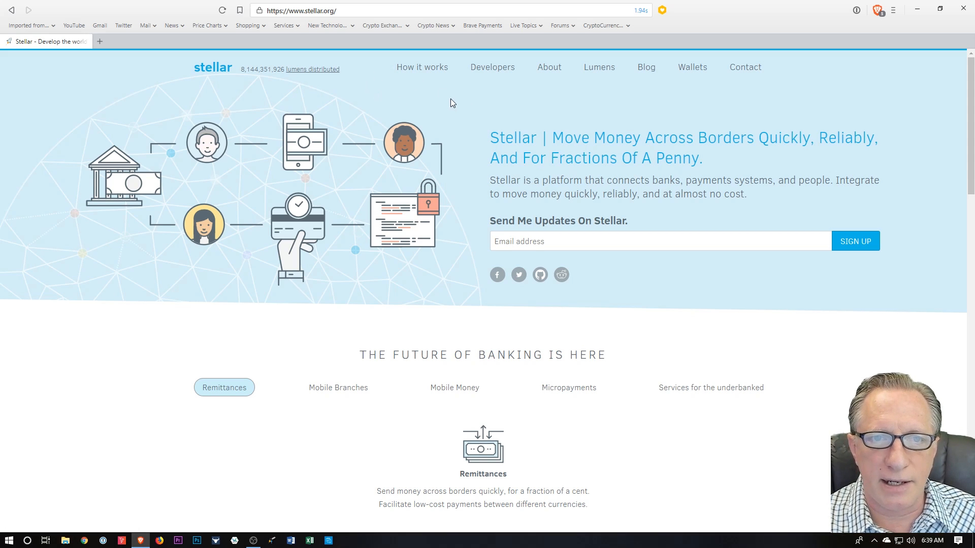
mouse_move(483, 89)
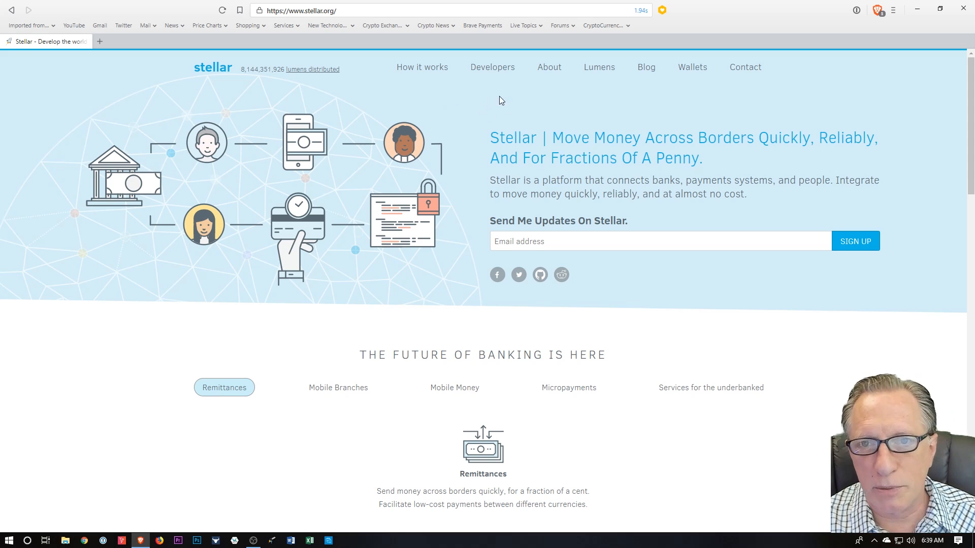
mouse_move(637, 106)
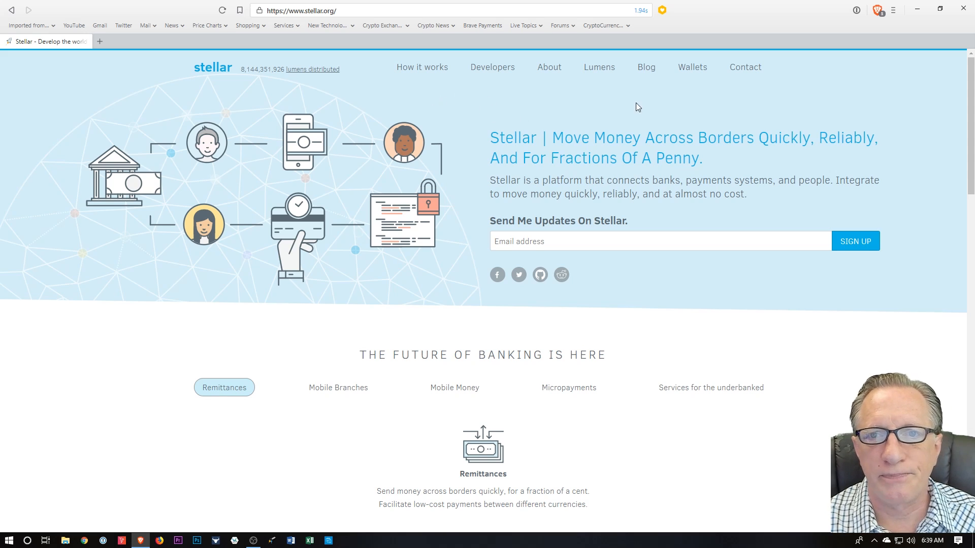
mouse_move(586, 80)
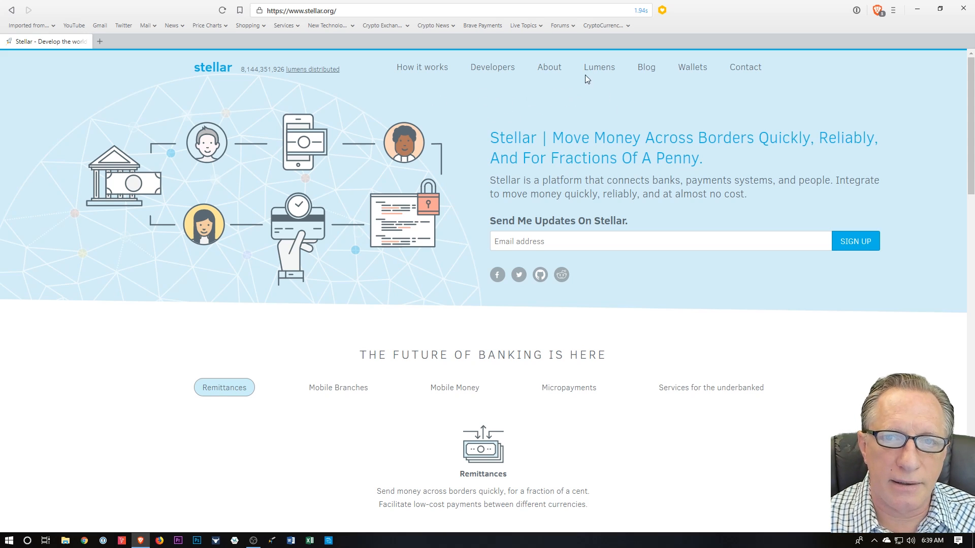
mouse_move(697, 70)
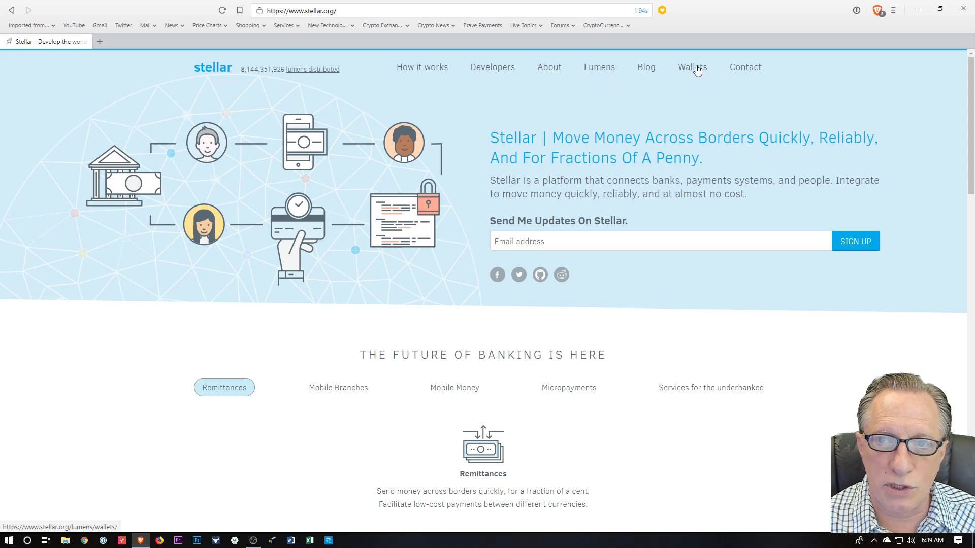
Open Stellar.org's Lumen wallets page and scroll through the sixteen wallet options.
click(692, 67)
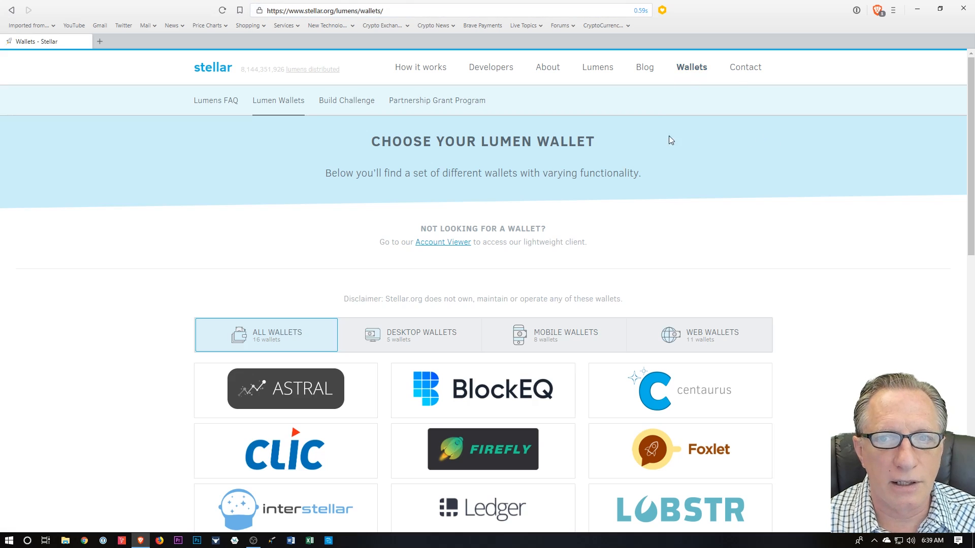
mouse_move(708, 97)
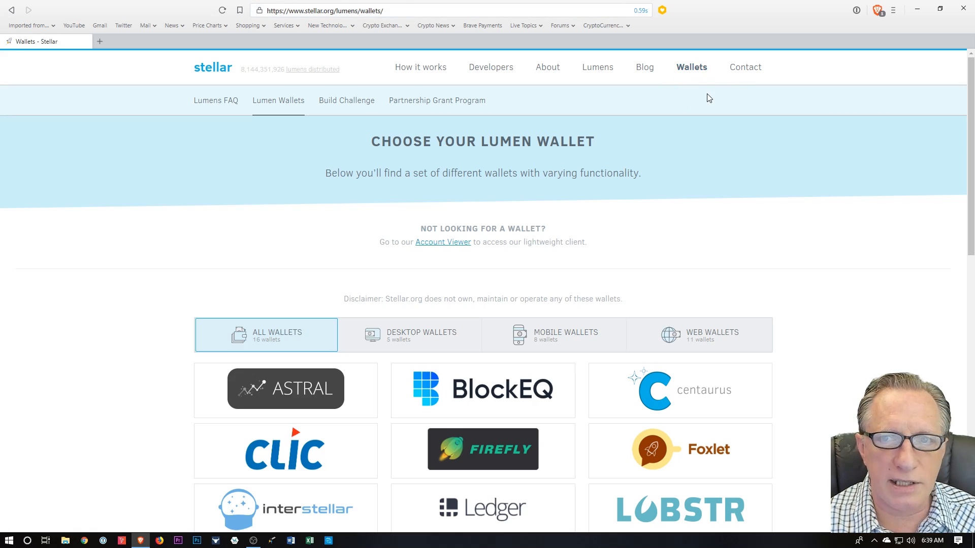
scroll(down, 3)
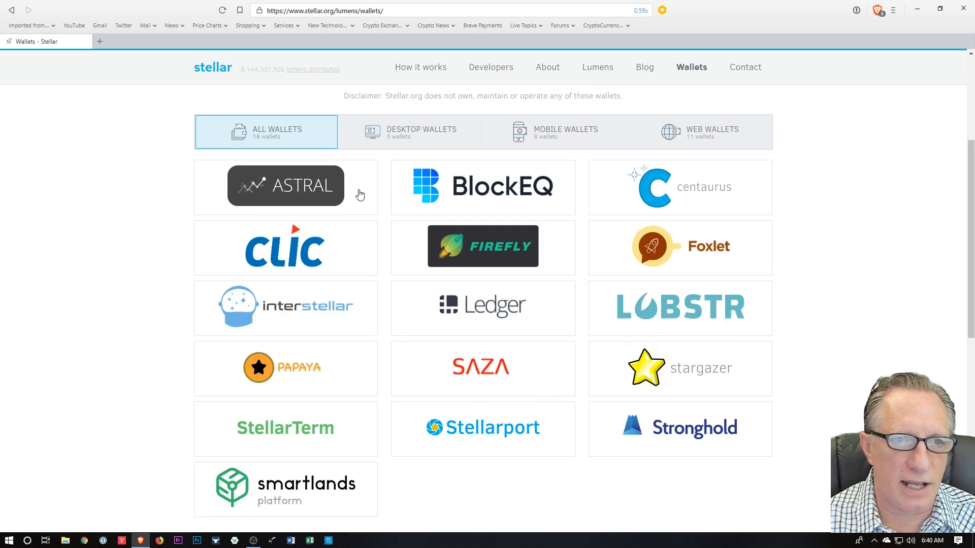
mouse_move(301, 242)
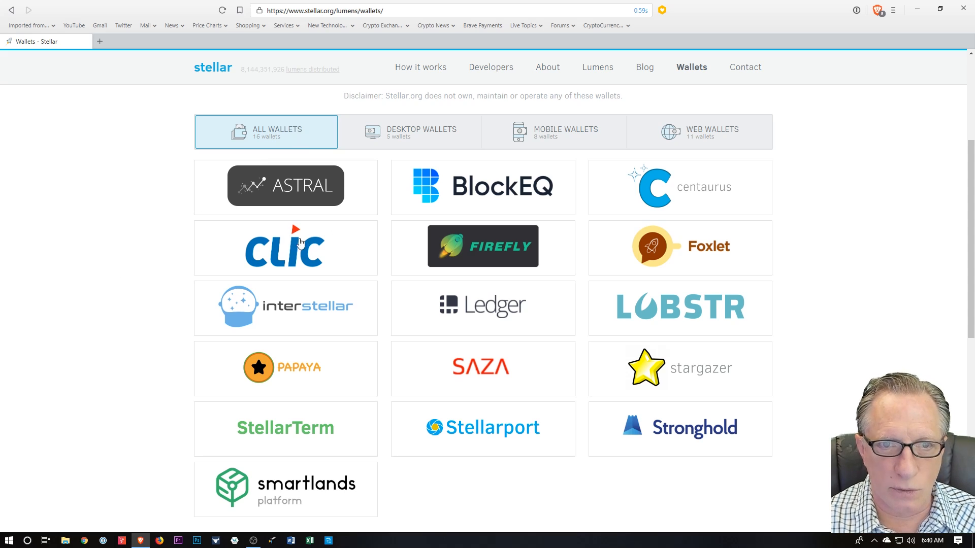
scroll(down, 3)
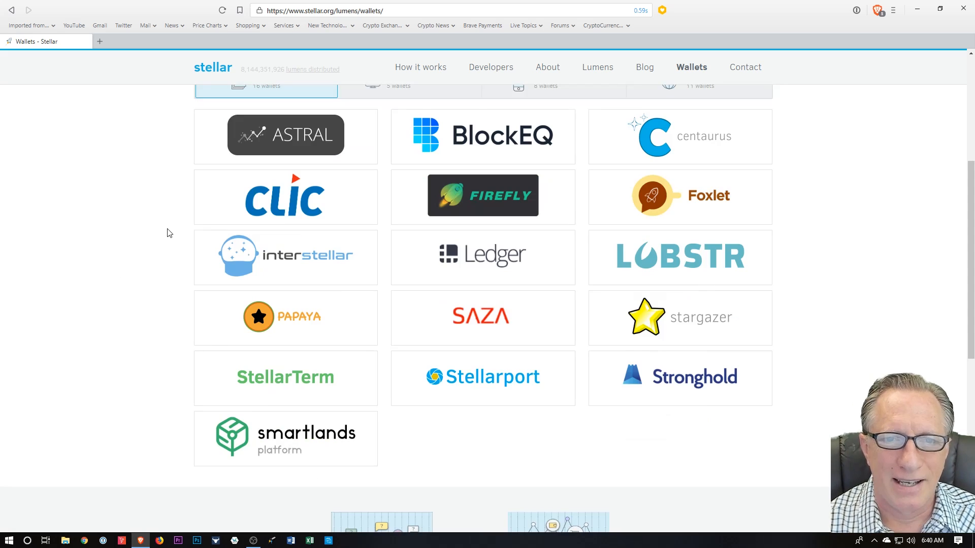
mouse_move(158, 209)
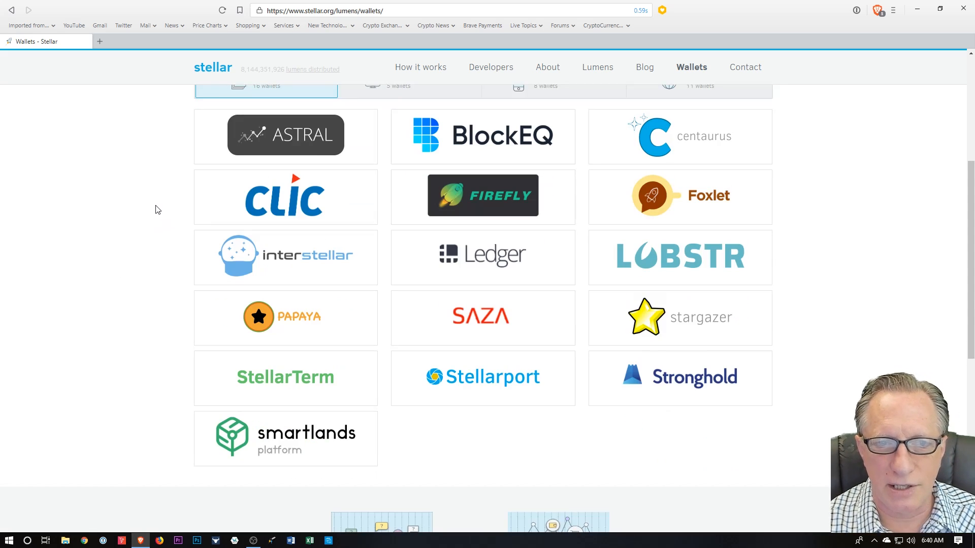
mouse_move(160, 202)
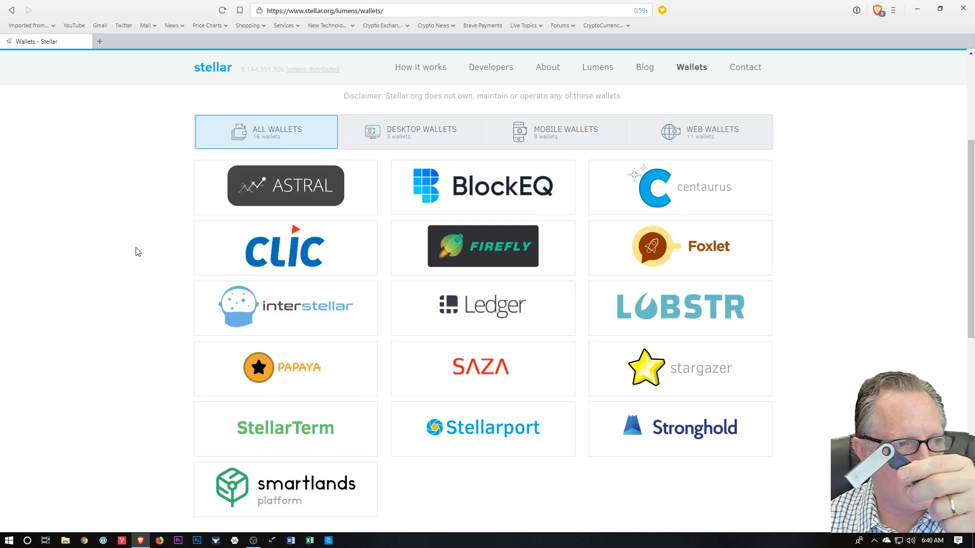
mouse_move(85, 218)
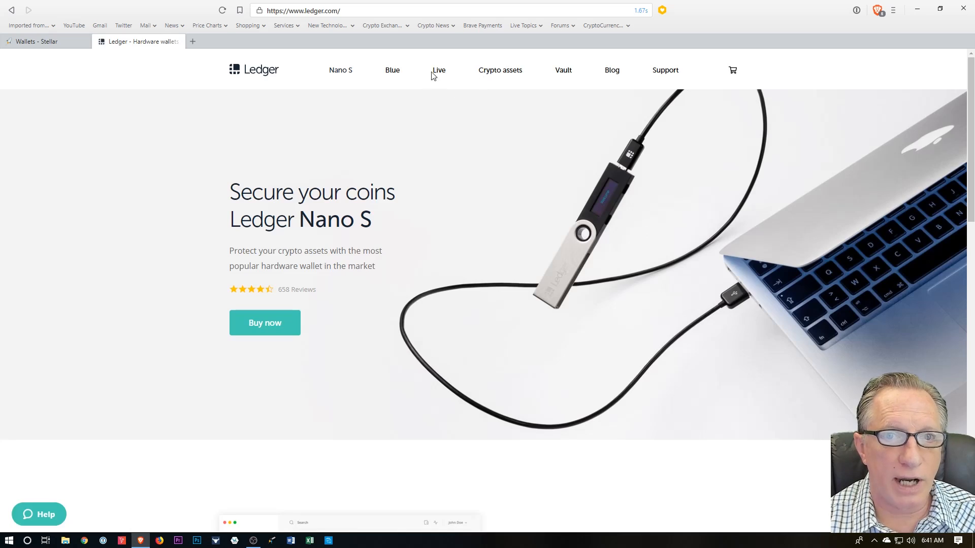
Open Ledger's Ledger Live product page, then launch the Ledger Live desktop app.
click(438, 70)
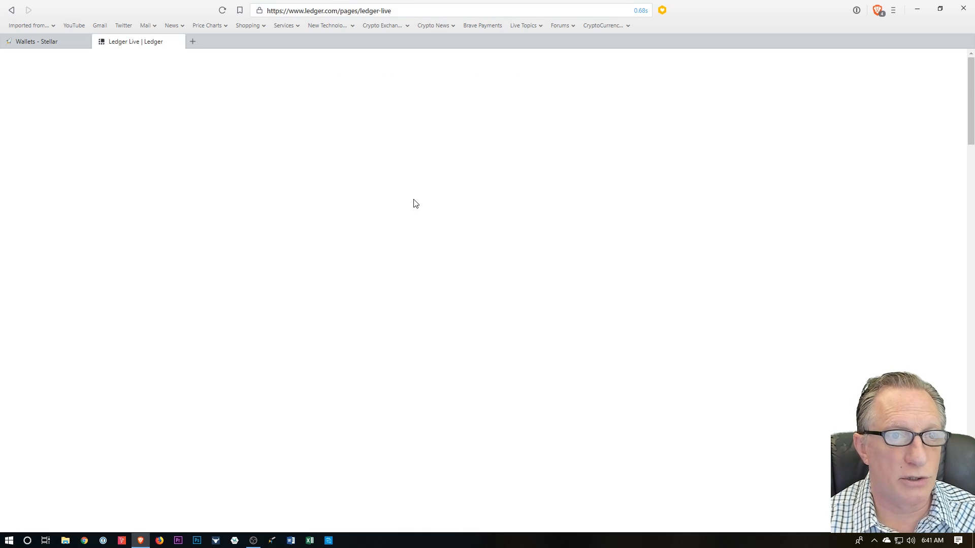
mouse_move(429, 201)
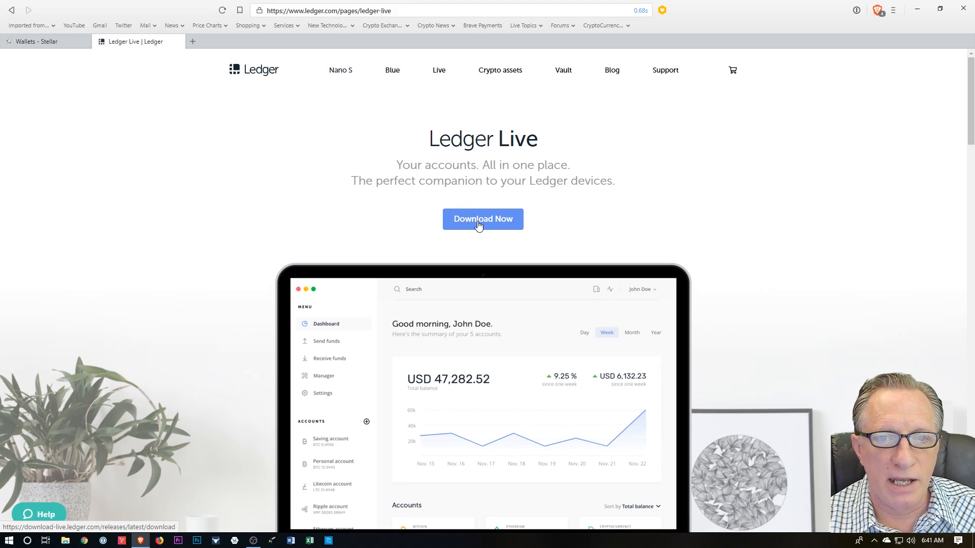
mouse_move(169, 211)
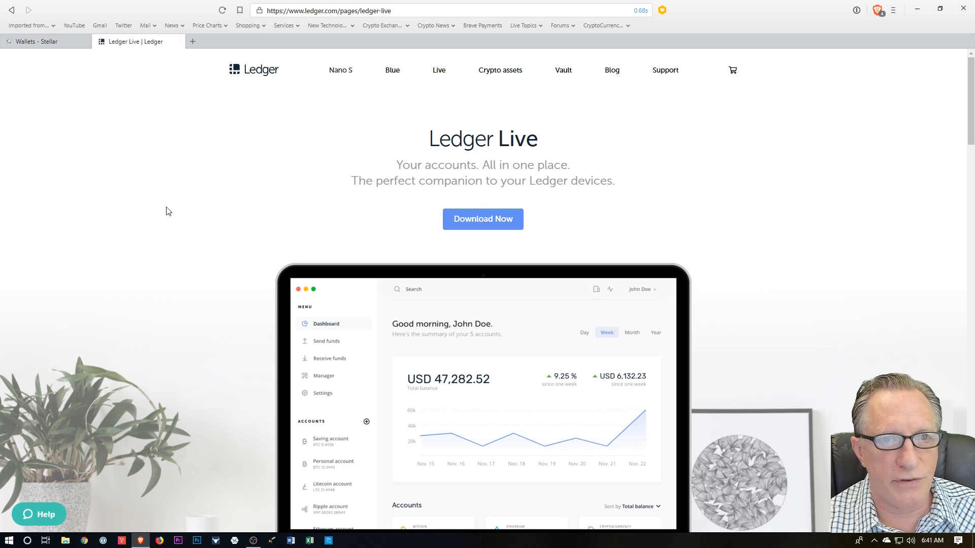
click(7, 539)
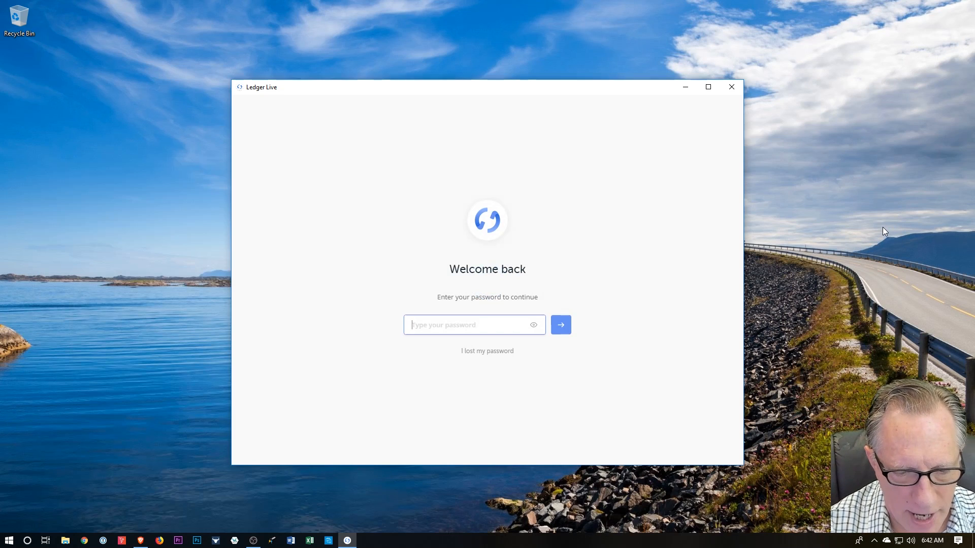
Unlock Ledger Live, install the Stellar app from the Manager catalogue, then close Ledger Live.
click(561, 324)
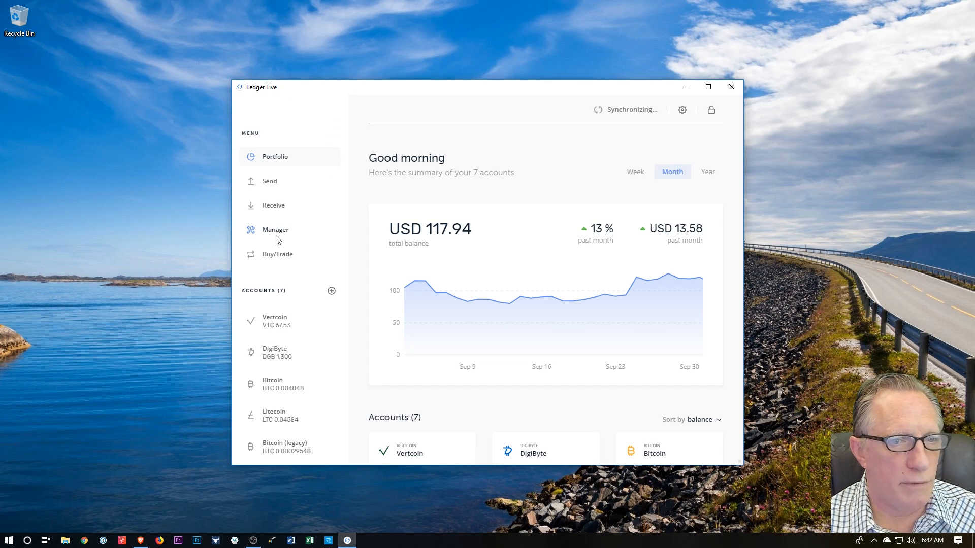
click(275, 230)
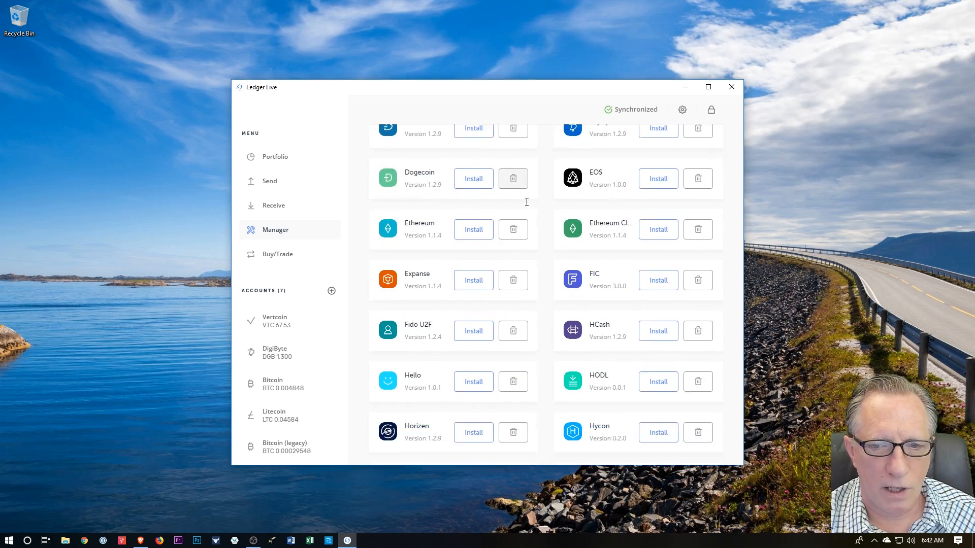
scroll(down, 3)
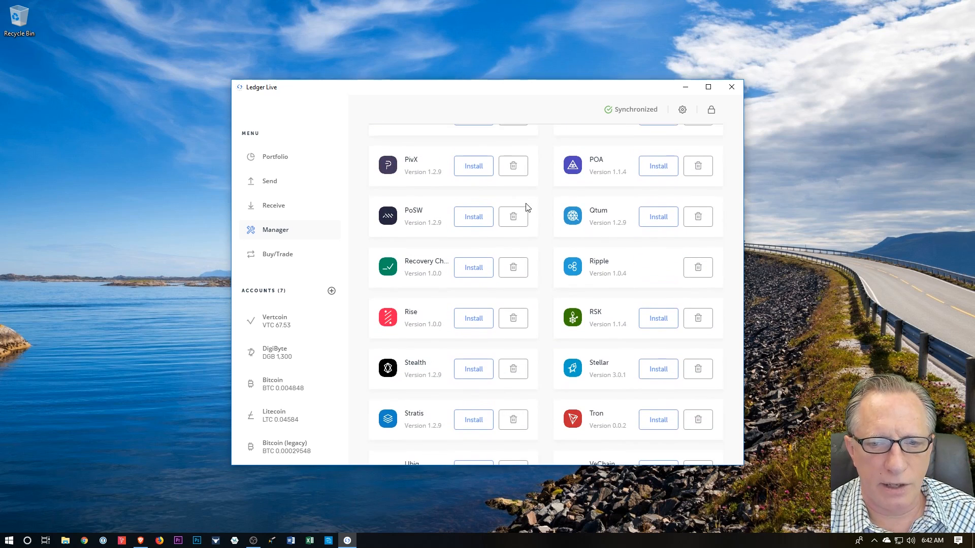
scroll(down, 3)
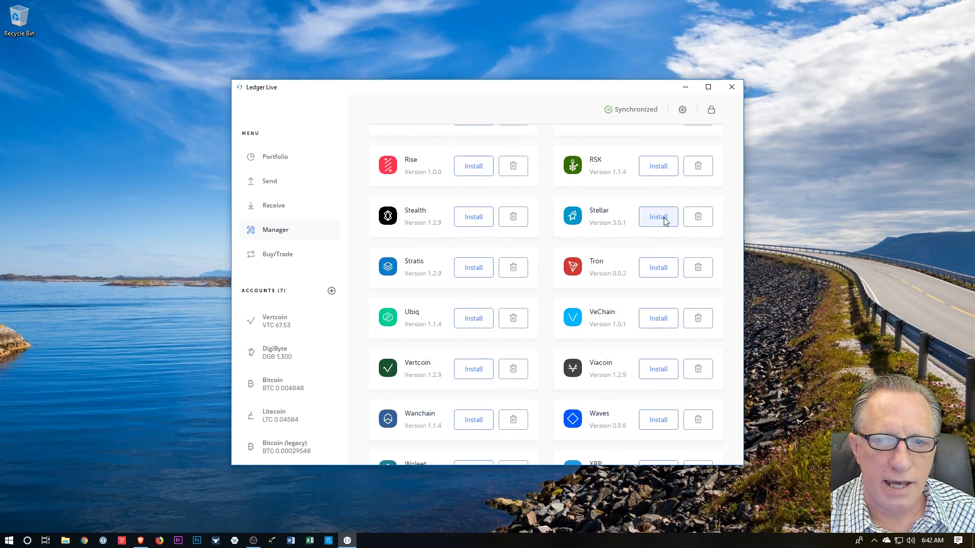
click(658, 216)
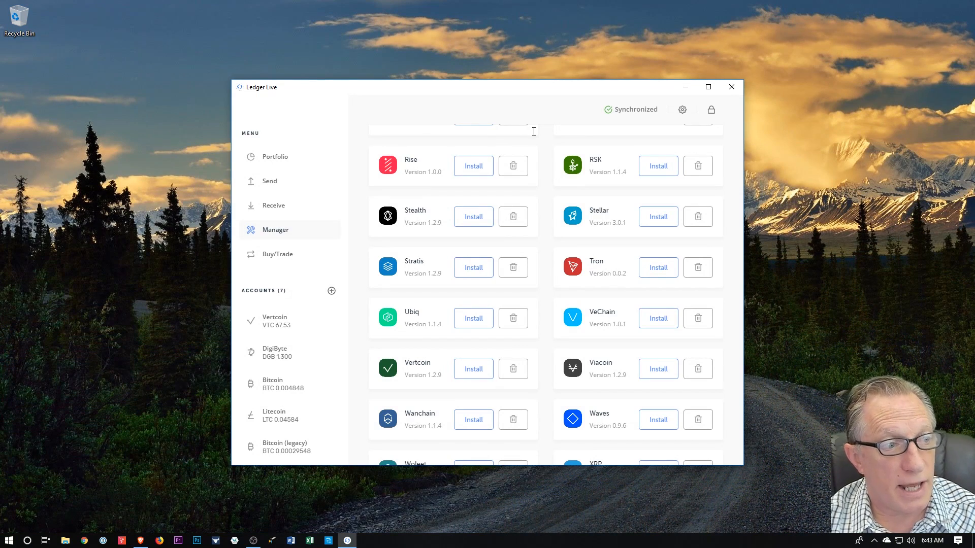
mouse_move(731, 88)
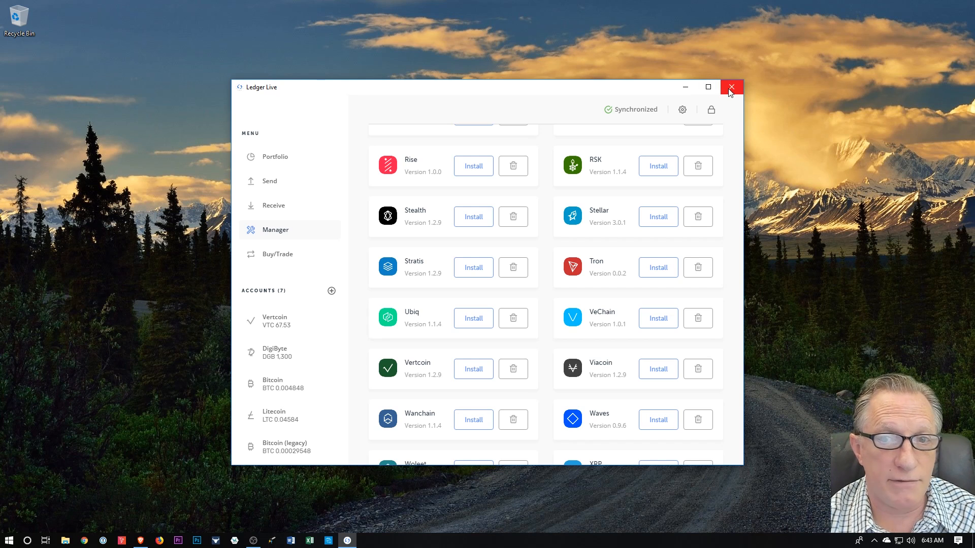
click(732, 87)
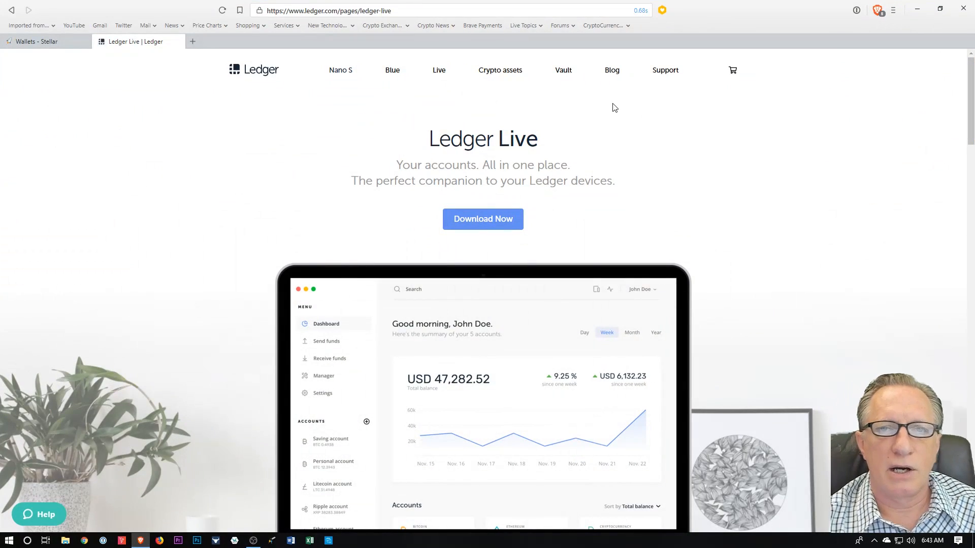
Sign in to Stellar Account Viewer with Ledger, showing a balance of about 3,537 lumens.
click(36, 42)
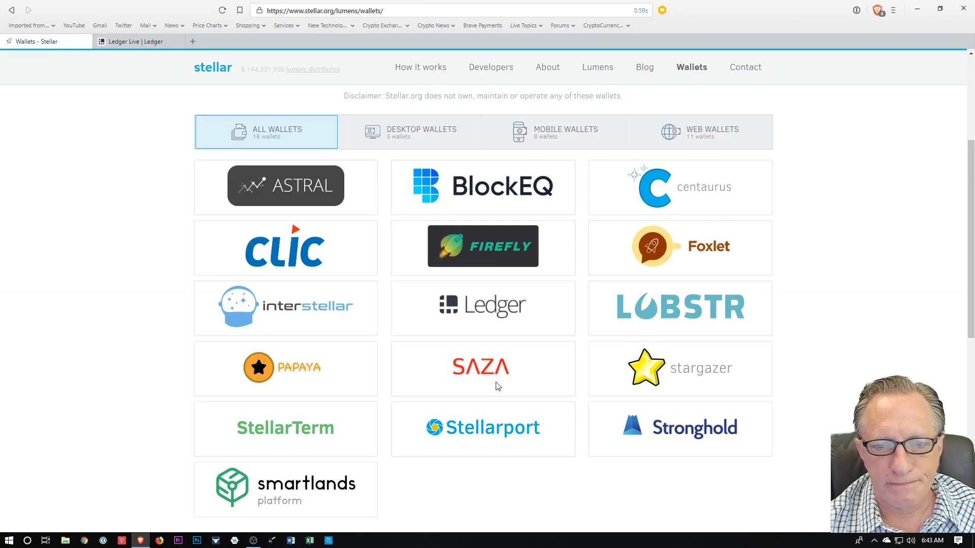
scroll(down, 3)
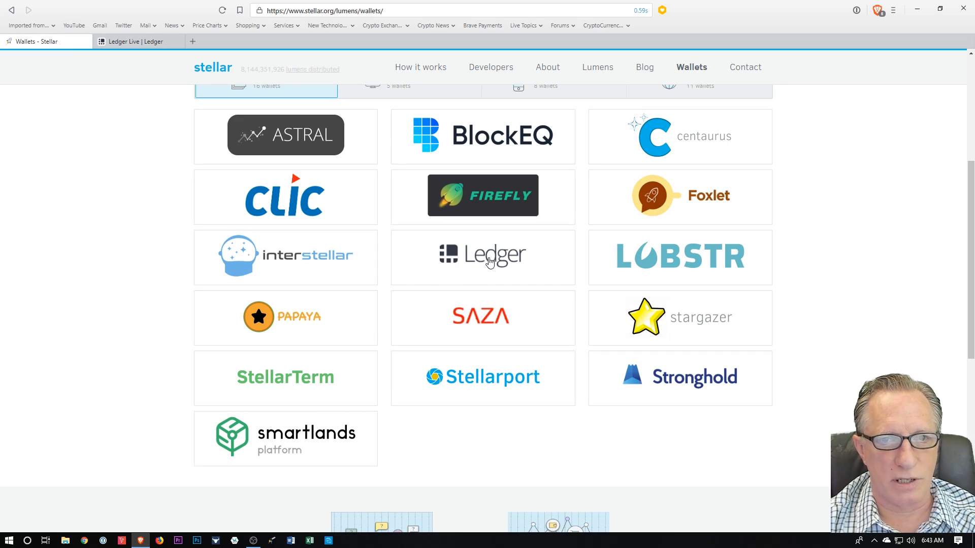
click(482, 255)
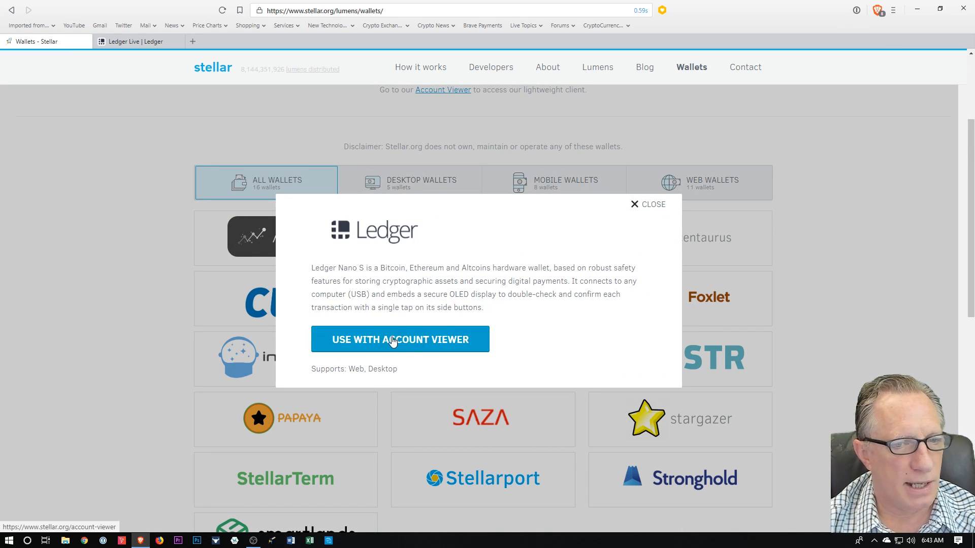
mouse_move(405, 345)
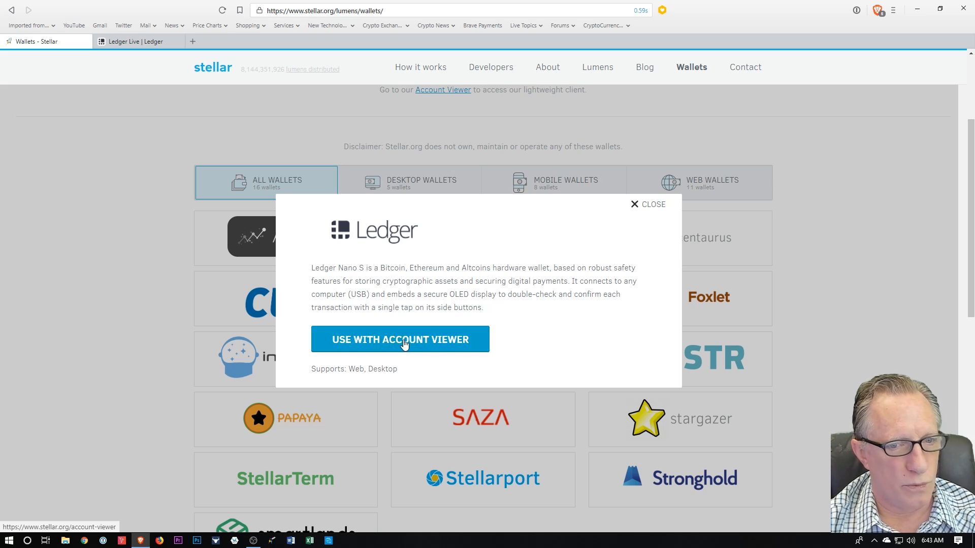
click(400, 339)
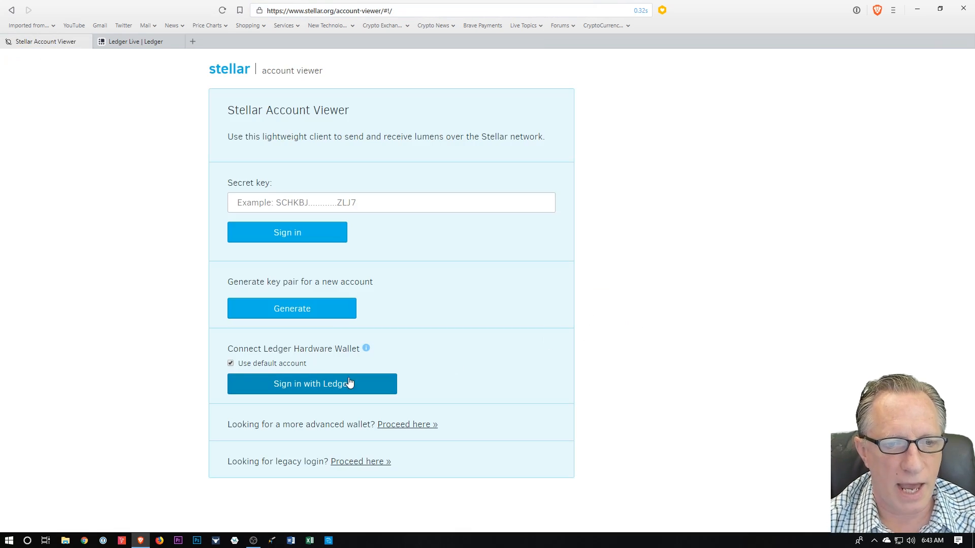
mouse_move(311, 388)
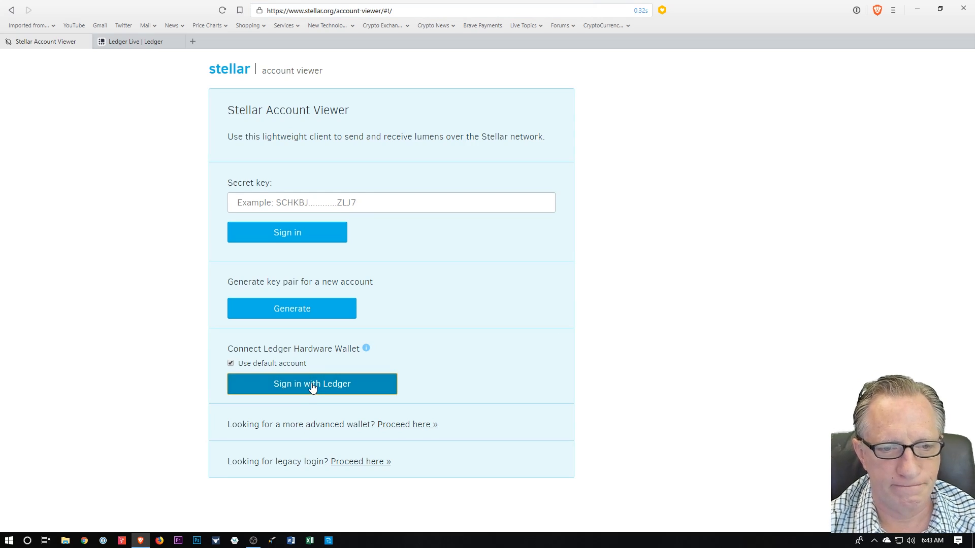
click(312, 384)
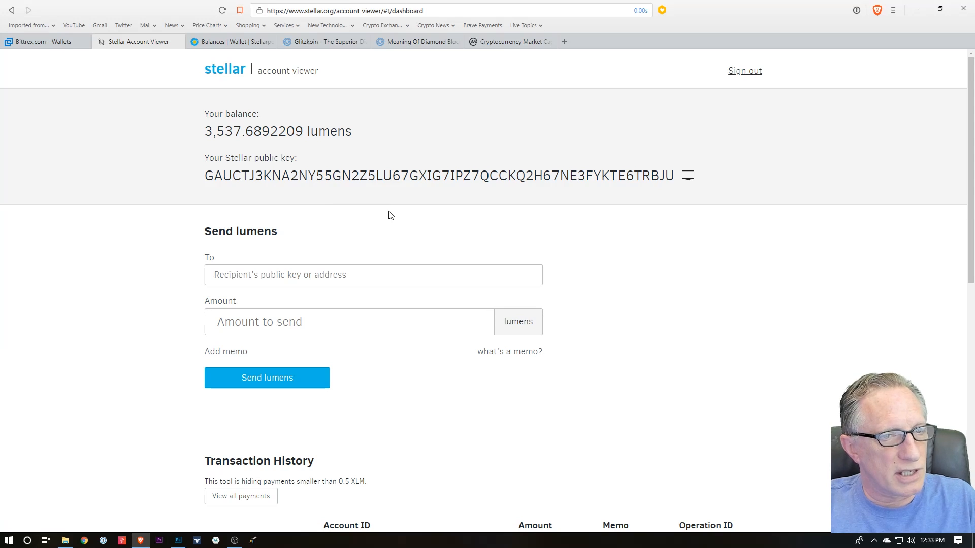
mouse_move(578, 215)
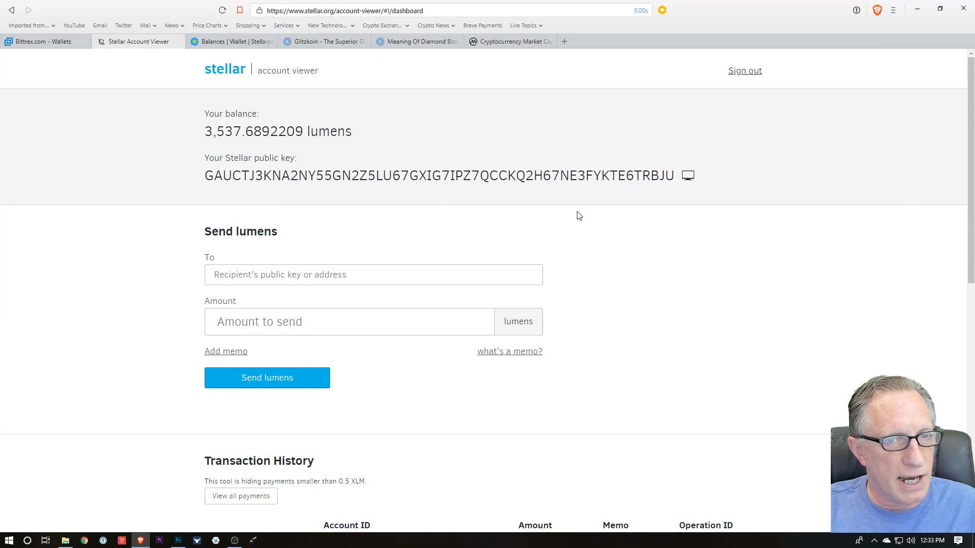
mouse_move(400, 233)
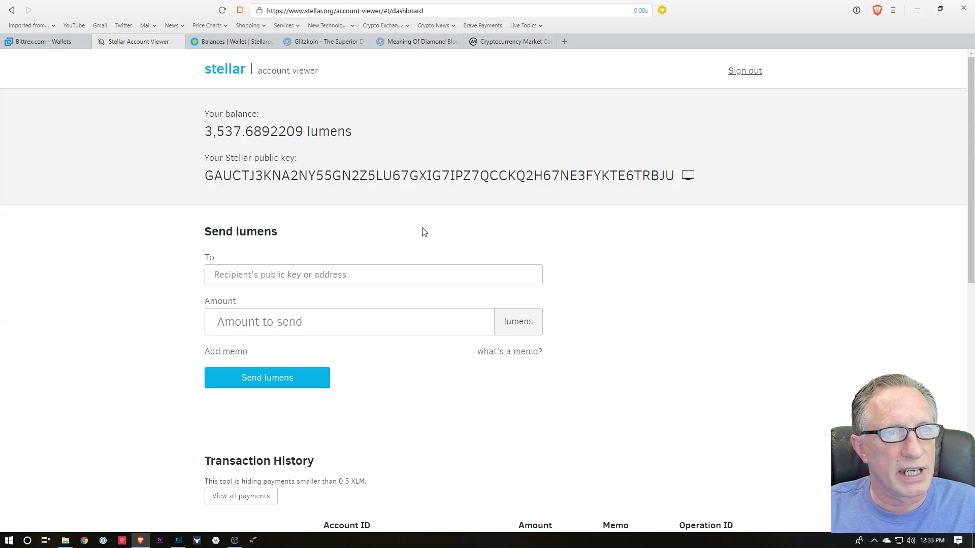
mouse_move(30, 38)
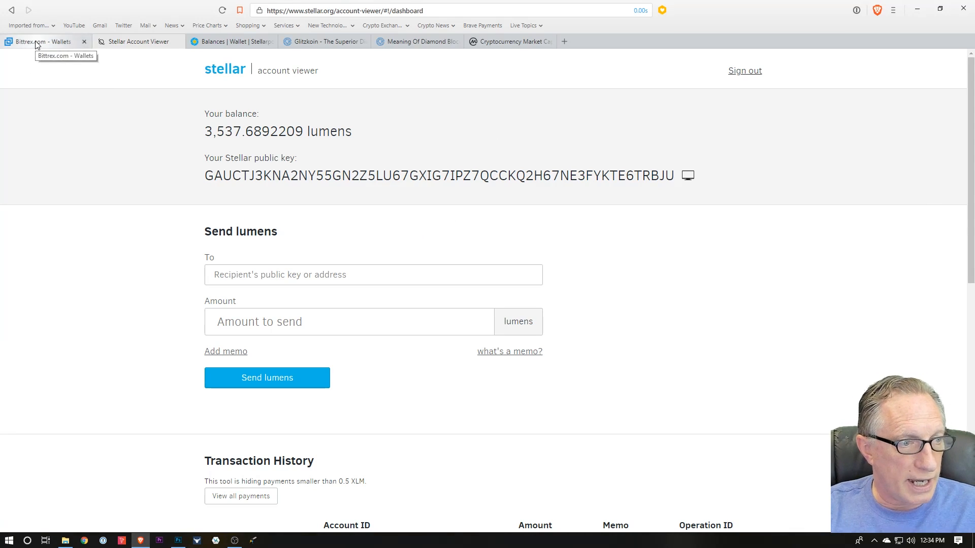
Open Bittrex's Lumen withdrawal form and fetch the public key from Account Viewer.
click(38, 41)
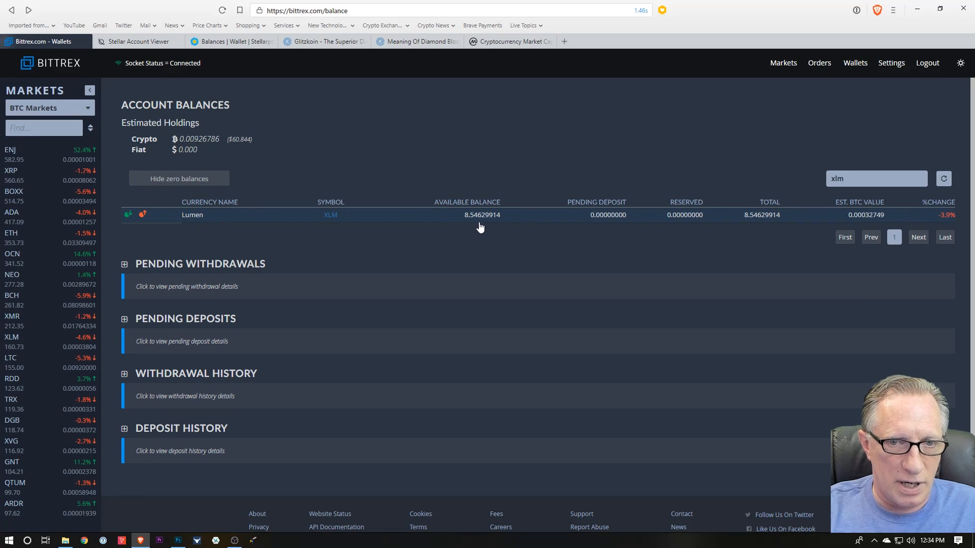
mouse_move(488, 222)
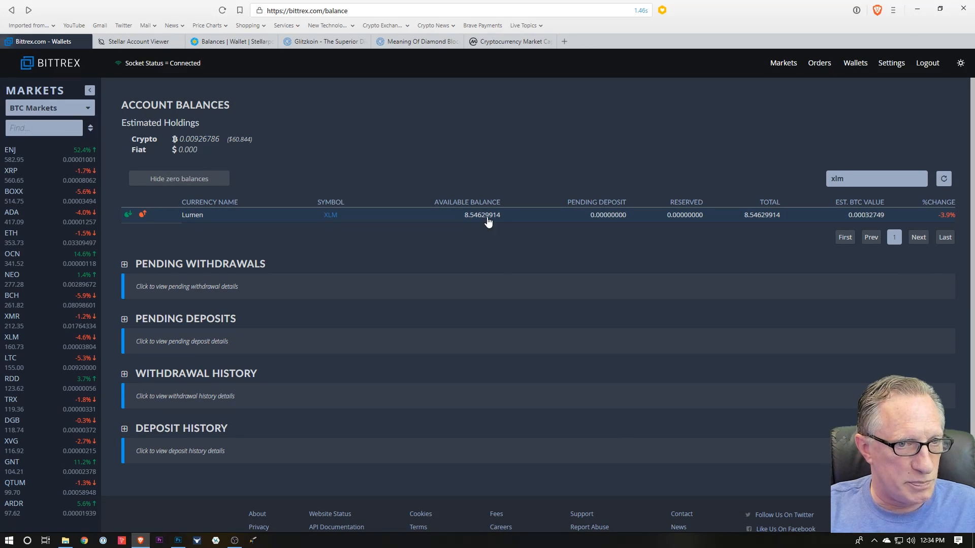
click(142, 215)
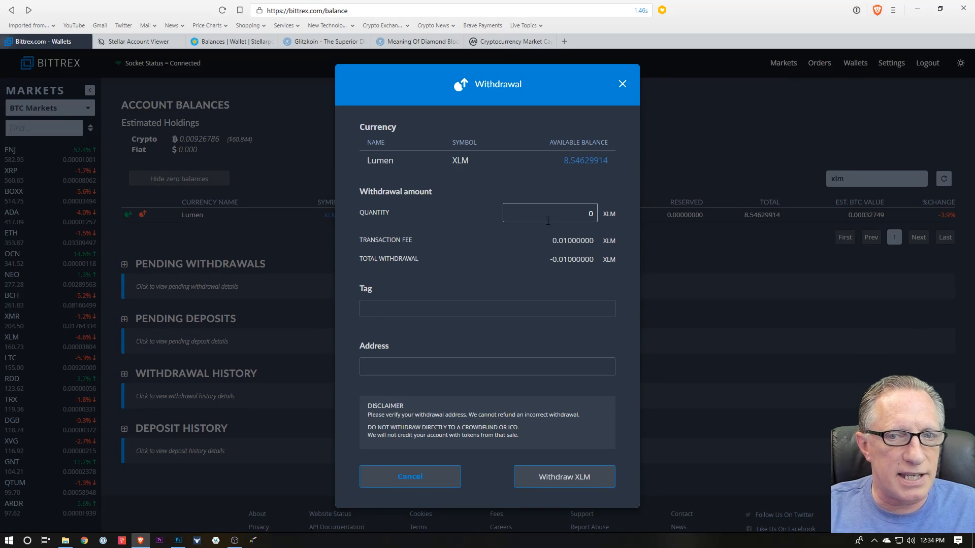
click(487, 366)
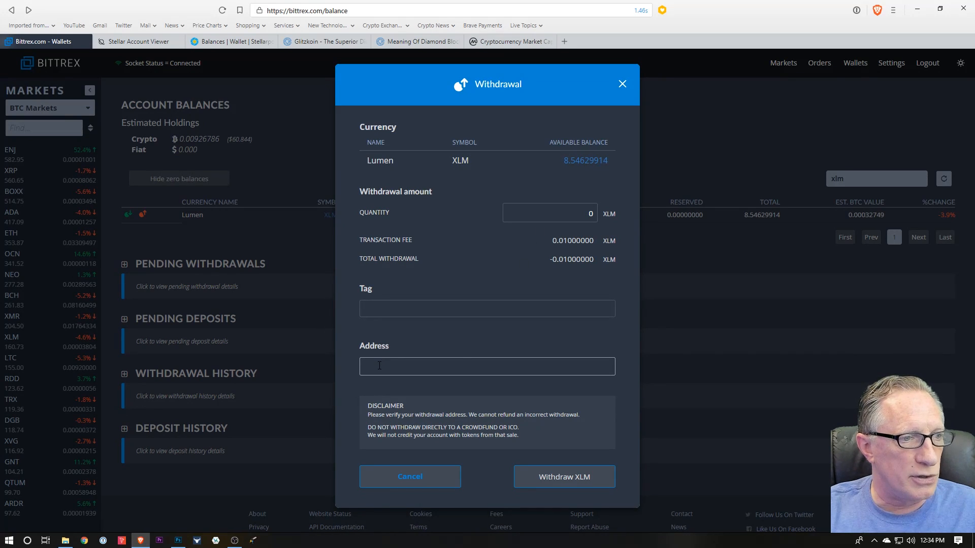
click(140, 41)
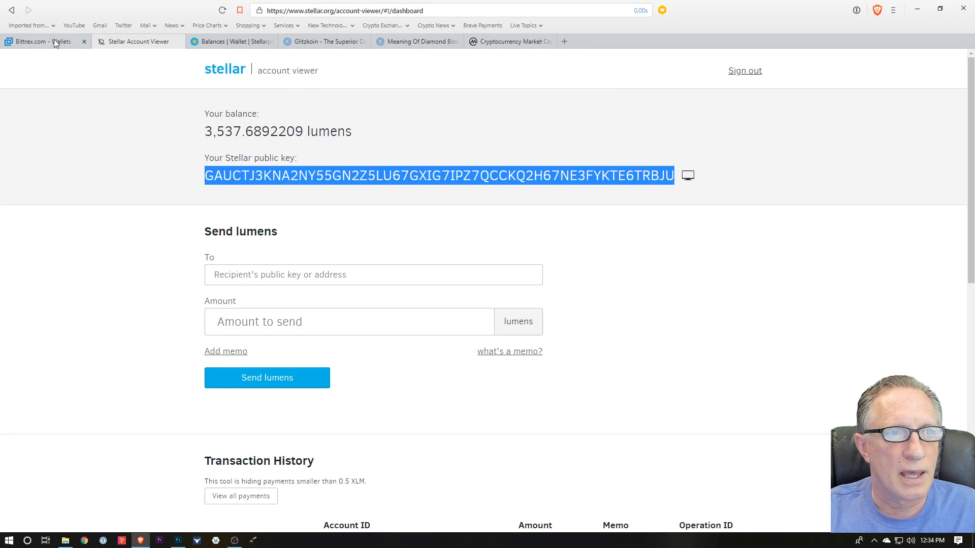
click(41, 41)
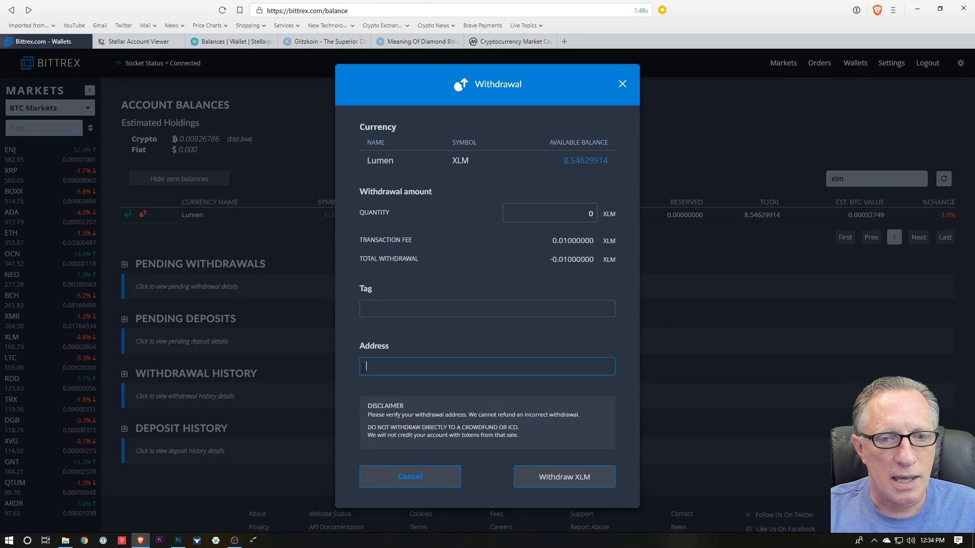
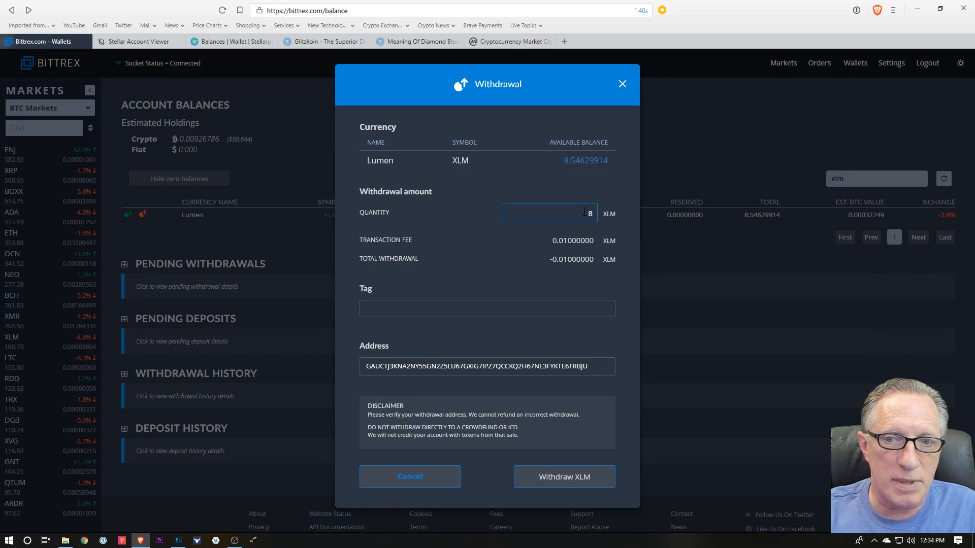
mouse_move(507, 252)
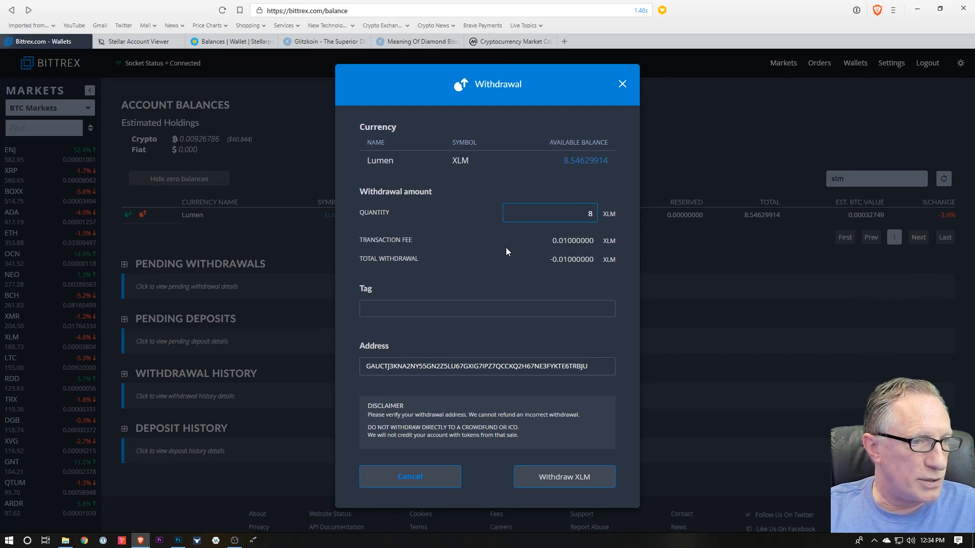
mouse_move(513, 249)
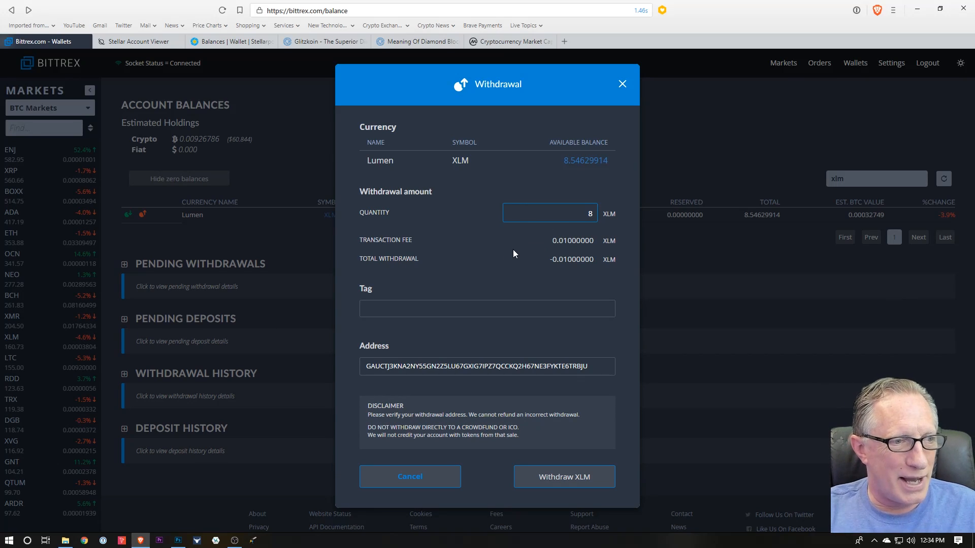
mouse_move(523, 247)
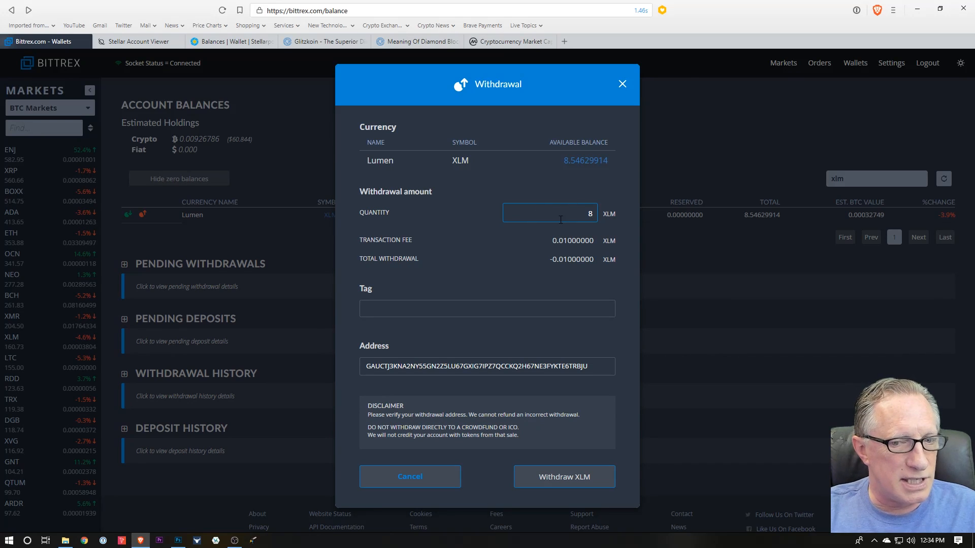
mouse_move(569, 491)
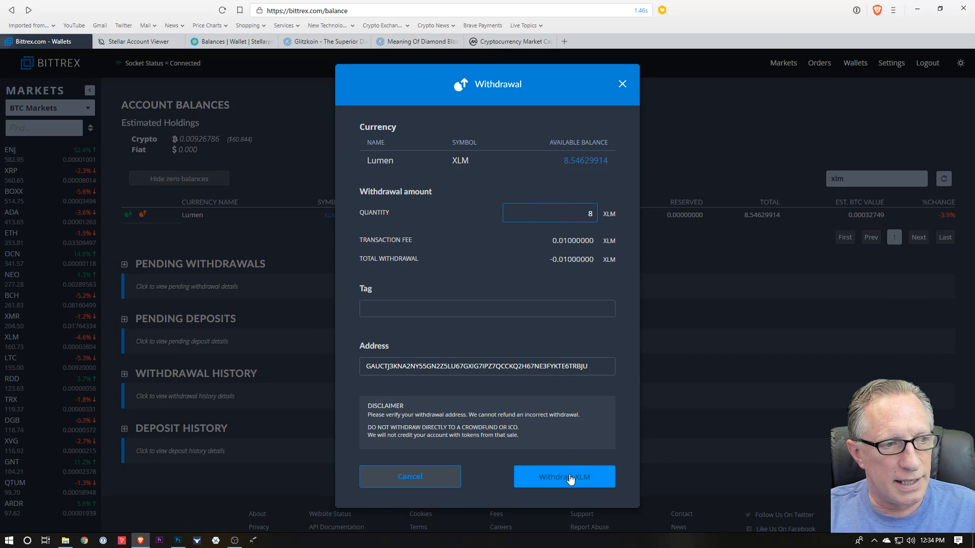
mouse_move(622, 83)
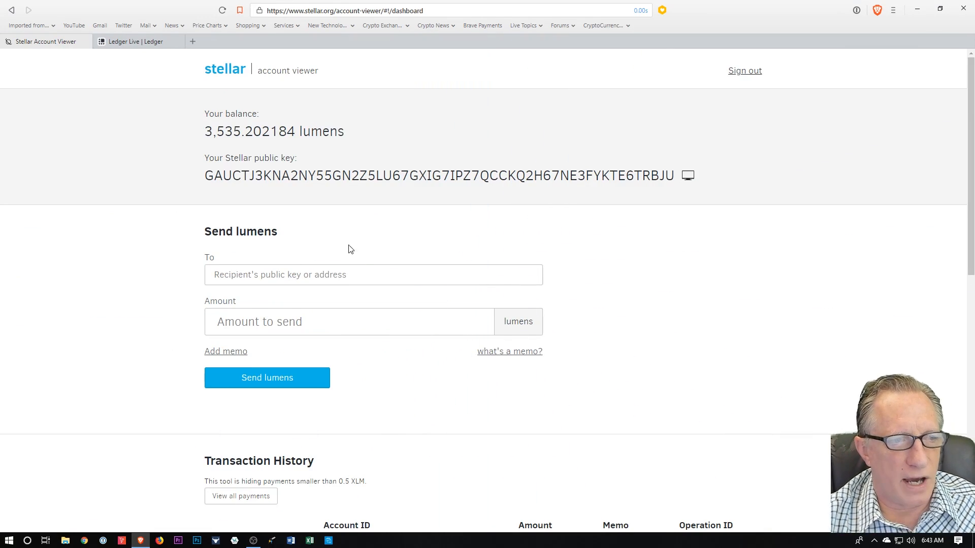
mouse_move(690, 210)
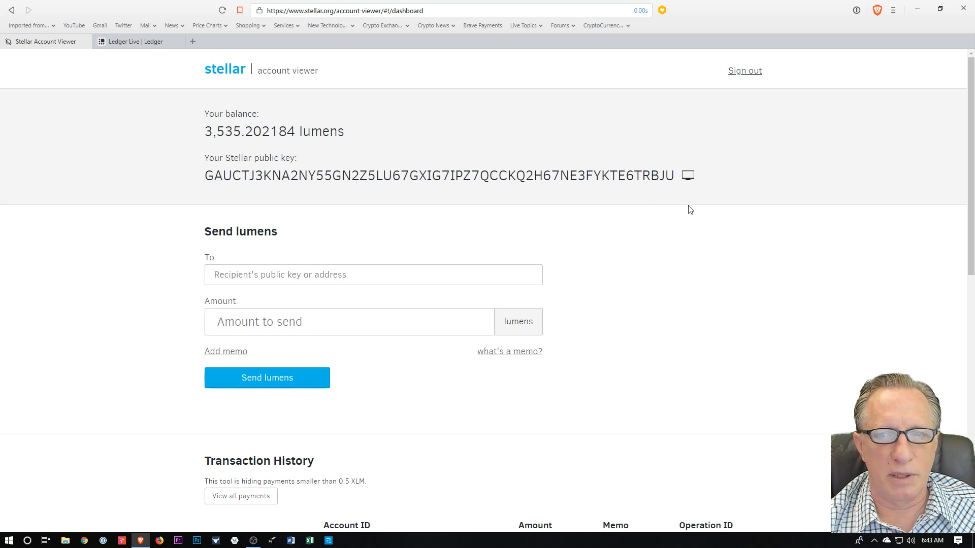
mouse_move(356, 239)
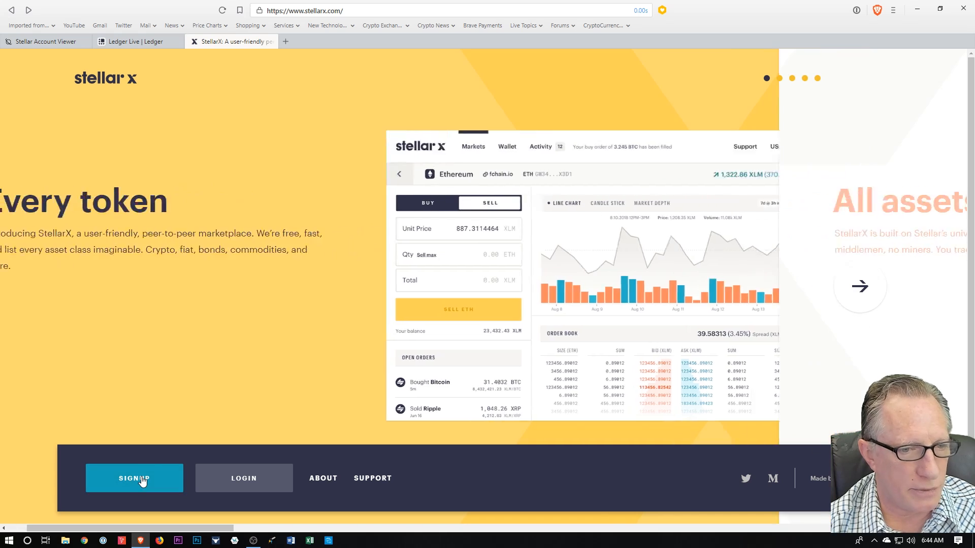
Submit StellarX sign-up with email, password and accepted terms of service.
click(134, 478)
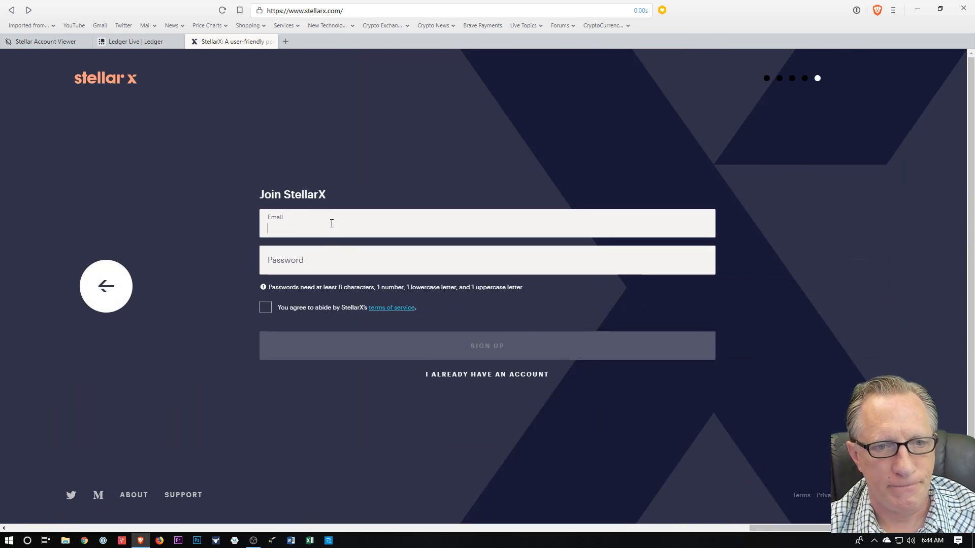
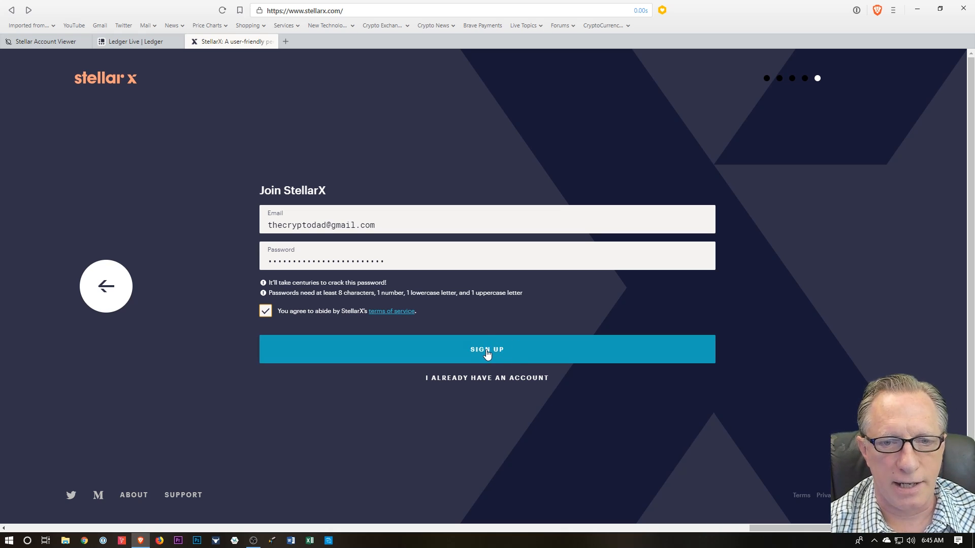
click(487, 350)
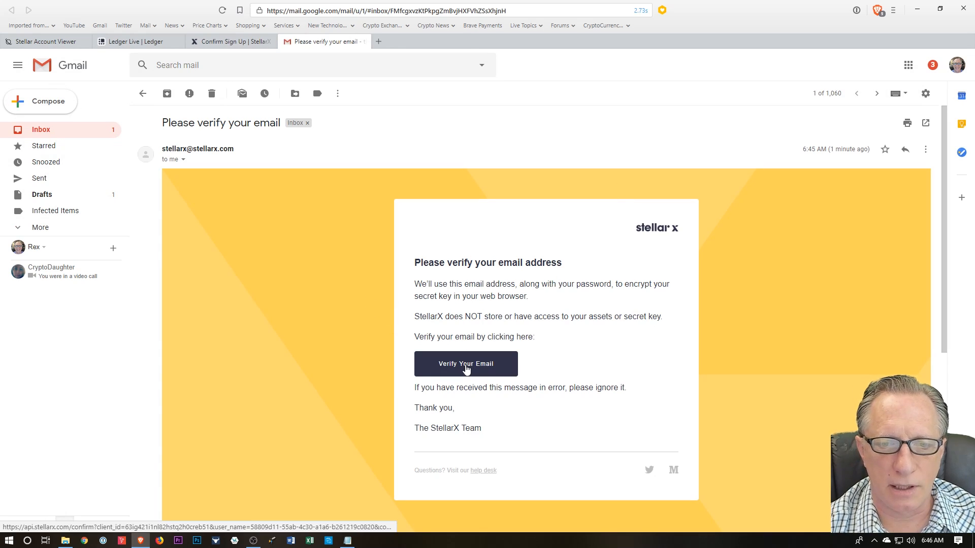
Confirm the address via Verify Your Email in StellarX's Gmail message.
click(465, 364)
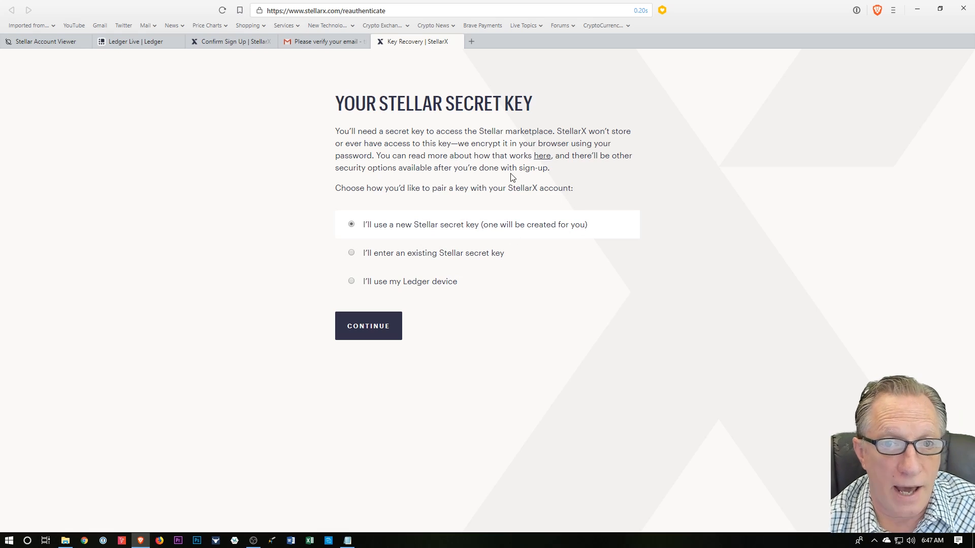
mouse_move(458, 199)
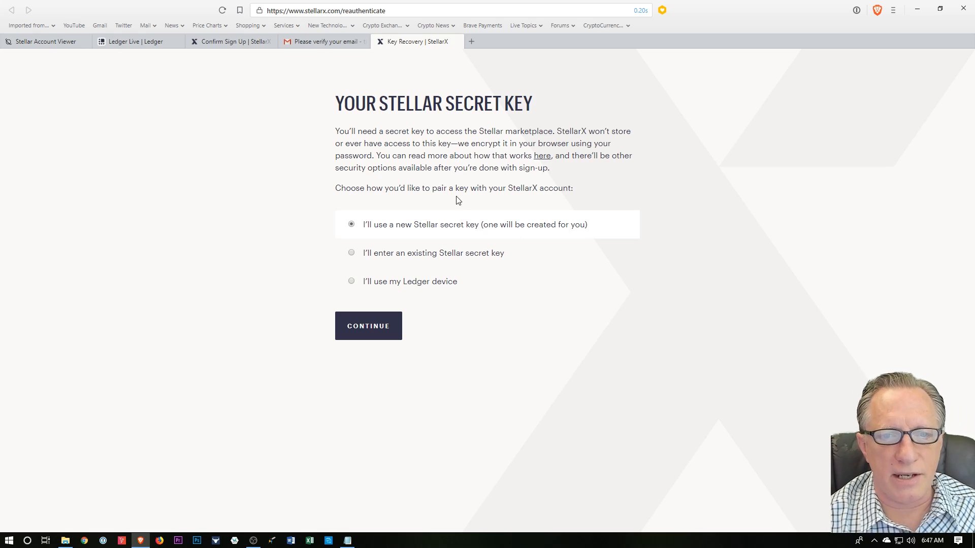
mouse_move(444, 225)
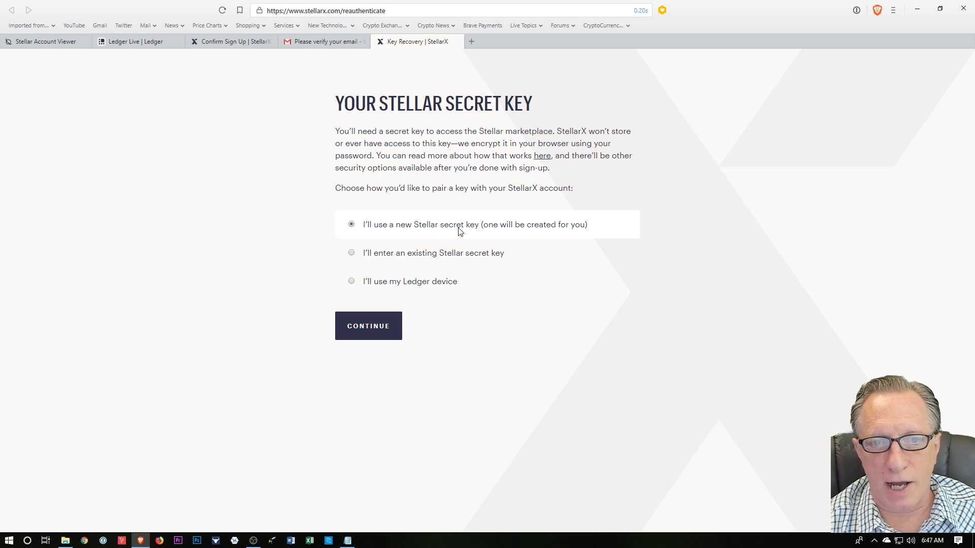
mouse_move(529, 235)
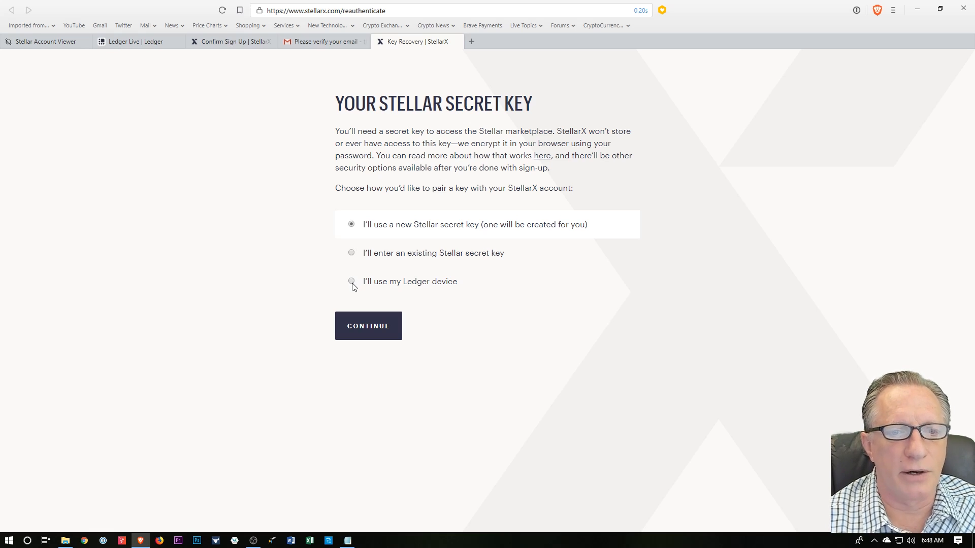
Pair StellarX with the Ledger device, confirm its public key, and continue to settings.
click(351, 281)
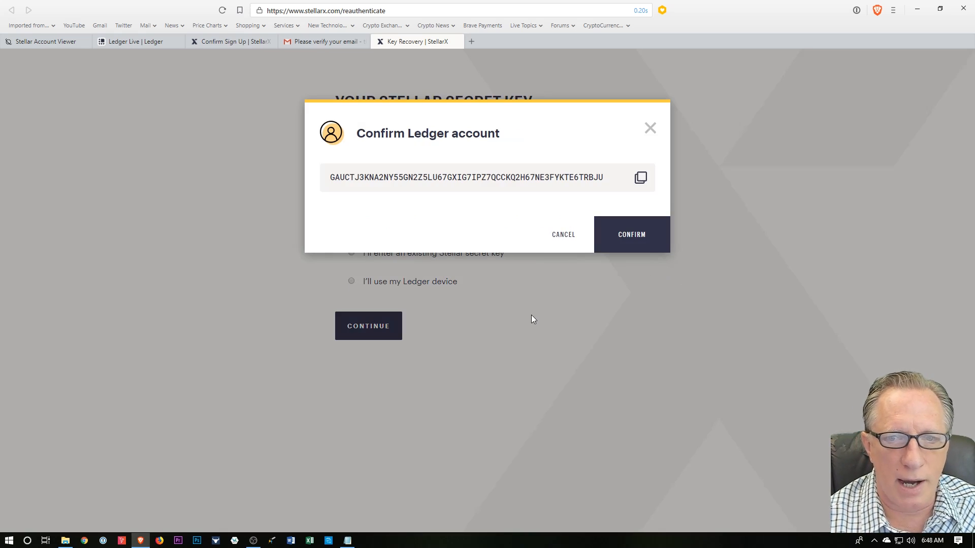
mouse_move(521, 232)
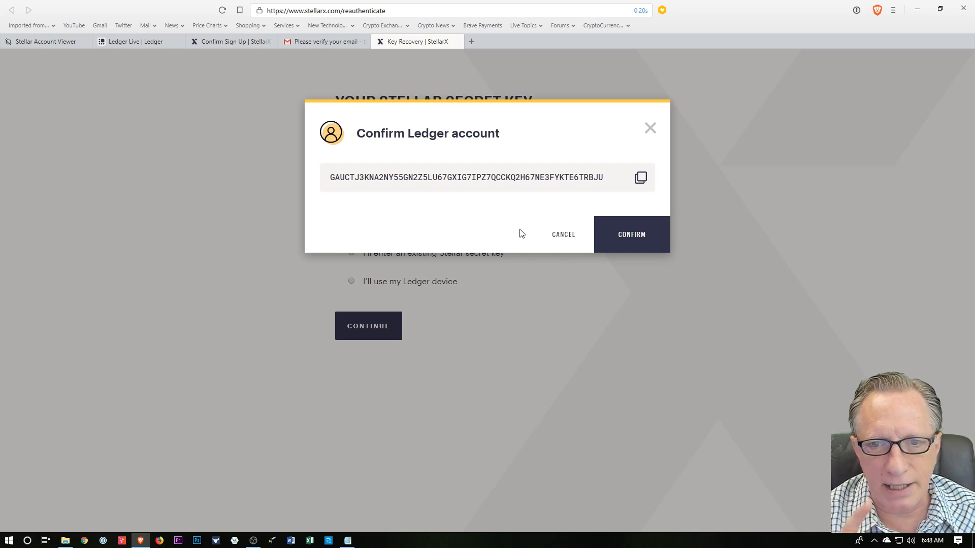
mouse_move(500, 237)
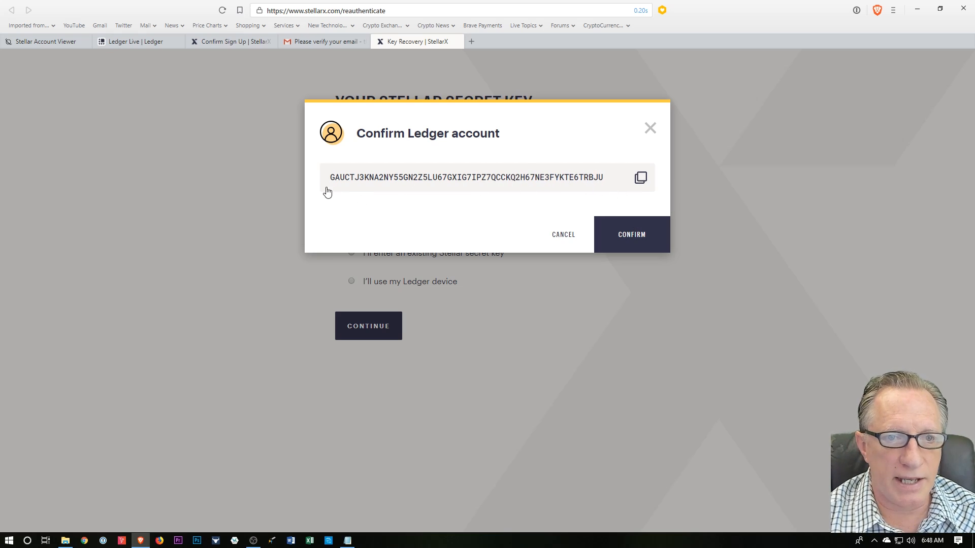
mouse_move(595, 175)
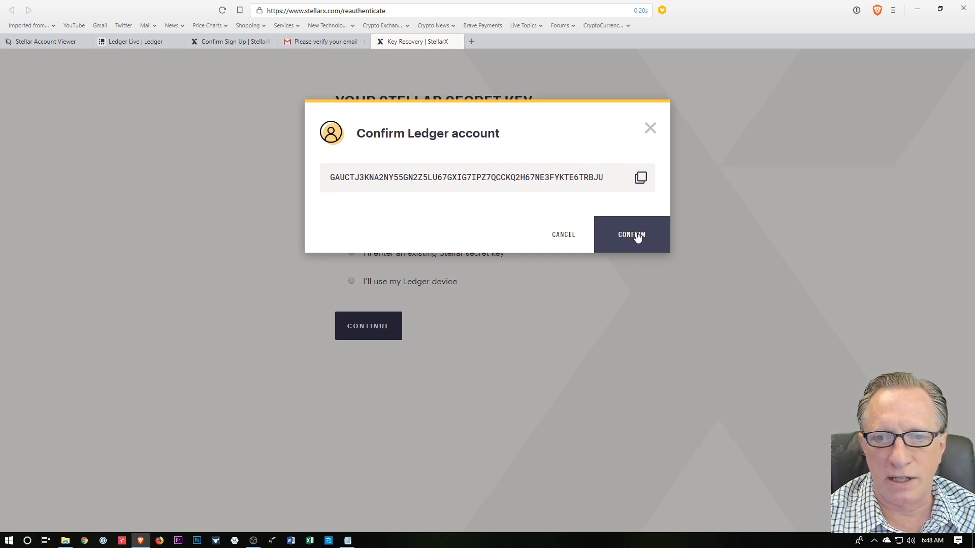
click(631, 234)
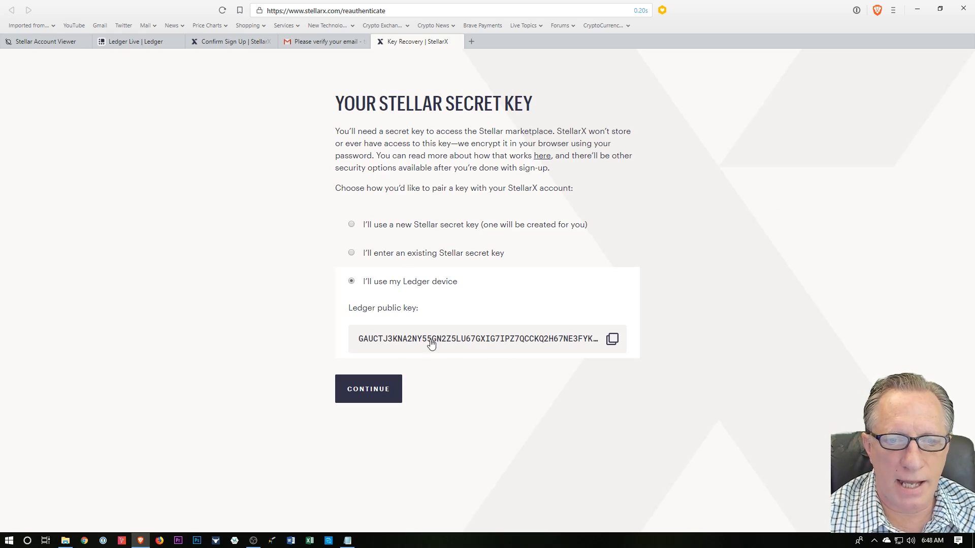
mouse_move(451, 347)
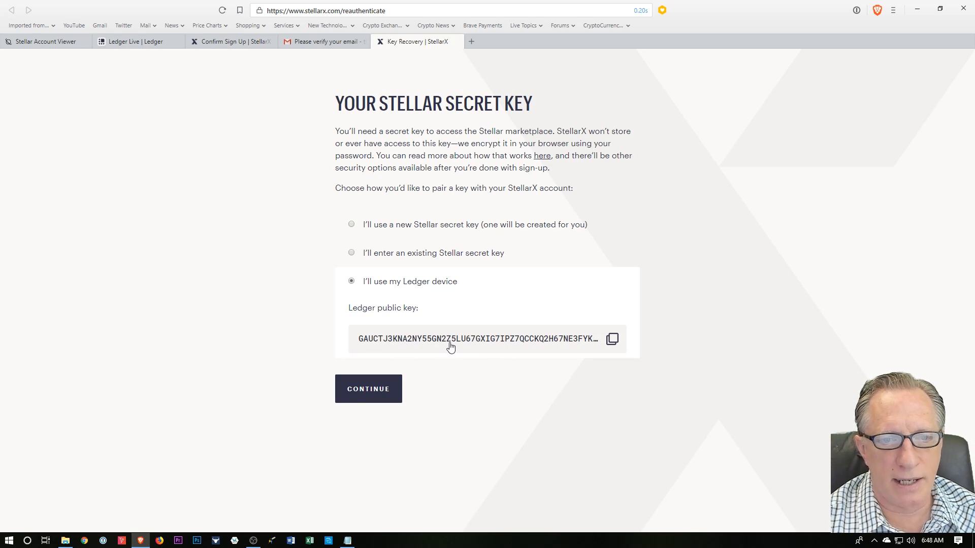
mouse_move(523, 340)
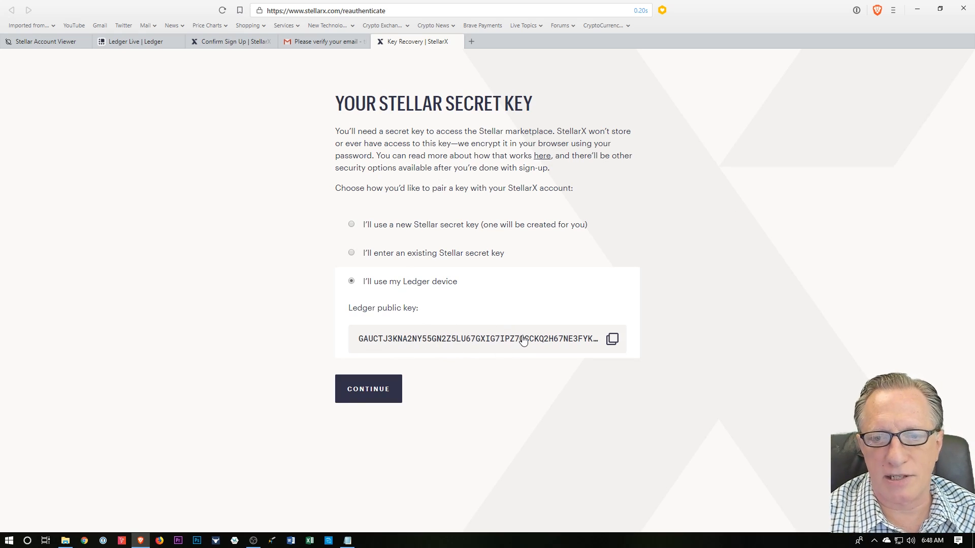
click(369, 389)
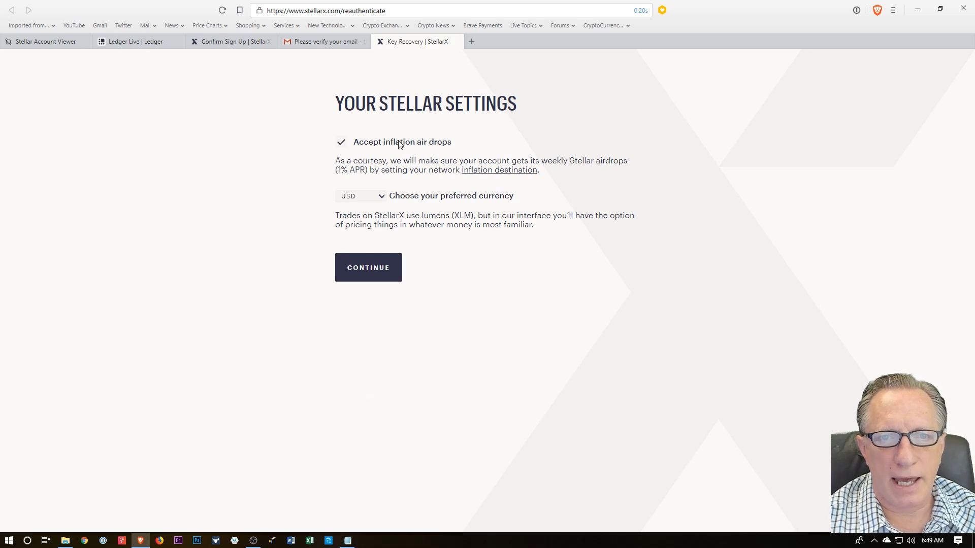
mouse_move(390, 184)
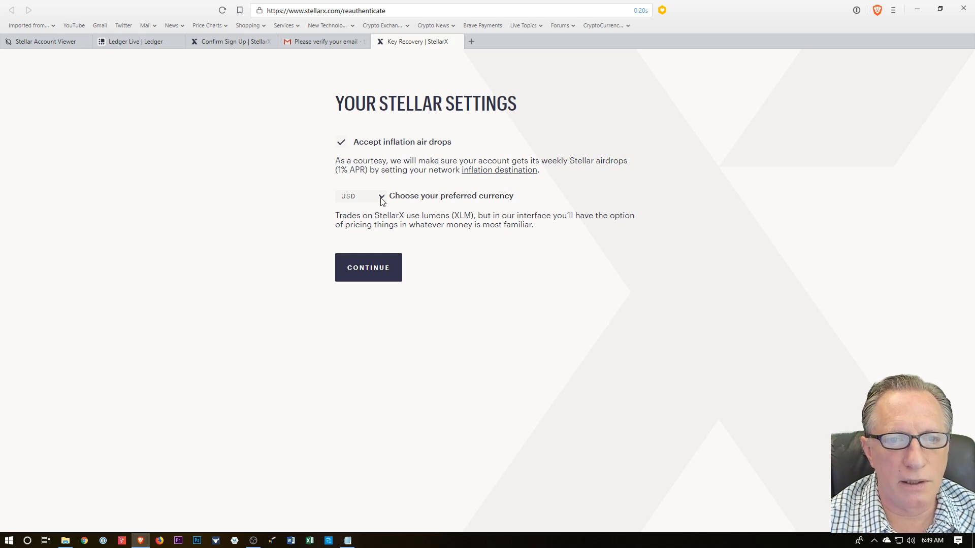
Choose XLM instead of USD as preferred currency and continue to the recovery code page.
click(357, 196)
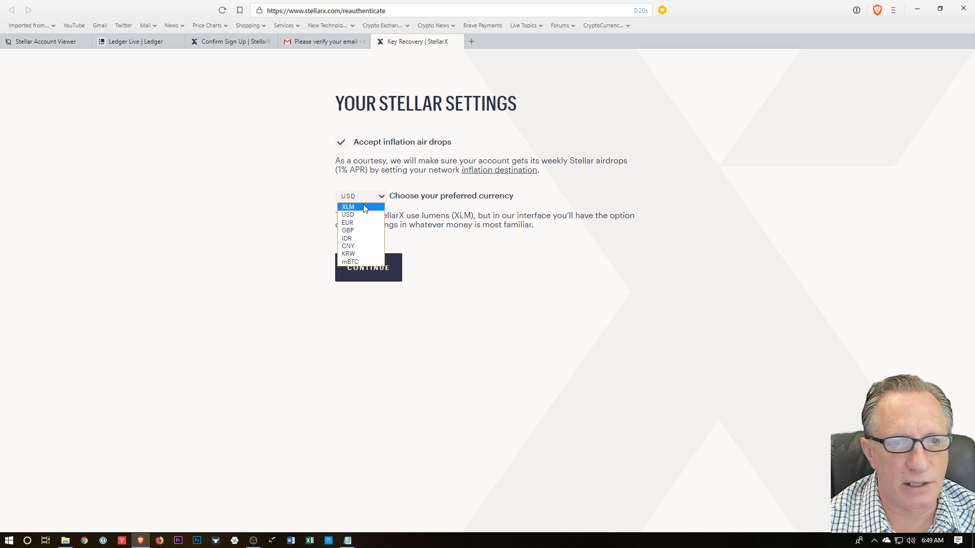
click(348, 207)
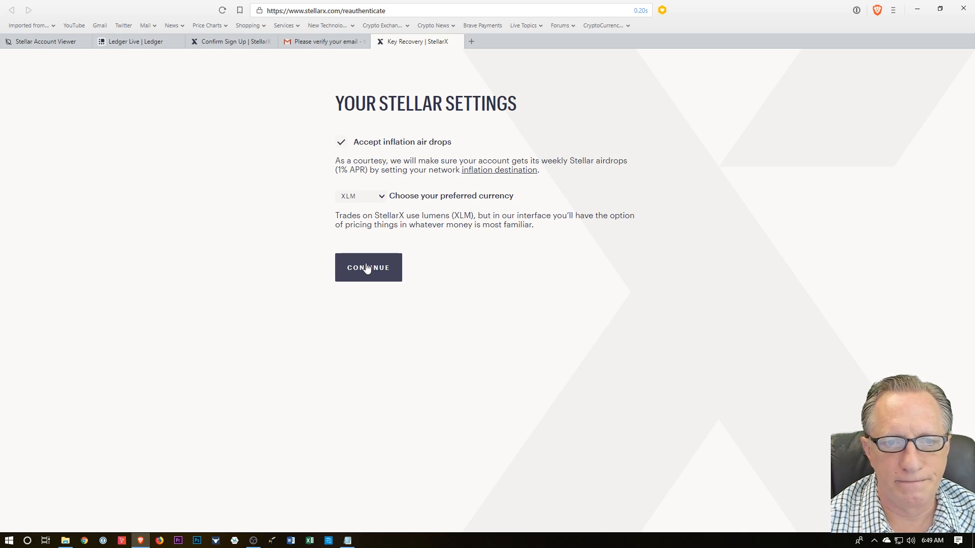
click(368, 268)
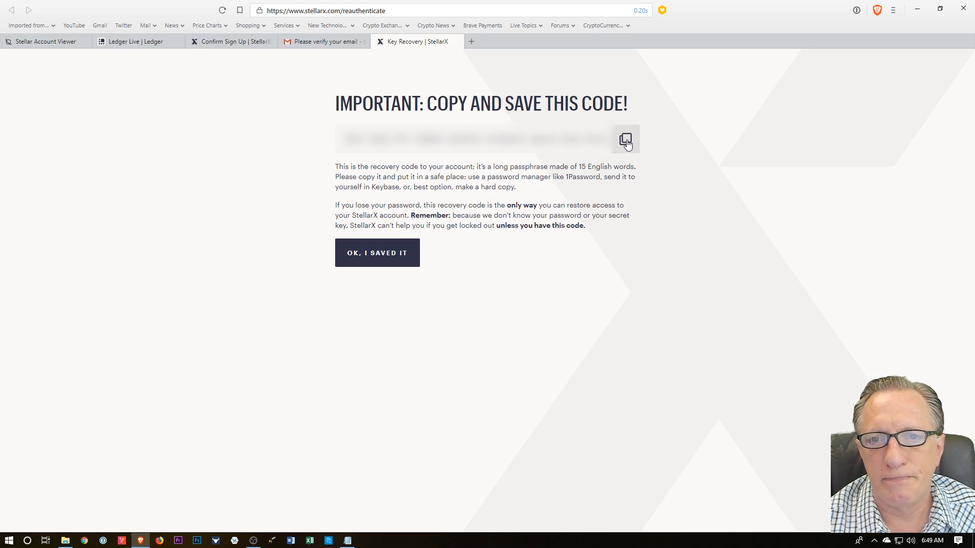
Copy the account recovery code and confirm it has been saved.
click(625, 139)
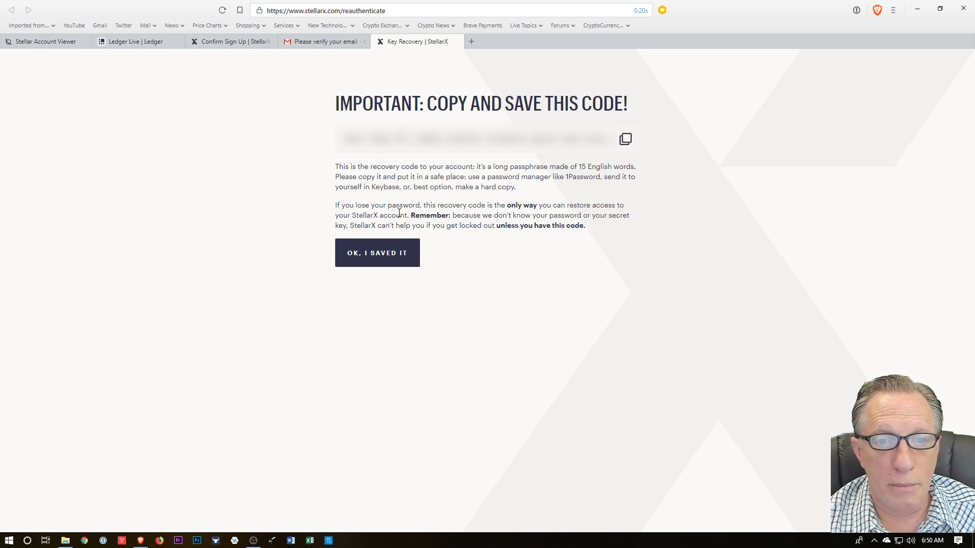
mouse_move(516, 206)
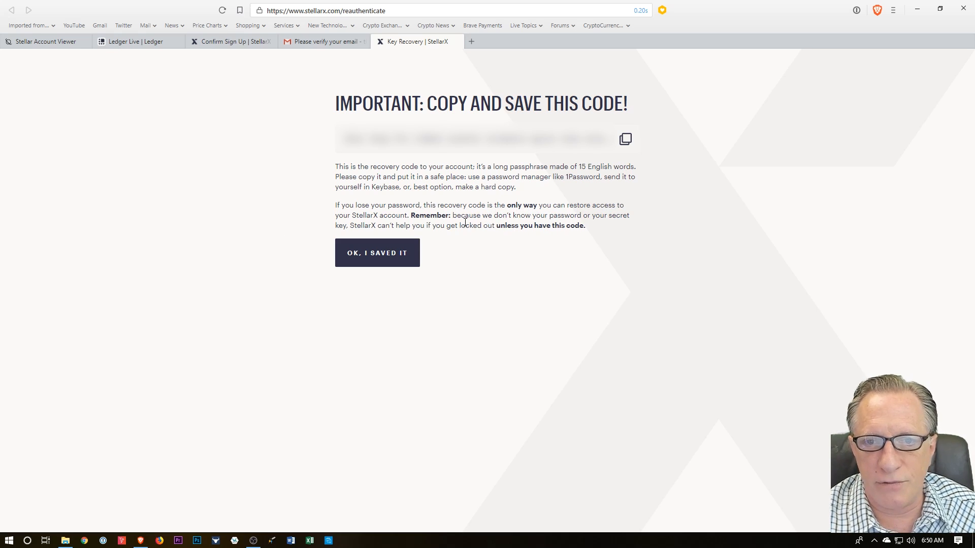
mouse_move(492, 226)
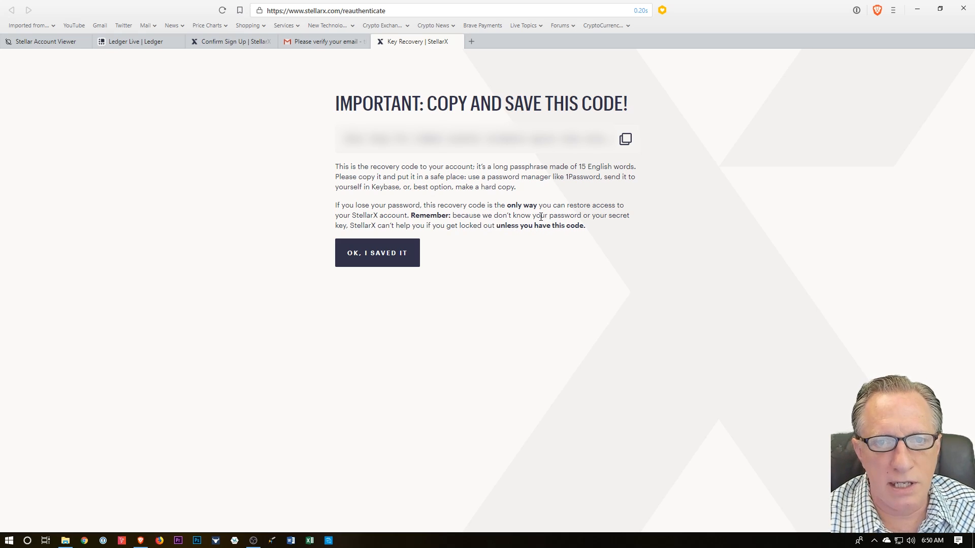
mouse_move(592, 152)
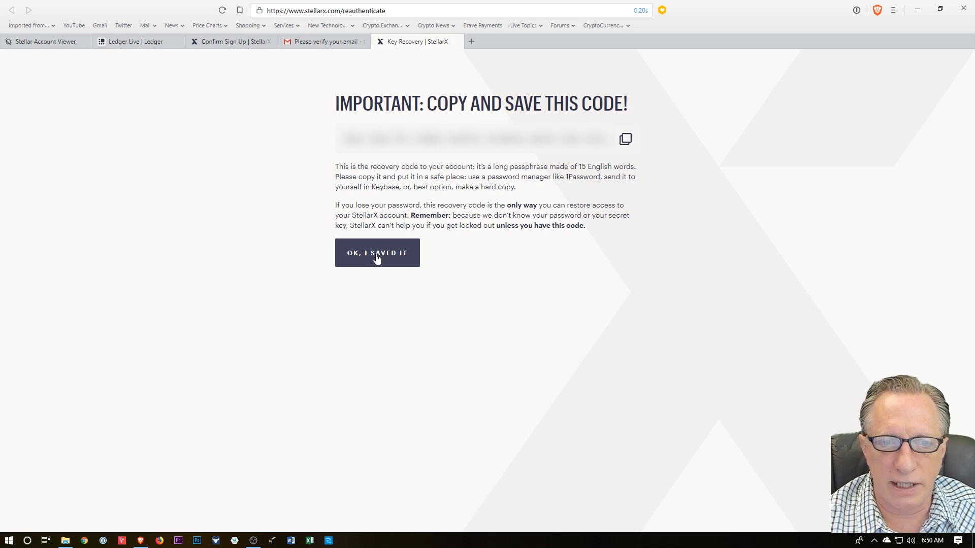
click(378, 253)
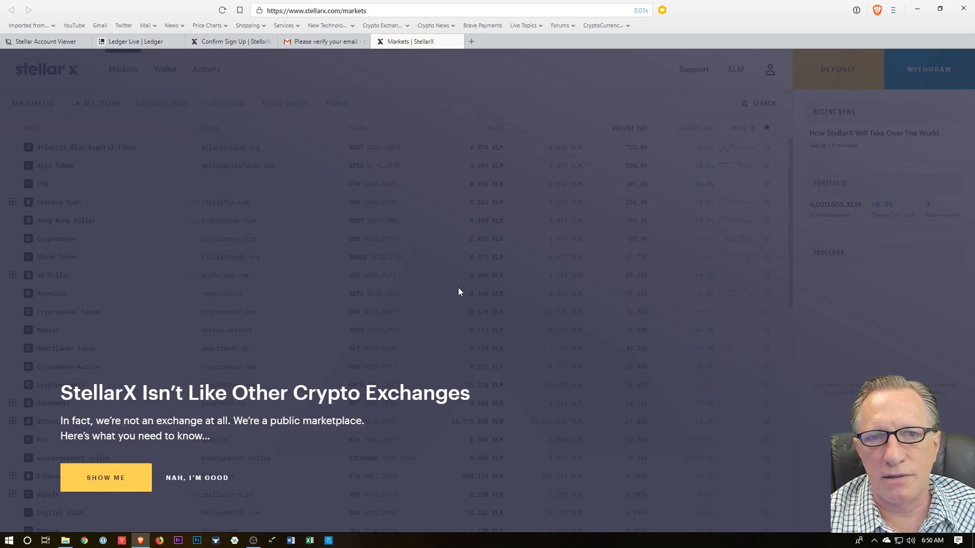
mouse_move(277, 319)
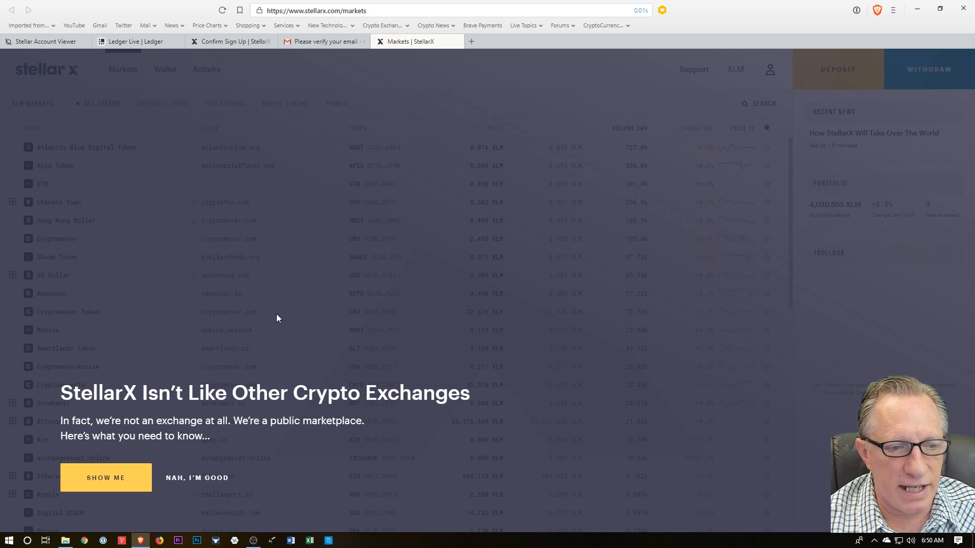
mouse_move(167, 334)
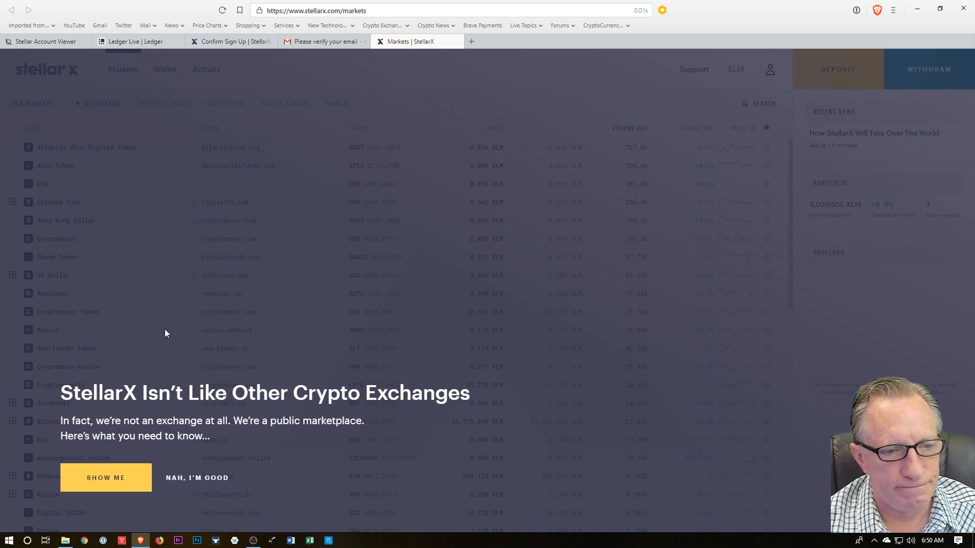
mouse_move(292, 352)
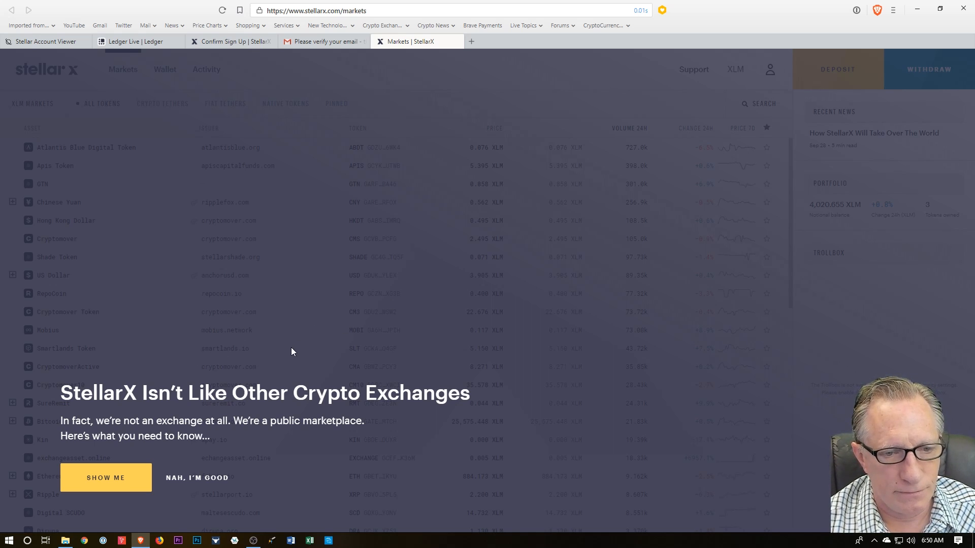
mouse_move(315, 361)
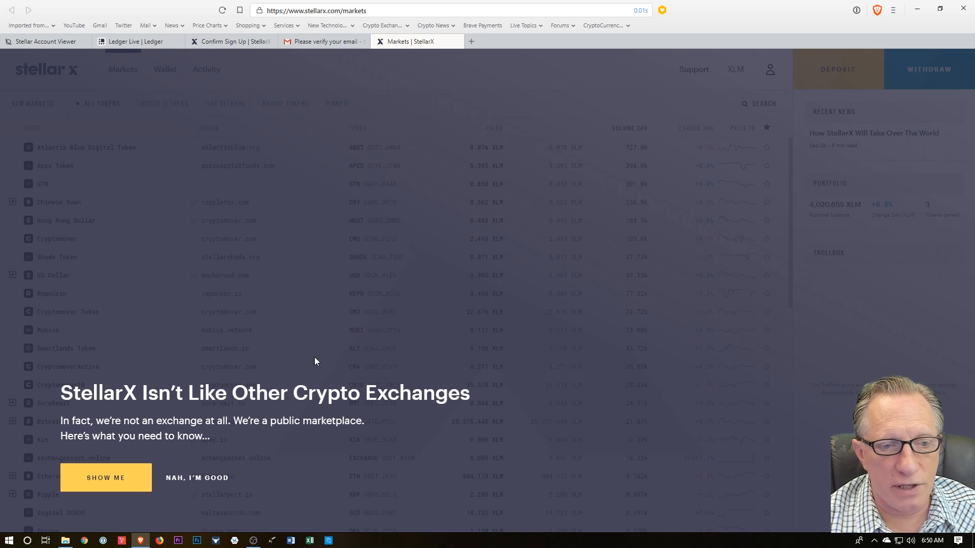
mouse_move(345, 303)
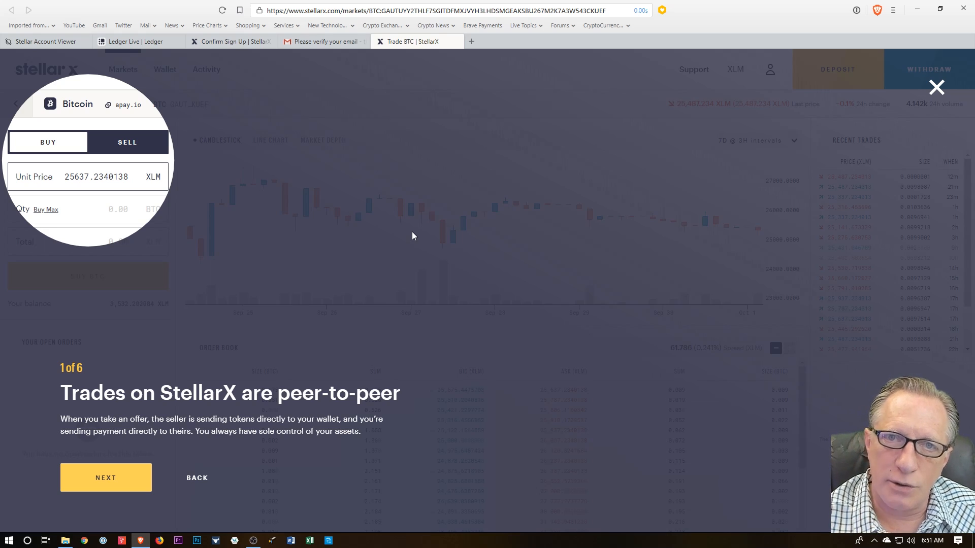
Advance the marketplace tour past the tethers and native tokens steps to the deposit step.
click(106, 478)
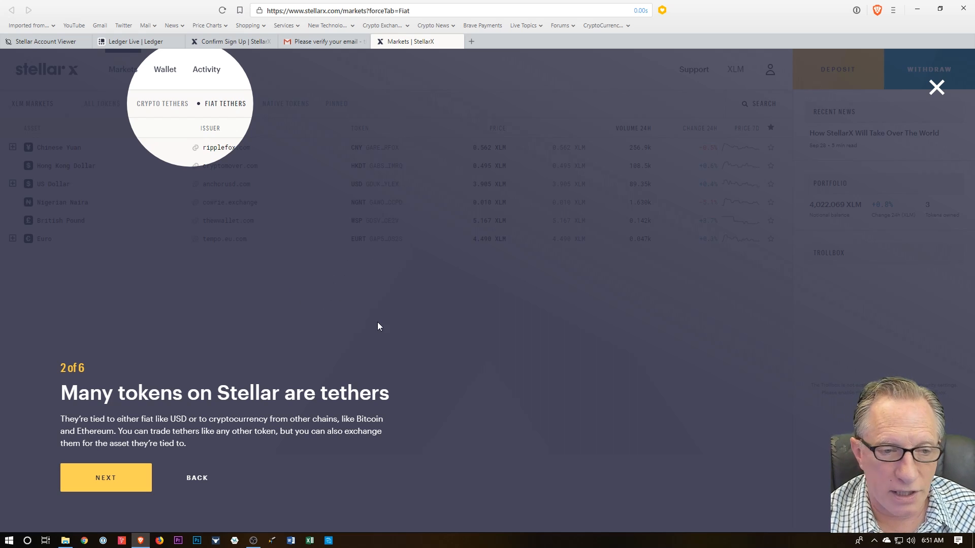
click(106, 478)
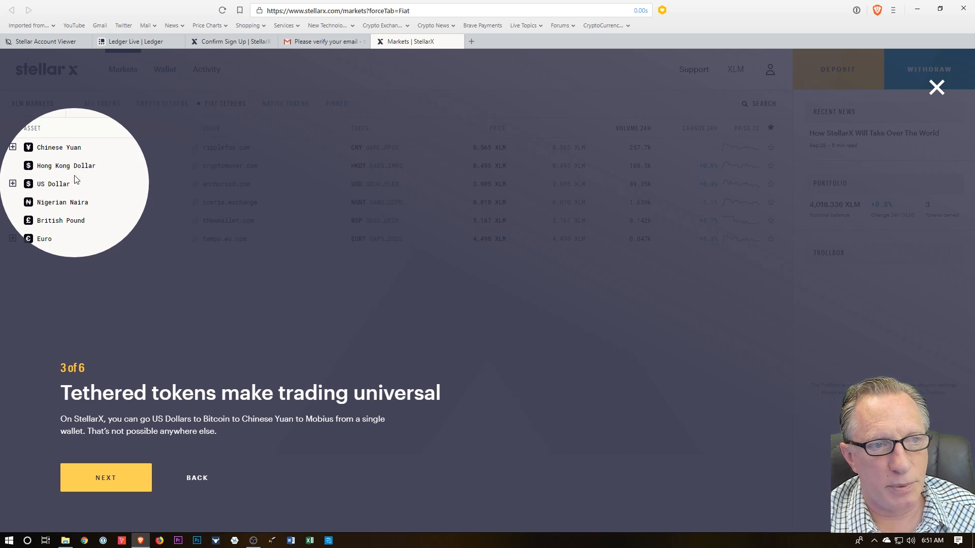
mouse_move(90, 188)
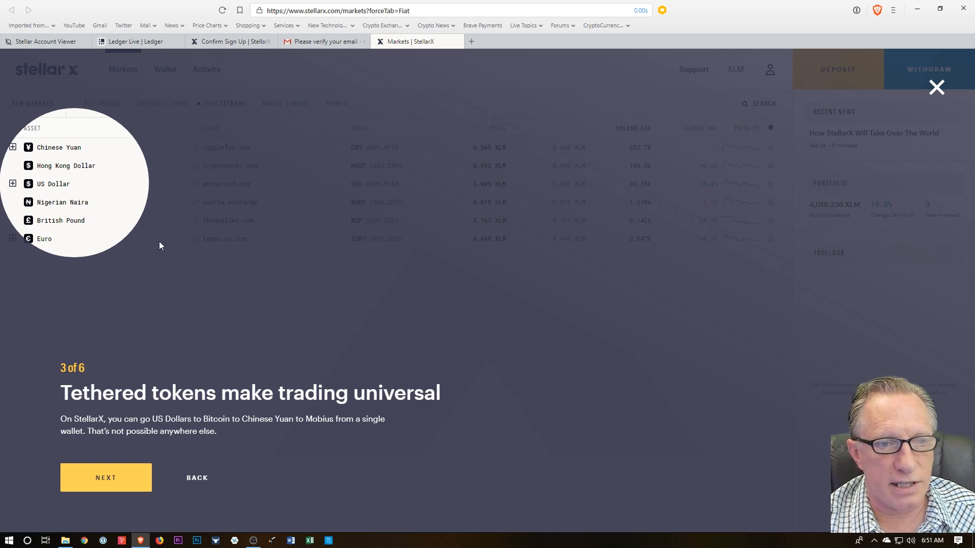
mouse_move(273, 291)
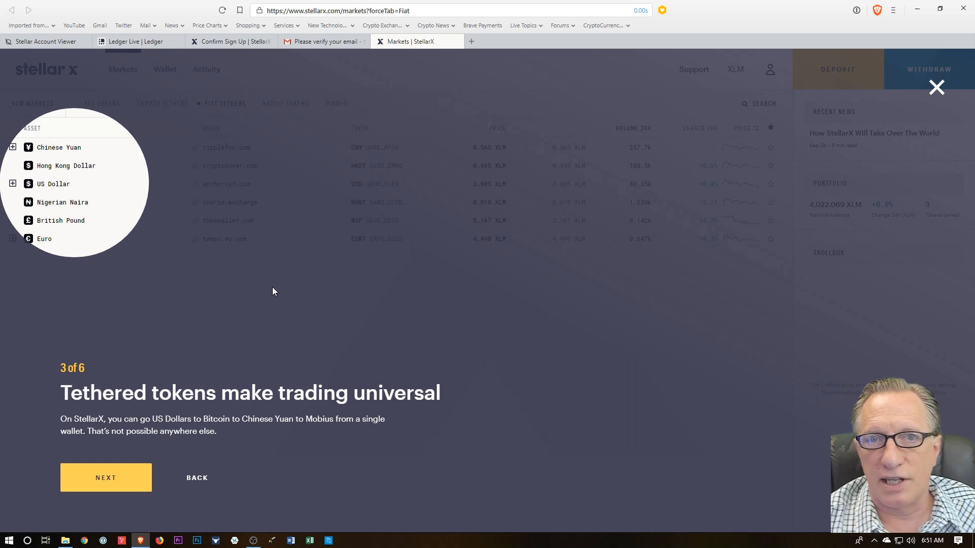
mouse_move(247, 318)
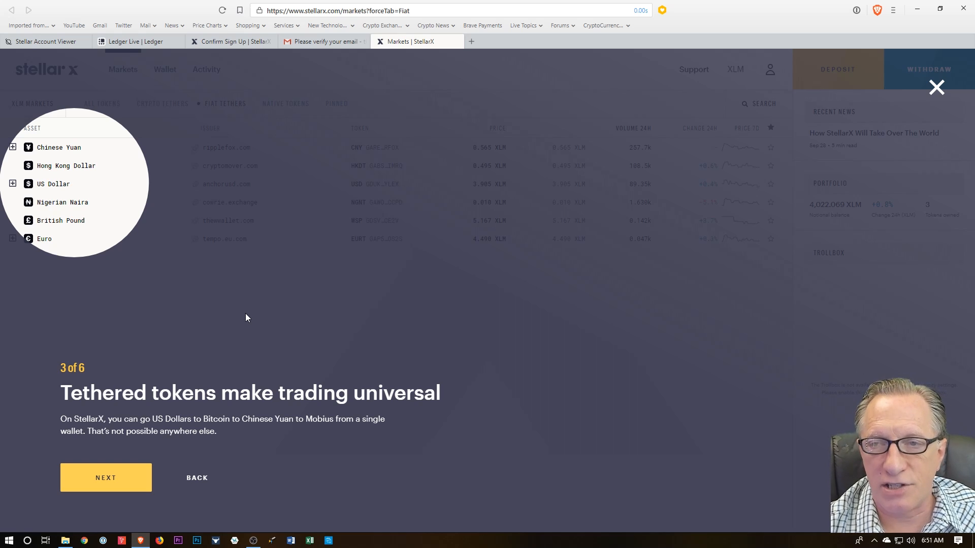
click(105, 478)
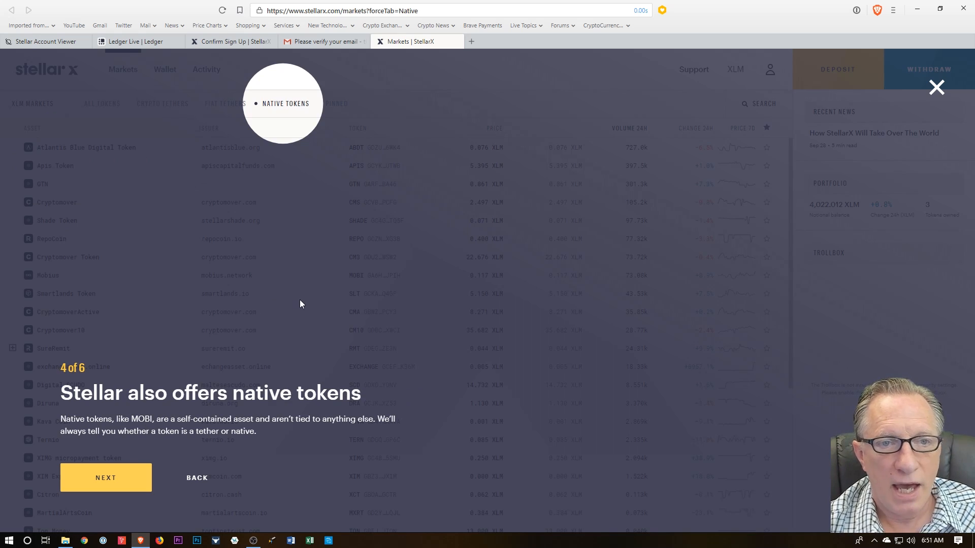
mouse_move(358, 275)
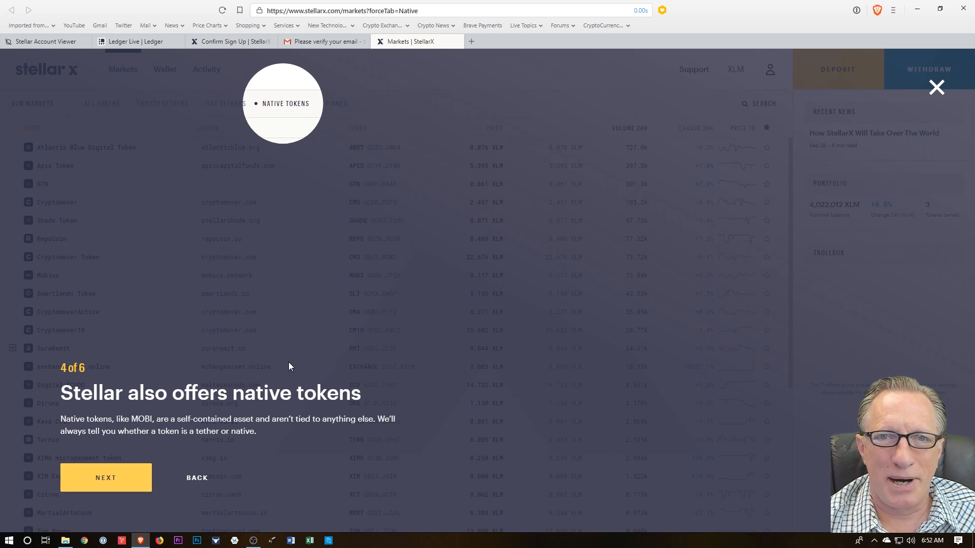
click(106, 478)
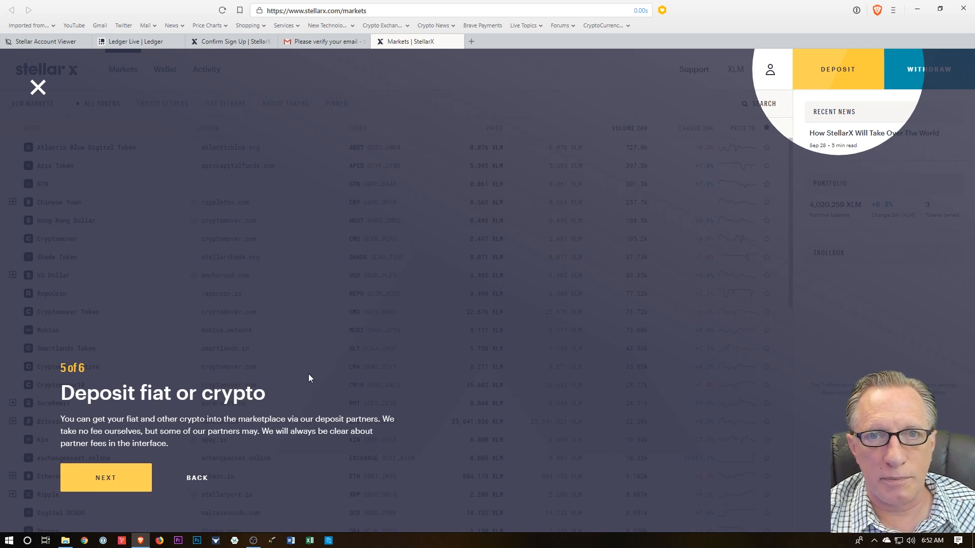
mouse_move(299, 382)
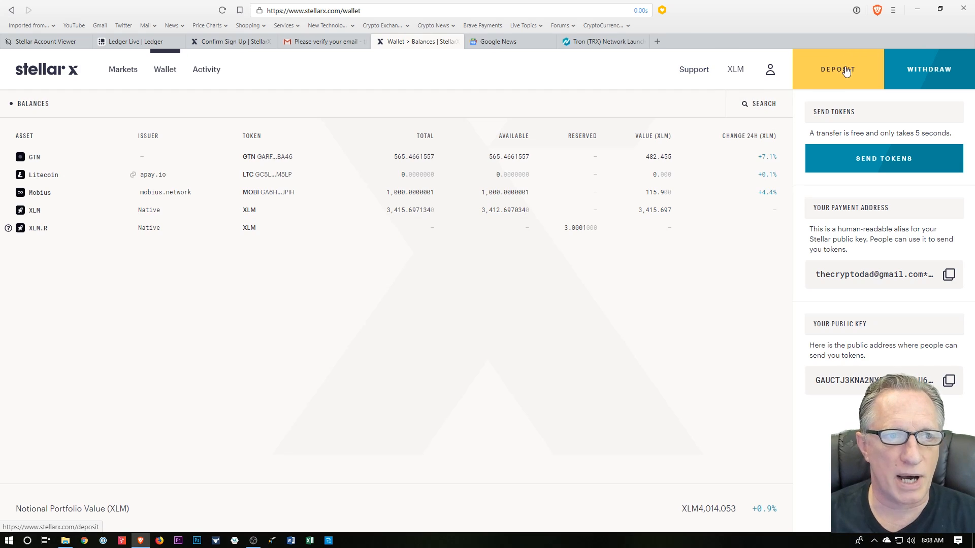
Open Add funds to view the XLM deposit address, then return to deposit choices.
click(838, 69)
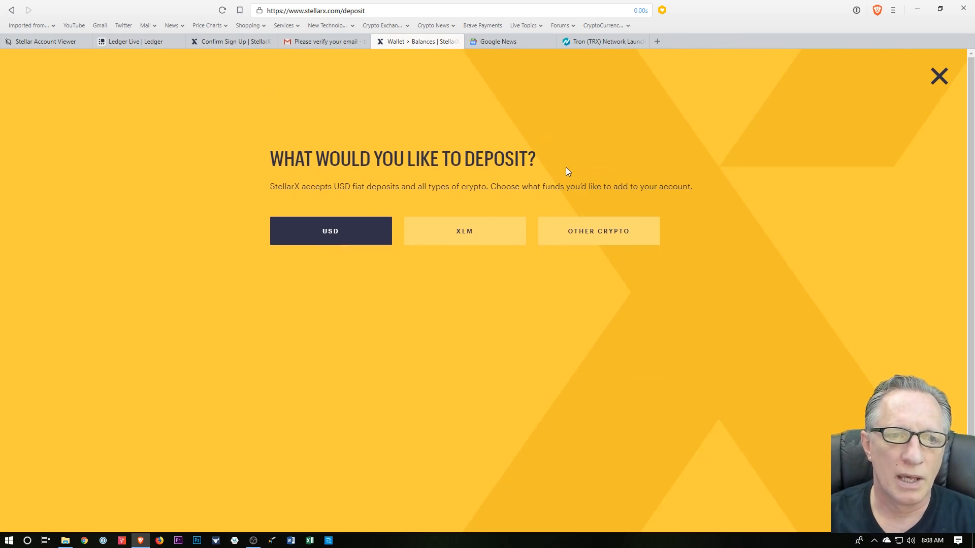
mouse_move(459, 231)
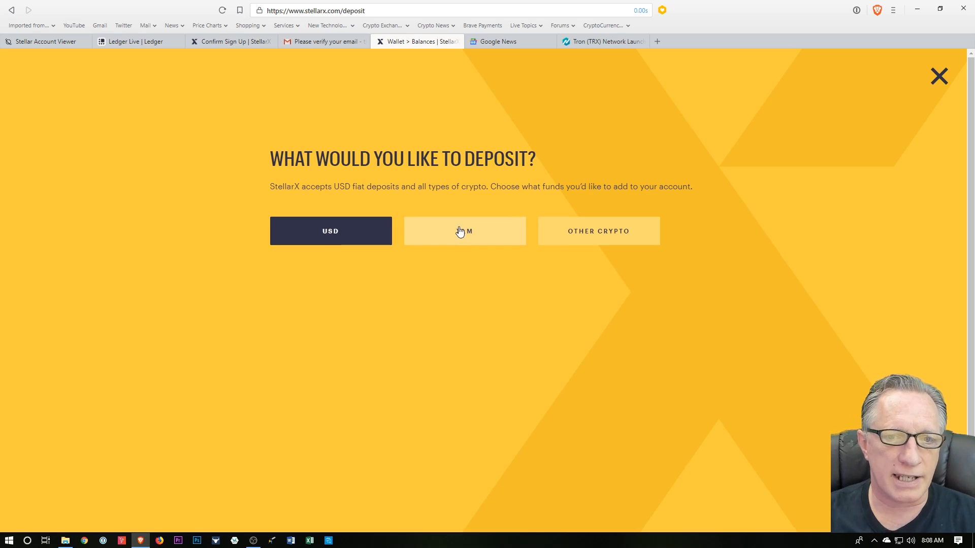
click(465, 231)
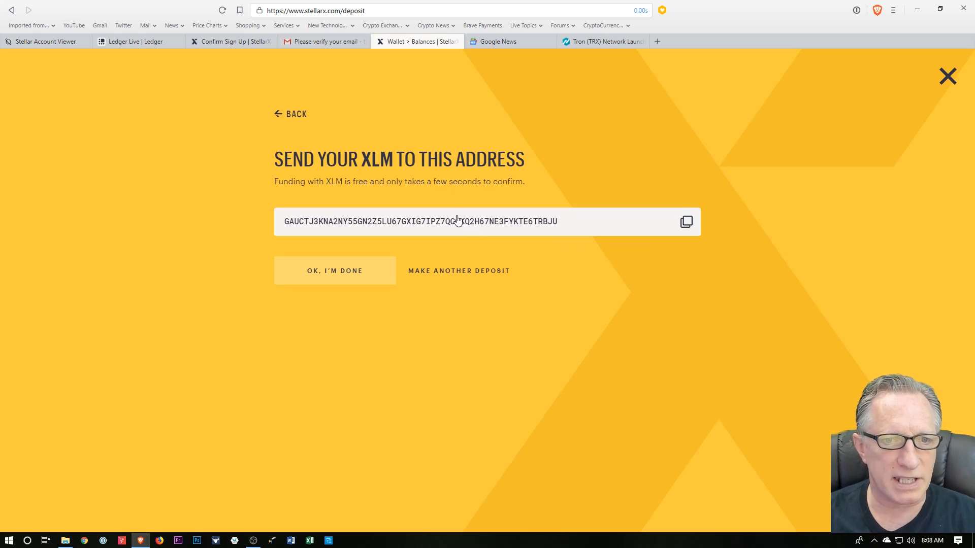
mouse_move(490, 229)
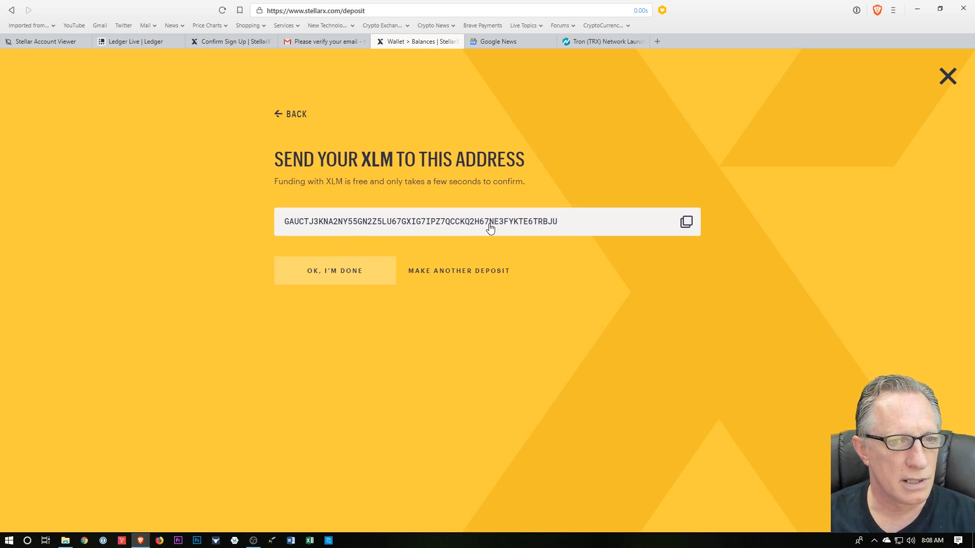
mouse_move(577, 227)
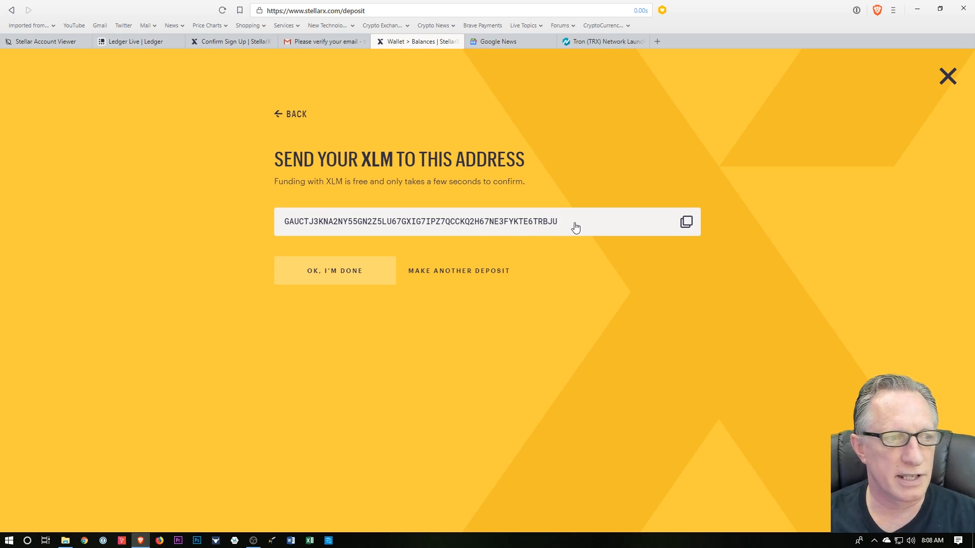
mouse_move(570, 226)
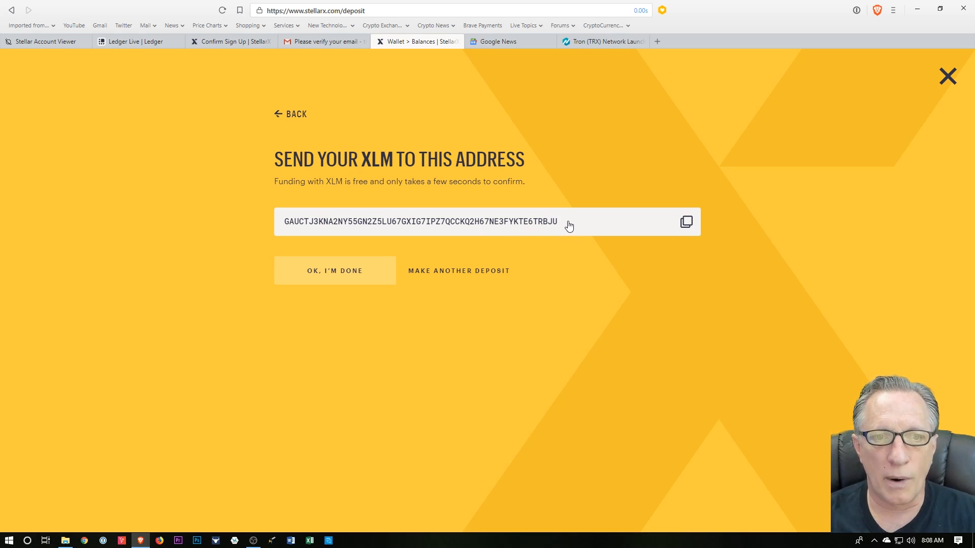
mouse_move(578, 222)
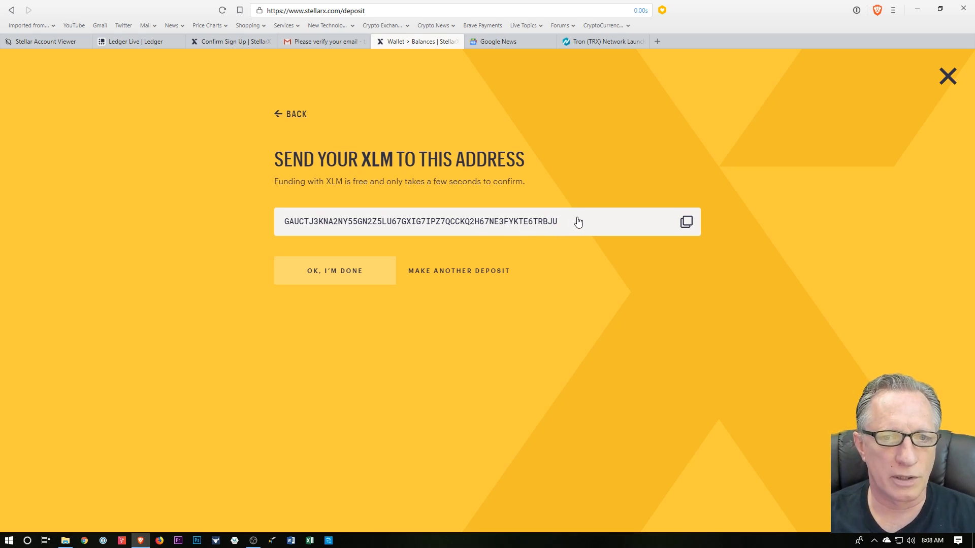
mouse_move(570, 214)
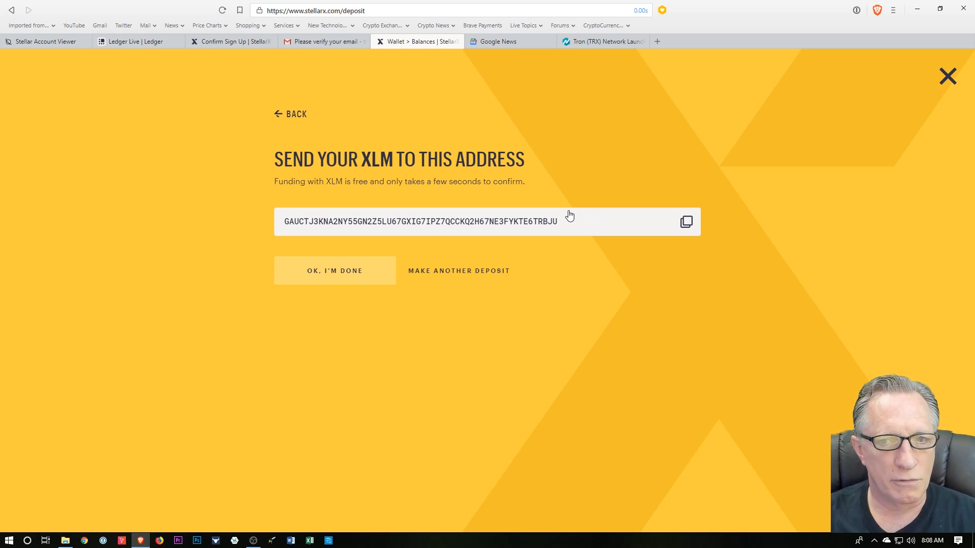
mouse_move(309, 120)
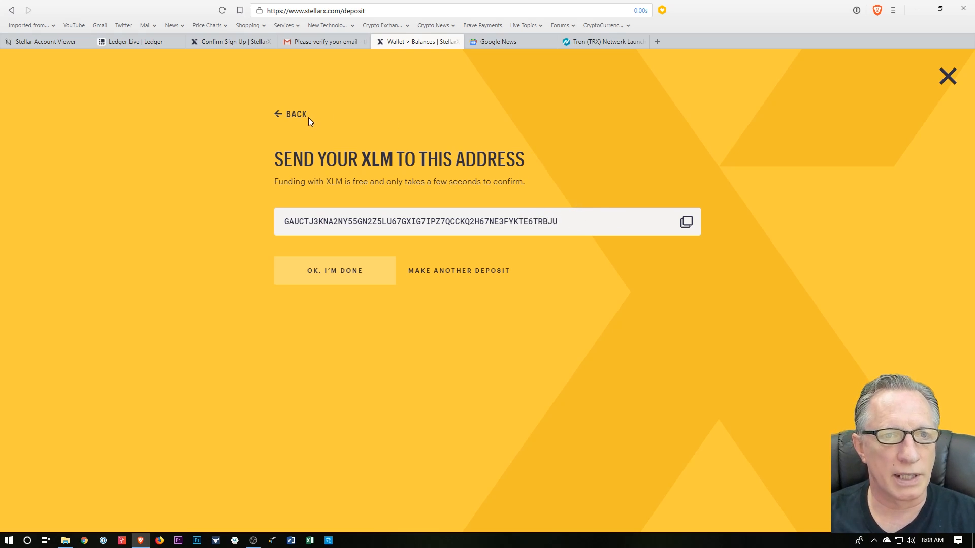
click(296, 113)
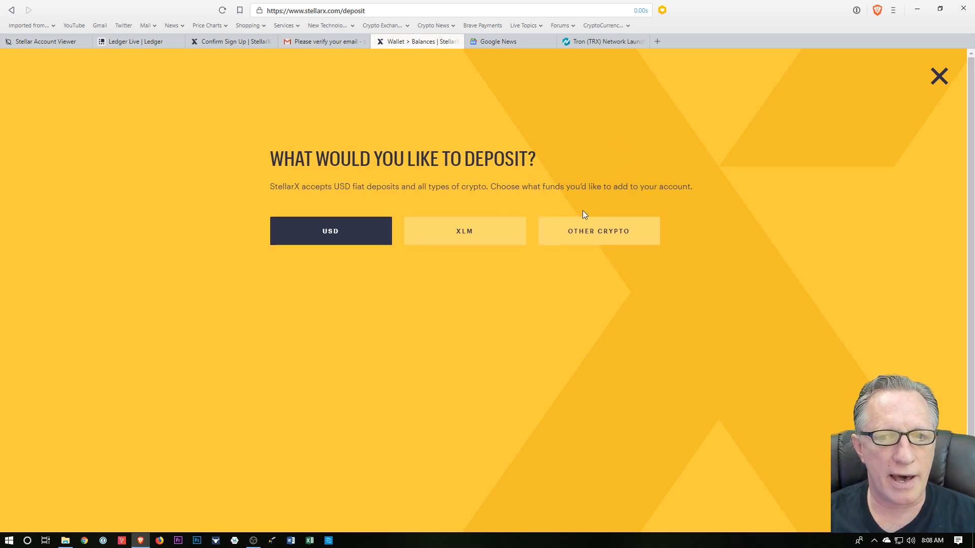
click(598, 231)
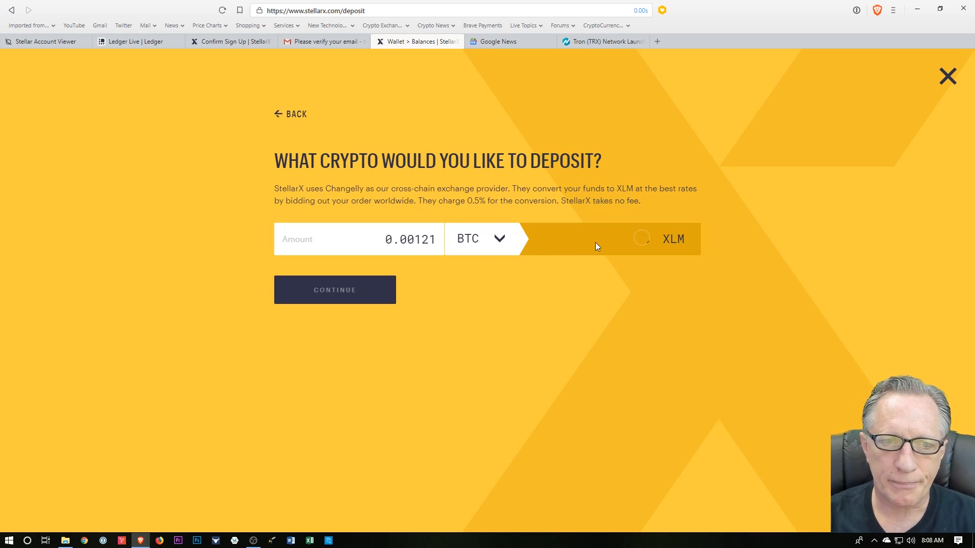
mouse_move(364, 262)
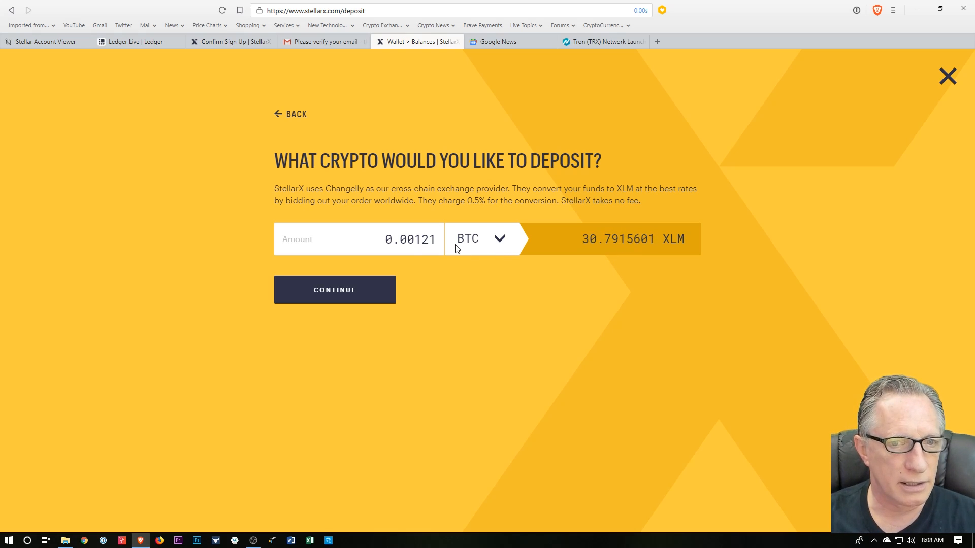
double_click(412, 239)
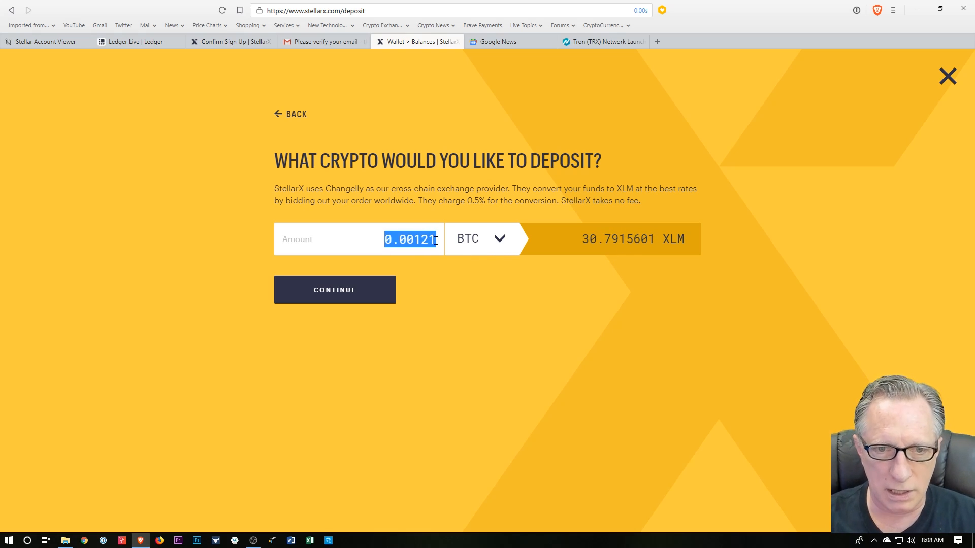
text(1)
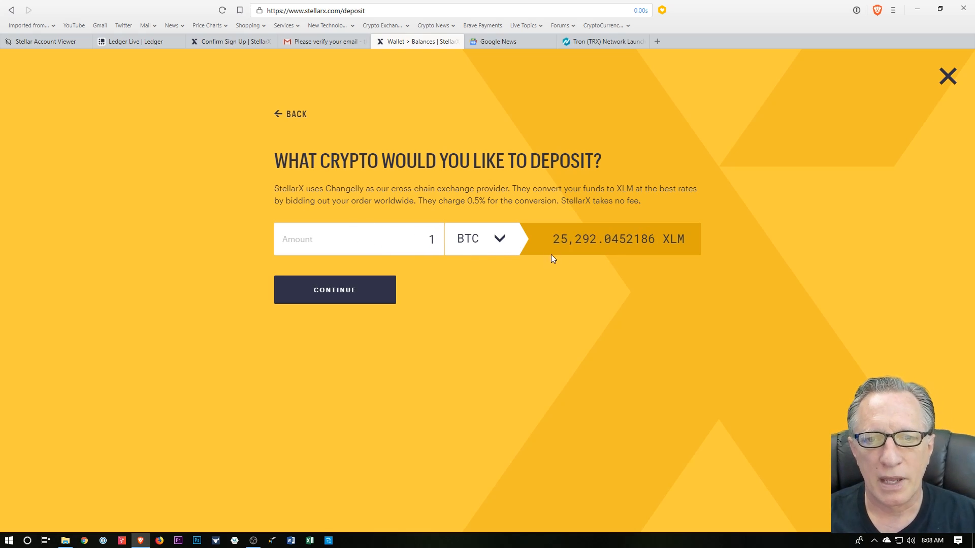
mouse_move(387, 211)
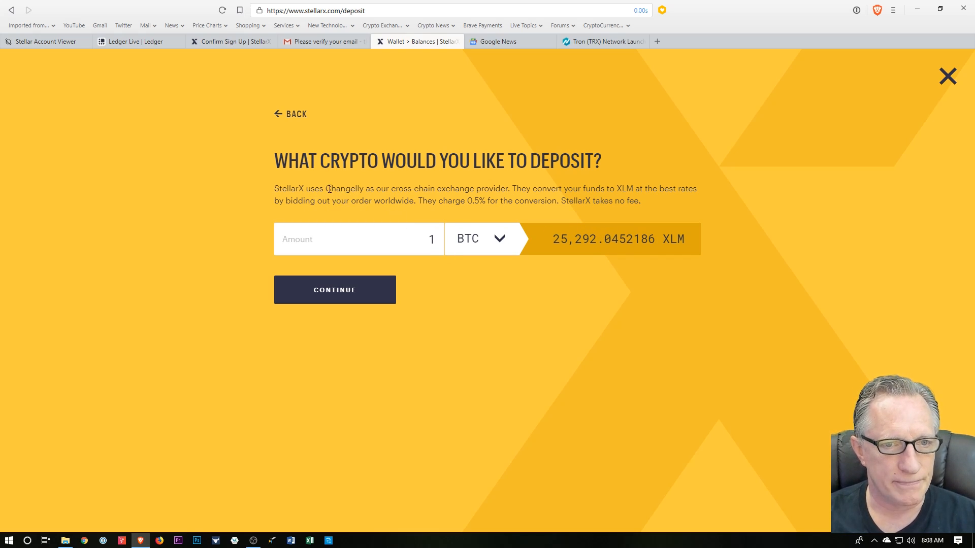
mouse_move(382, 206)
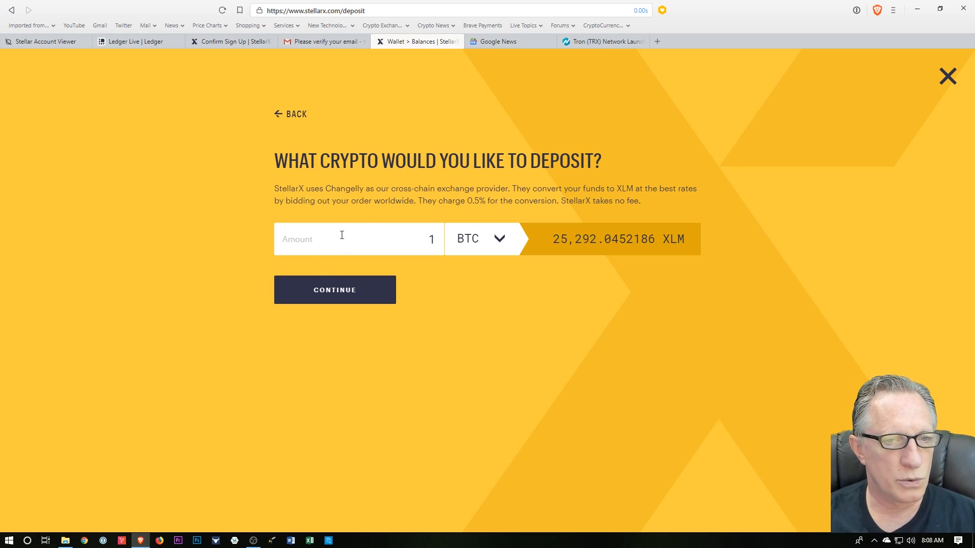
mouse_move(405, 301)
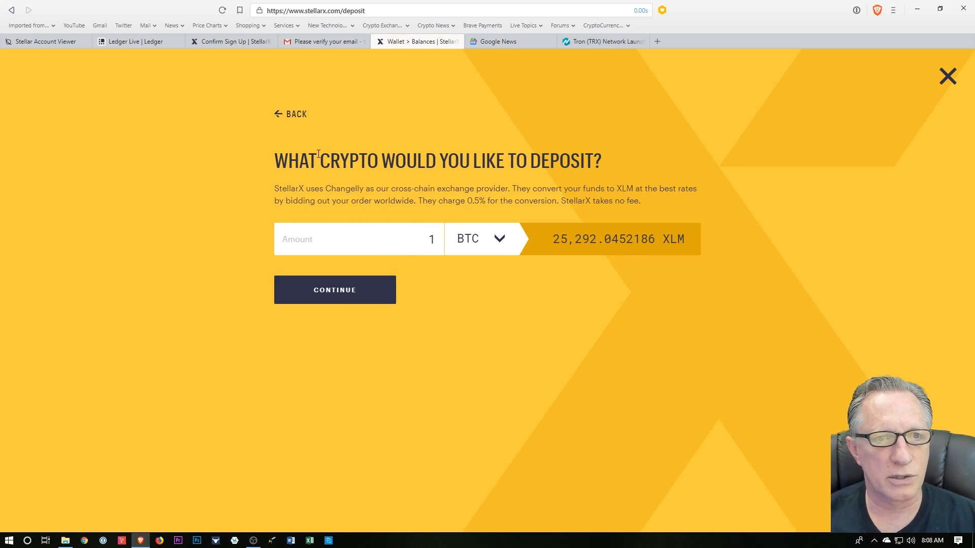
mouse_move(571, 239)
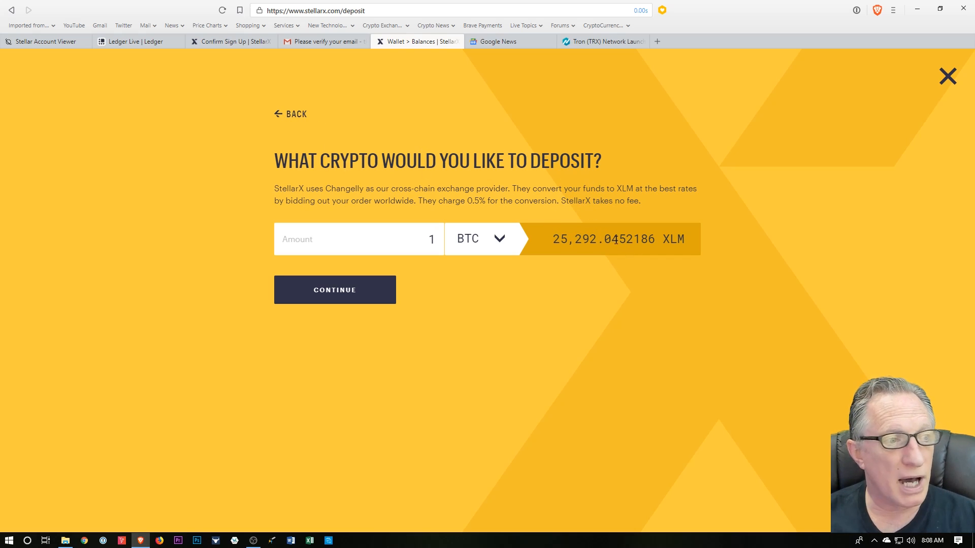
mouse_move(608, 237)
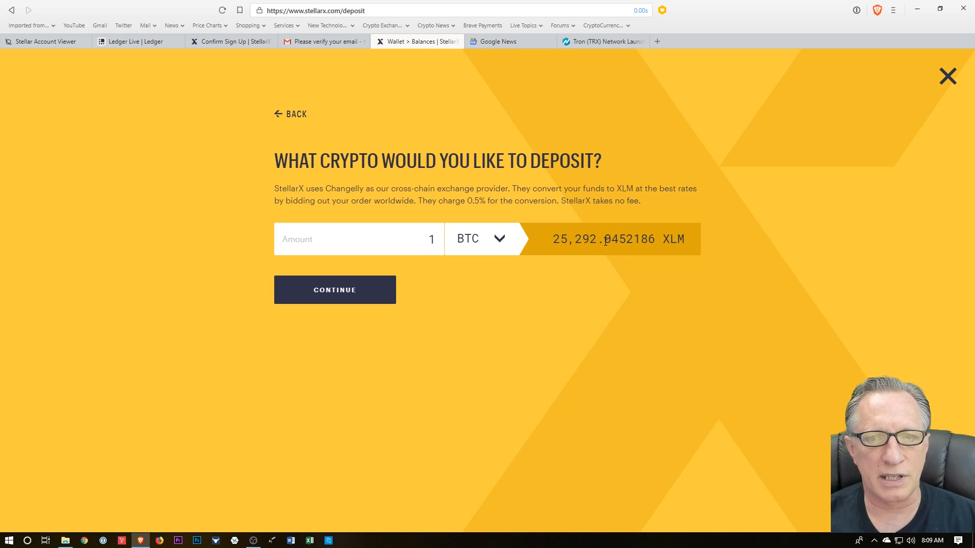
mouse_move(607, 216)
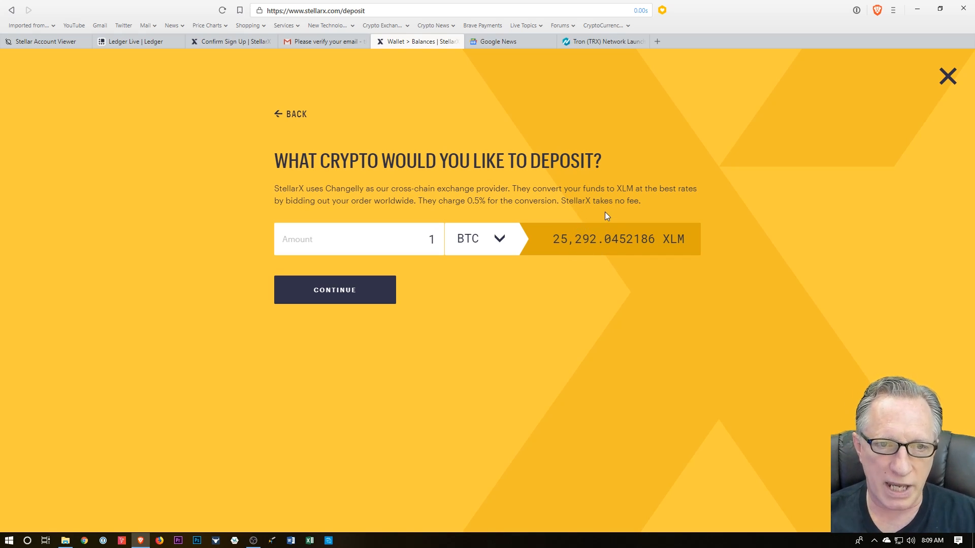
mouse_move(557, 215)
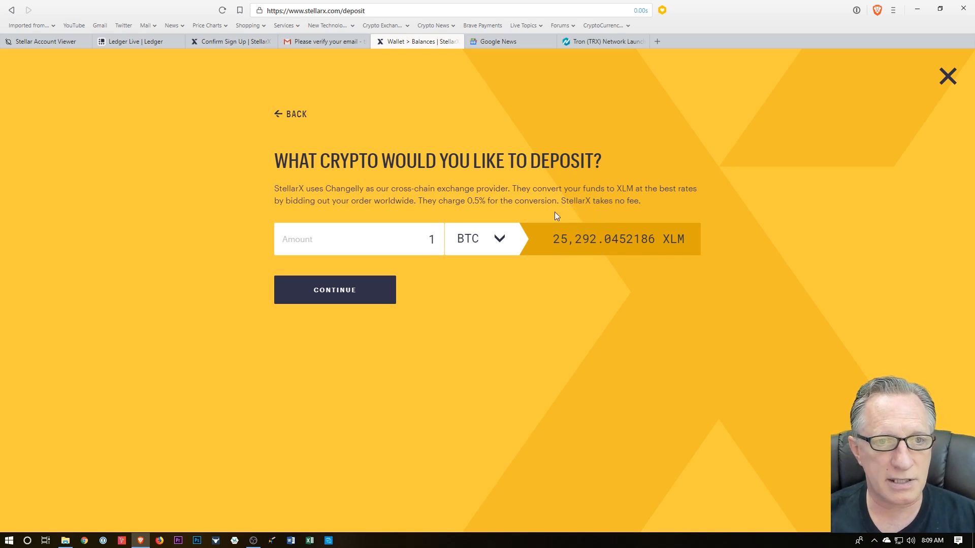
mouse_move(557, 191)
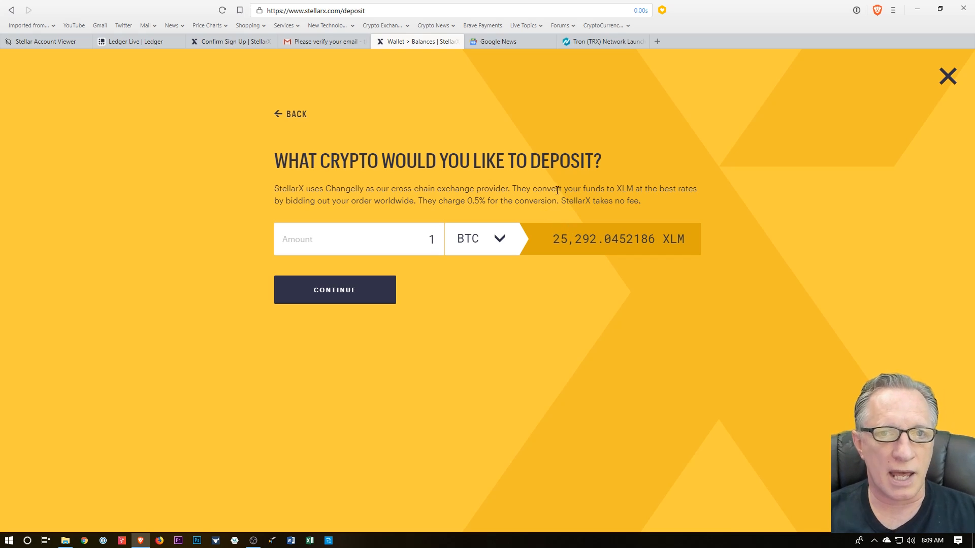
mouse_move(662, 164)
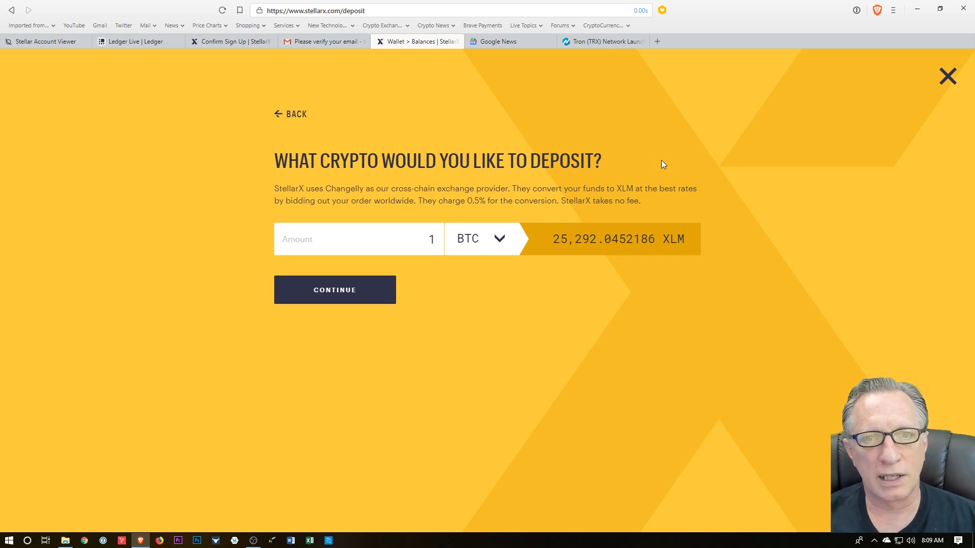
mouse_move(519, 125)
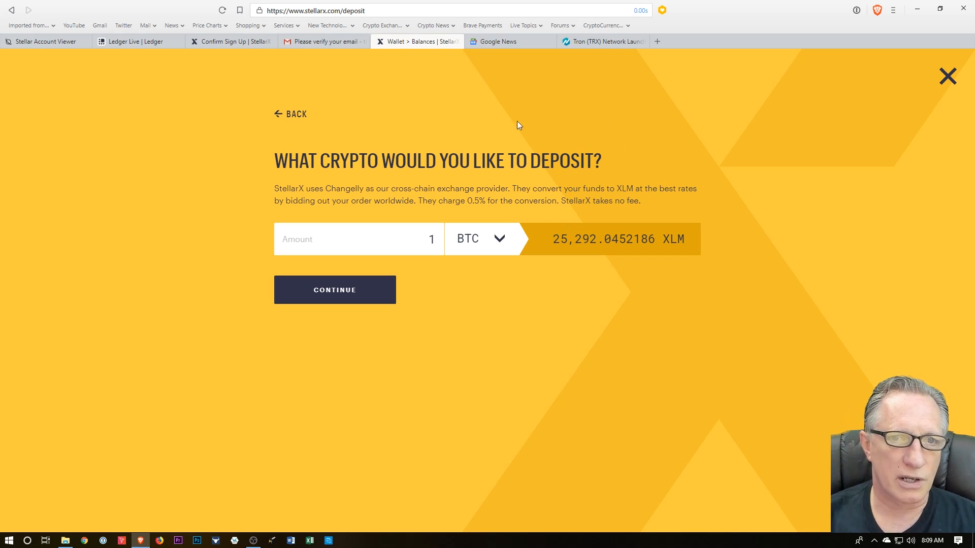
mouse_move(493, 137)
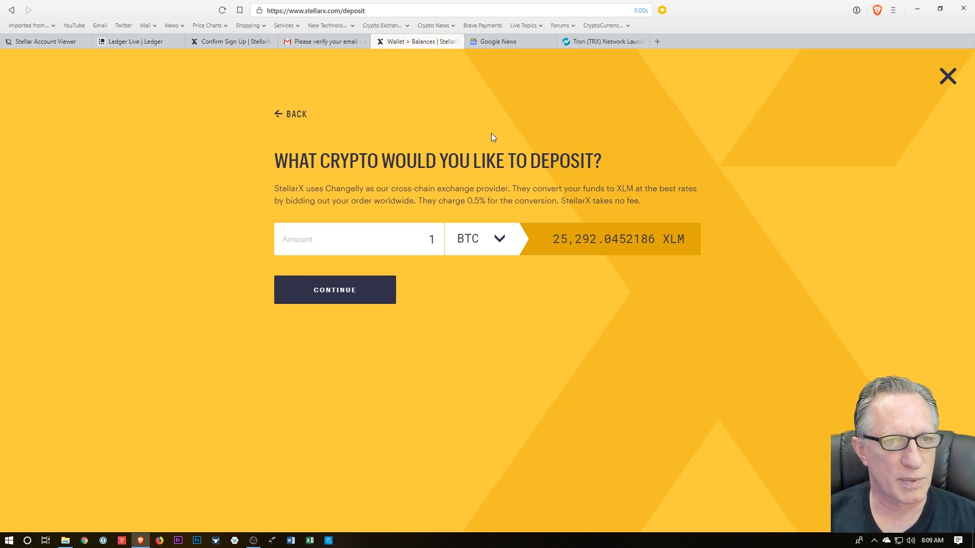
click(290, 114)
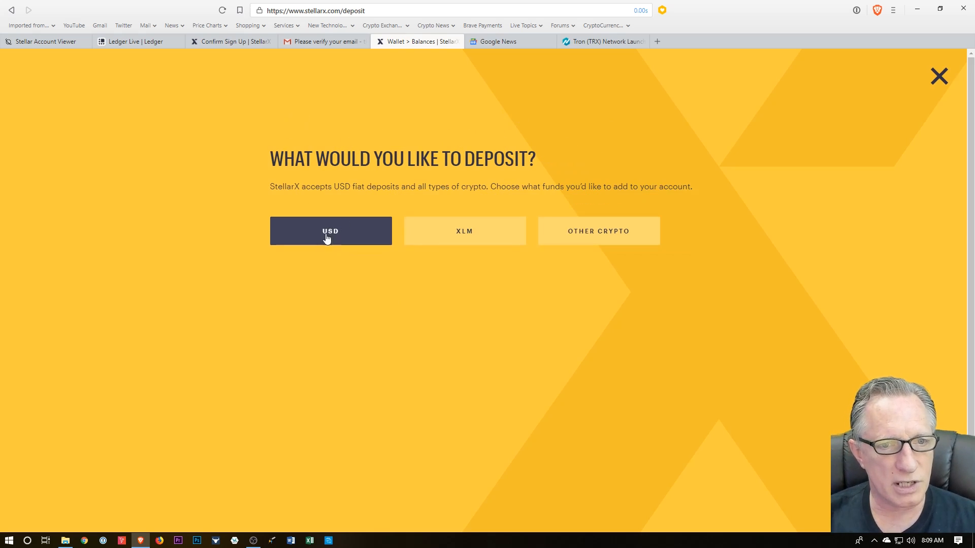
View the AnchorUSD deposit details (1,000 USD minimum, 25 USD fee), then go back.
click(330, 231)
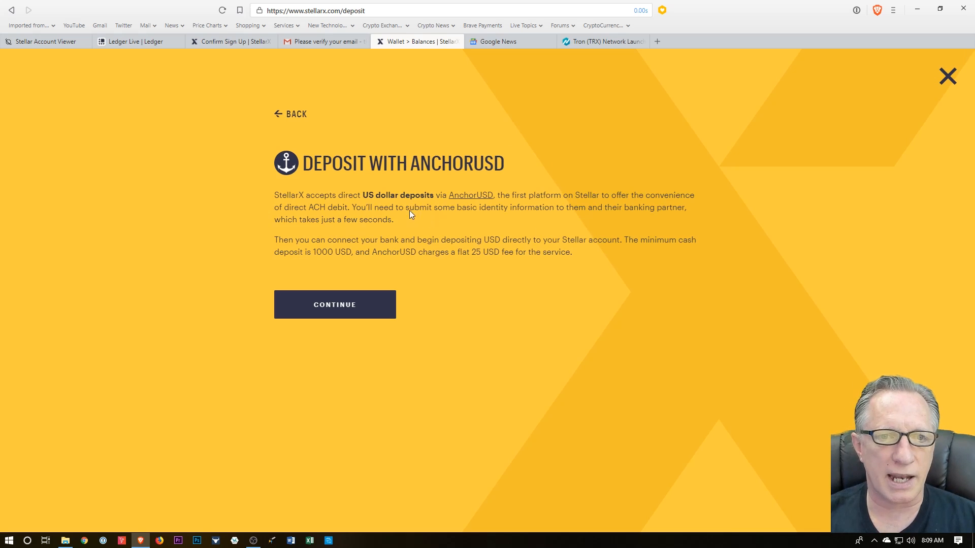
mouse_move(411, 172)
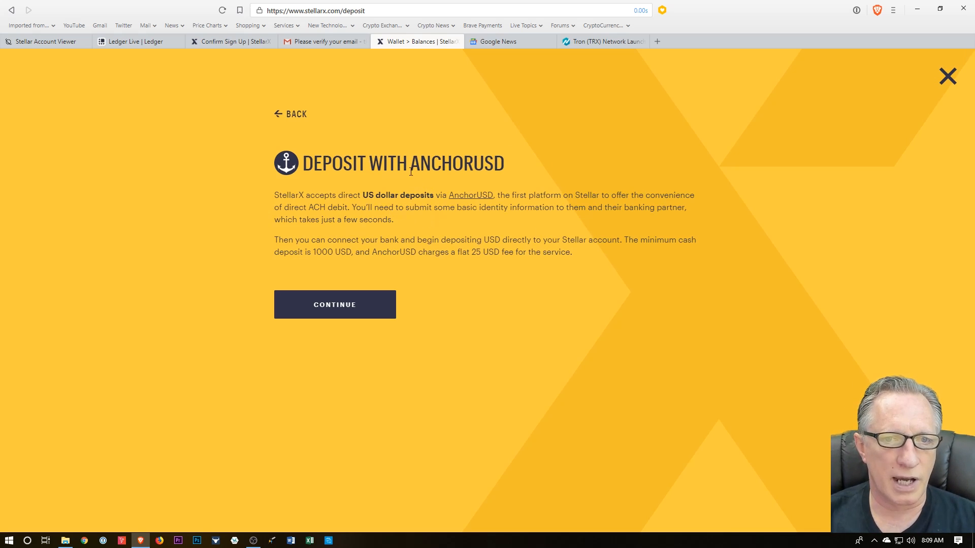
mouse_move(508, 177)
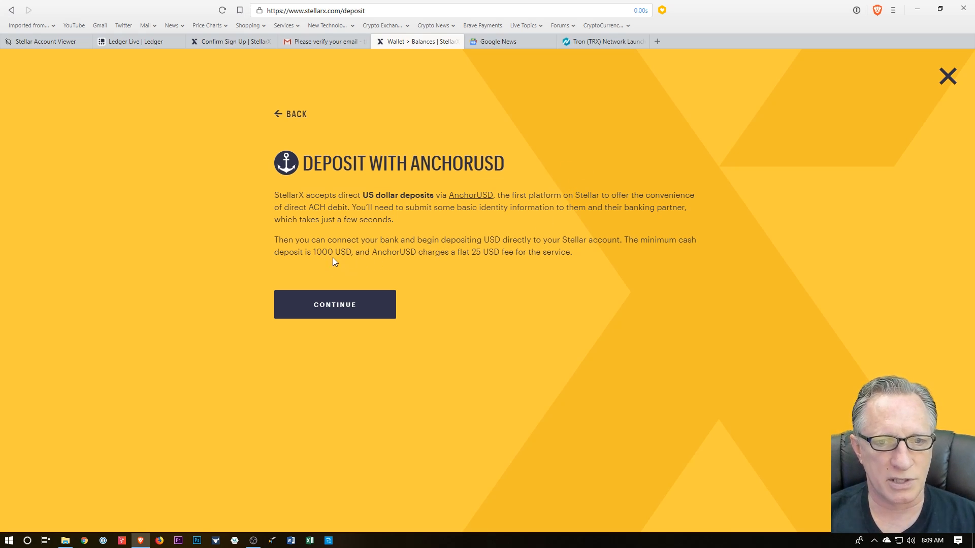
mouse_move(361, 240)
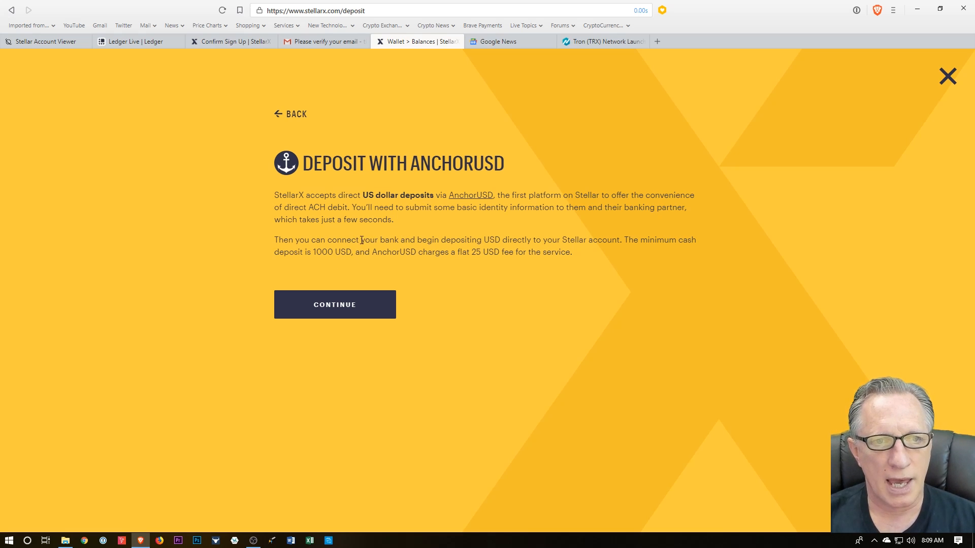
mouse_move(399, 277)
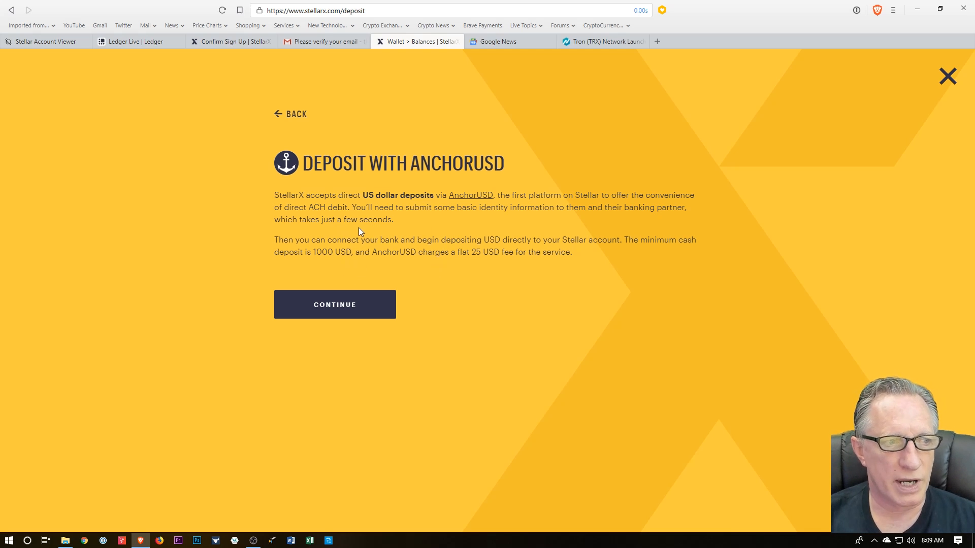
click(290, 113)
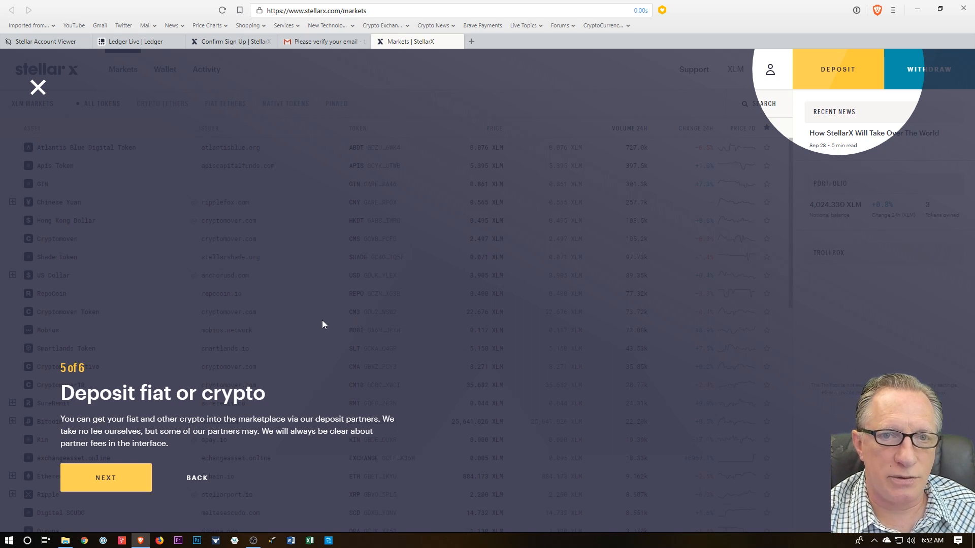
mouse_move(495, 303)
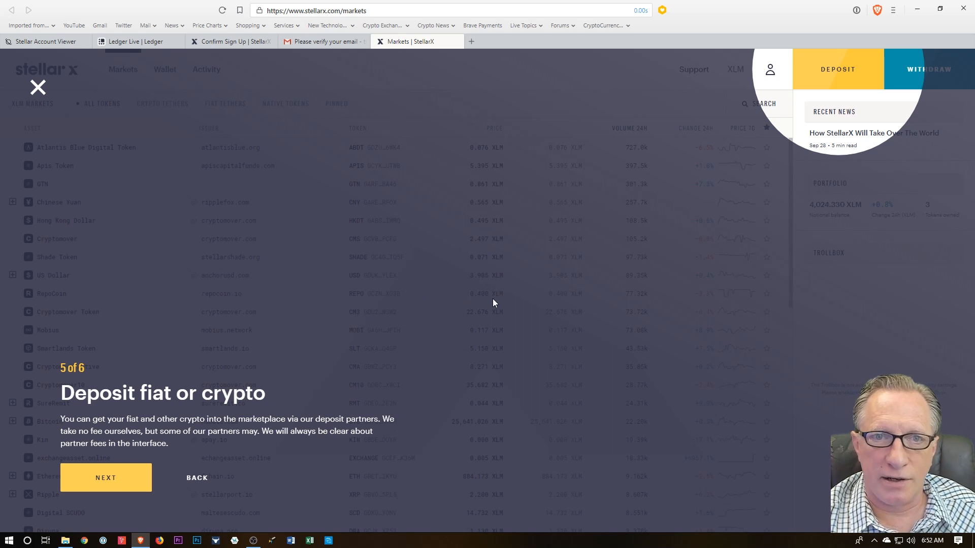
mouse_move(422, 287)
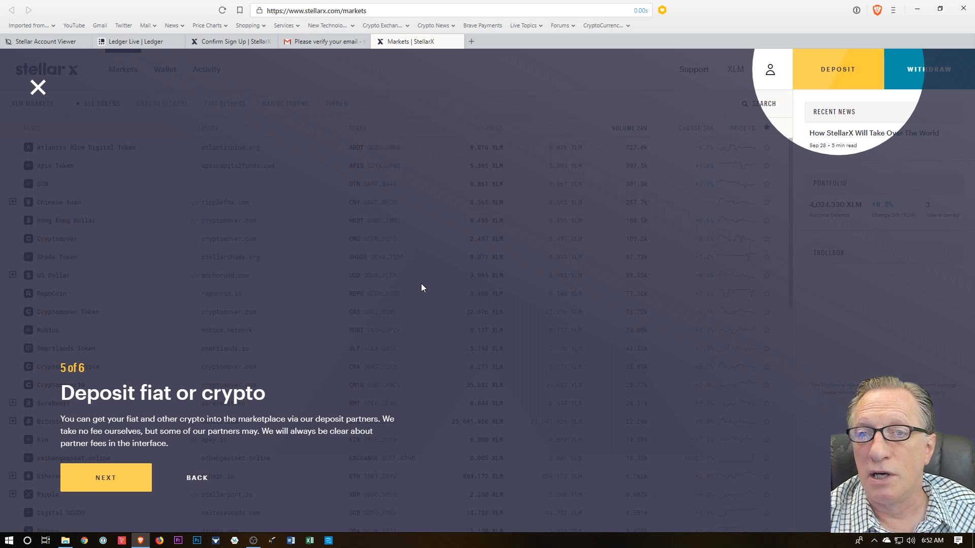
mouse_move(416, 288)
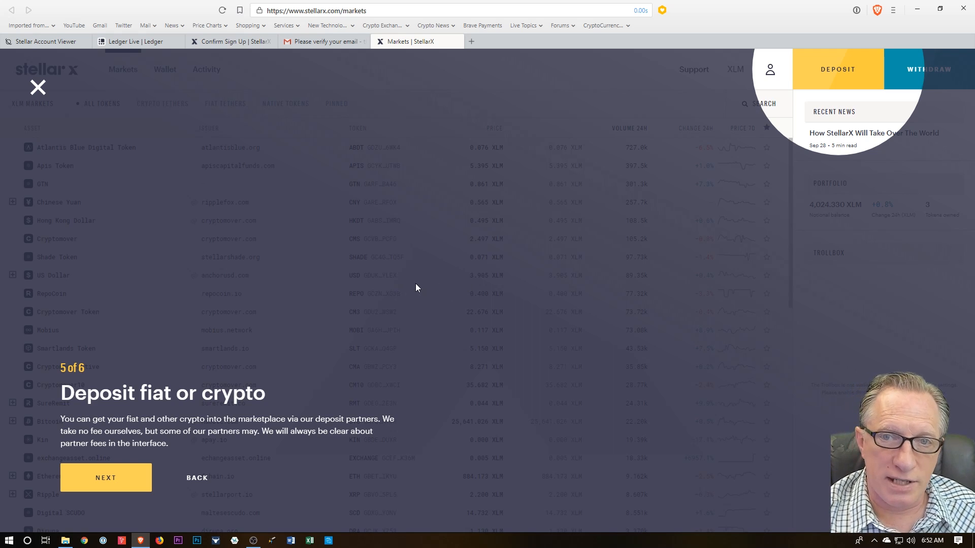
mouse_move(409, 293)
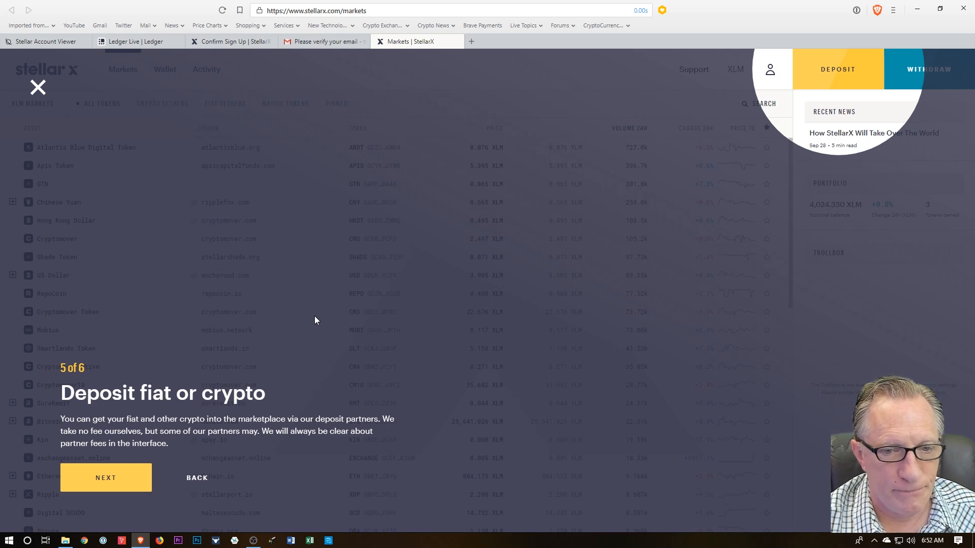
mouse_move(383, 283)
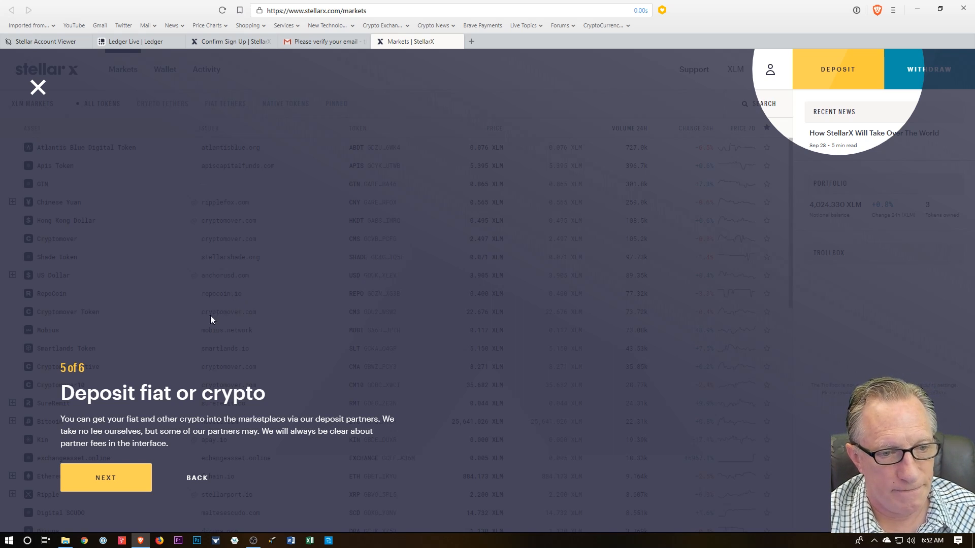
mouse_move(342, 316)
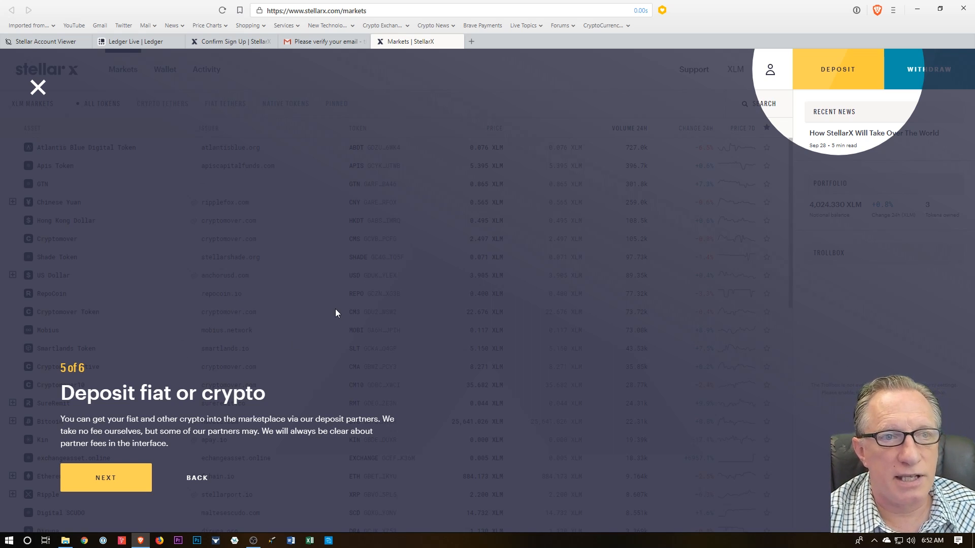
mouse_move(322, 316)
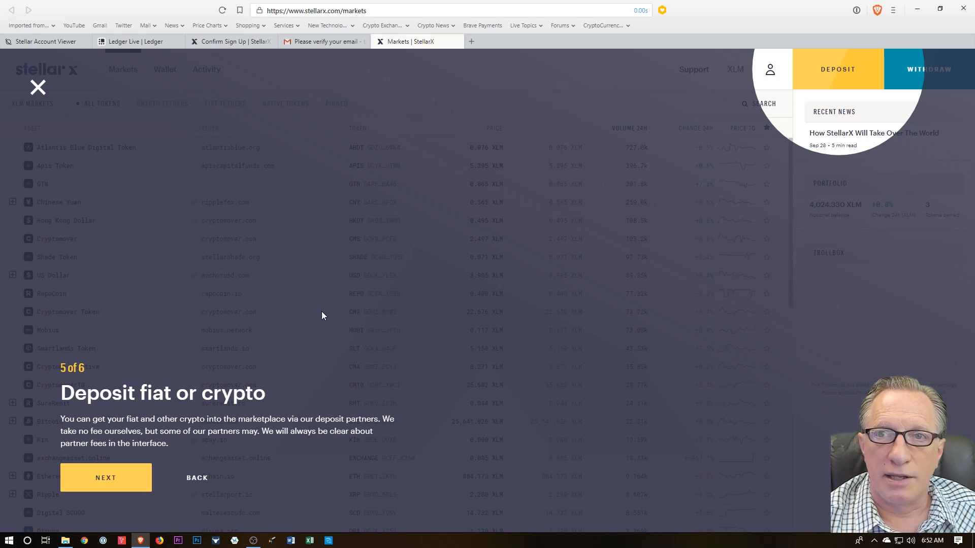
mouse_move(319, 309)
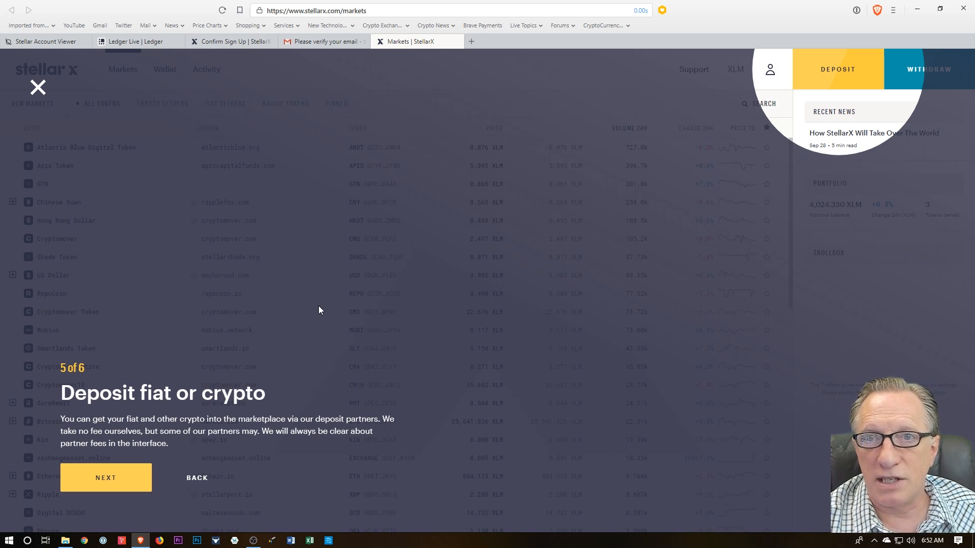
mouse_move(354, 322)
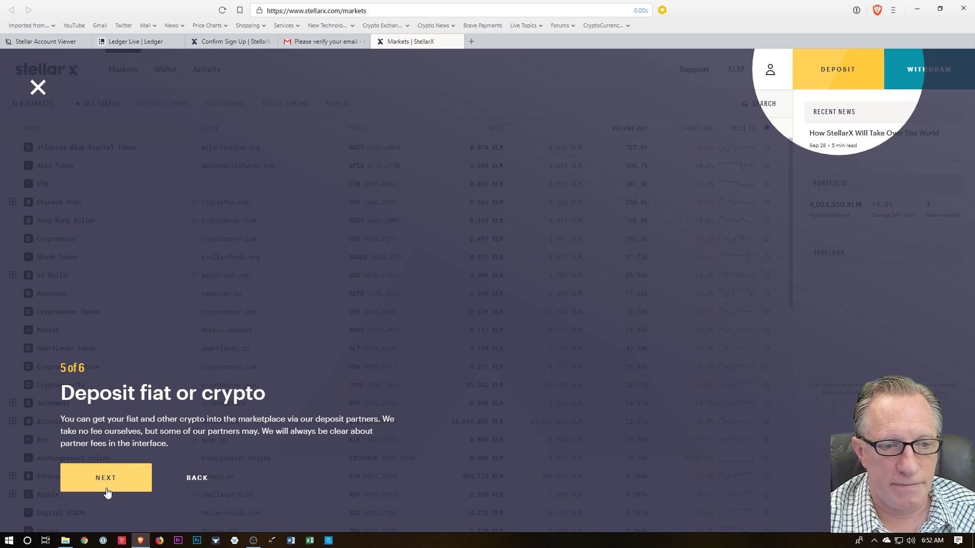
Advance the tour to its final Happy trading card and dismiss it.
click(105, 478)
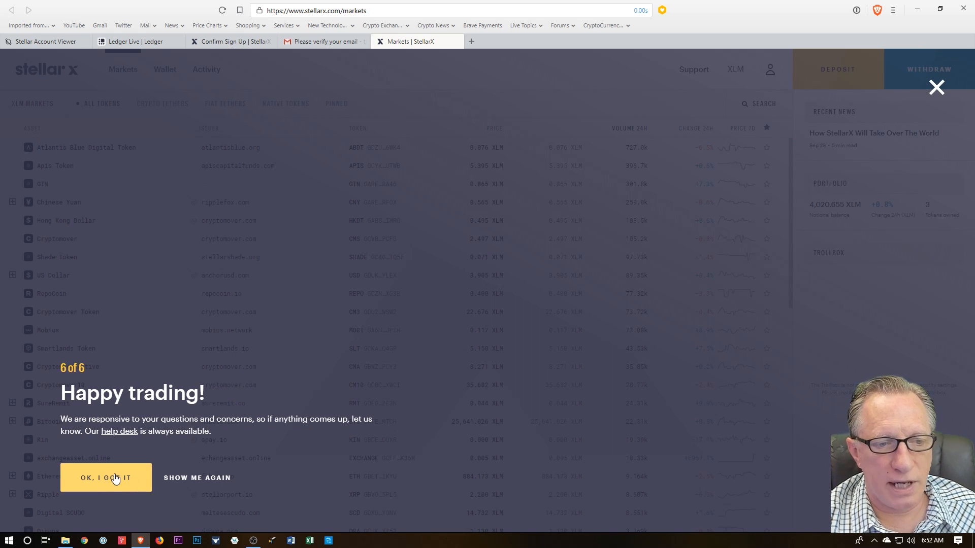
click(106, 478)
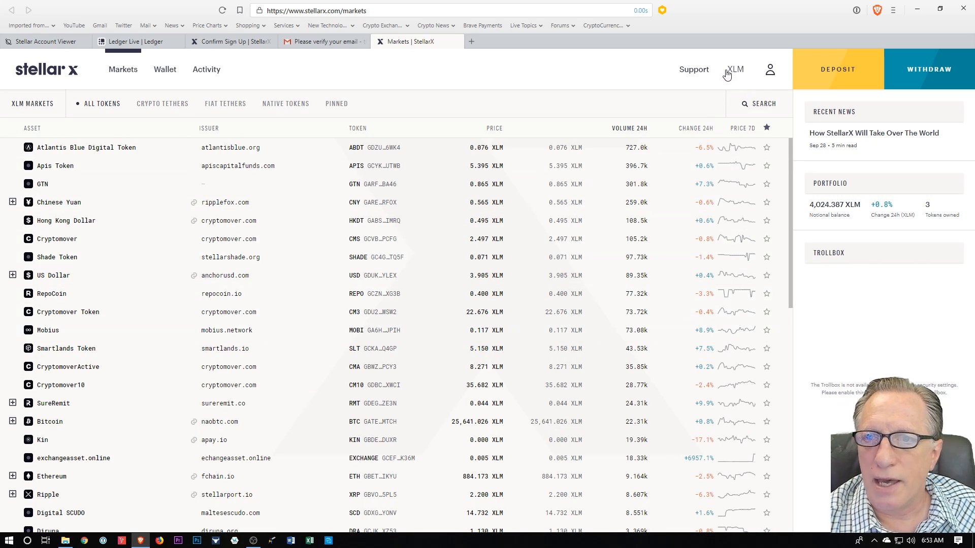
mouse_move(833, 161)
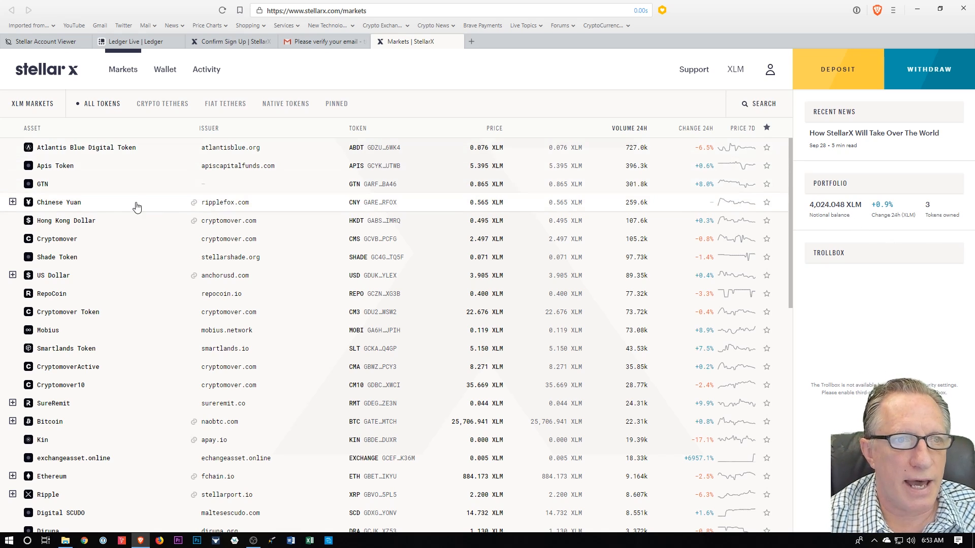
mouse_move(164, 74)
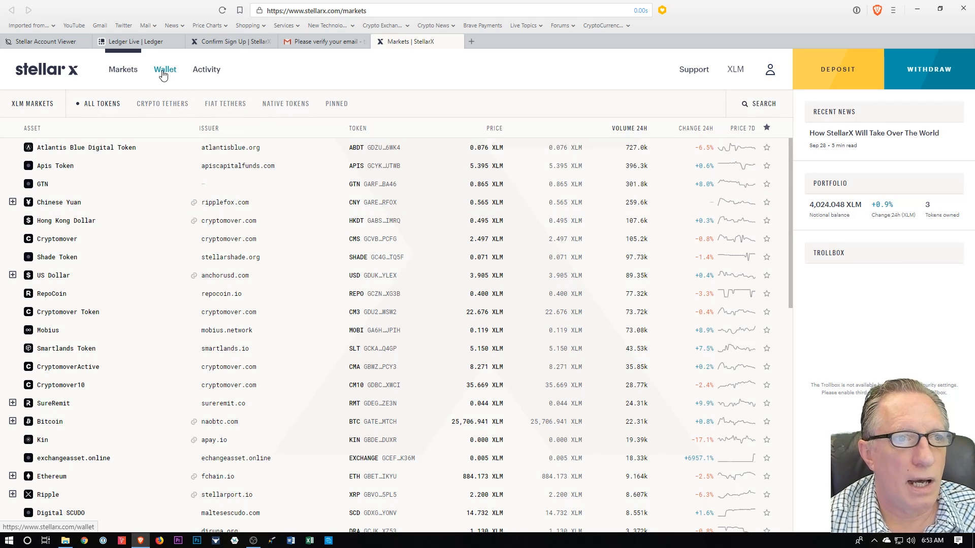
click(165, 70)
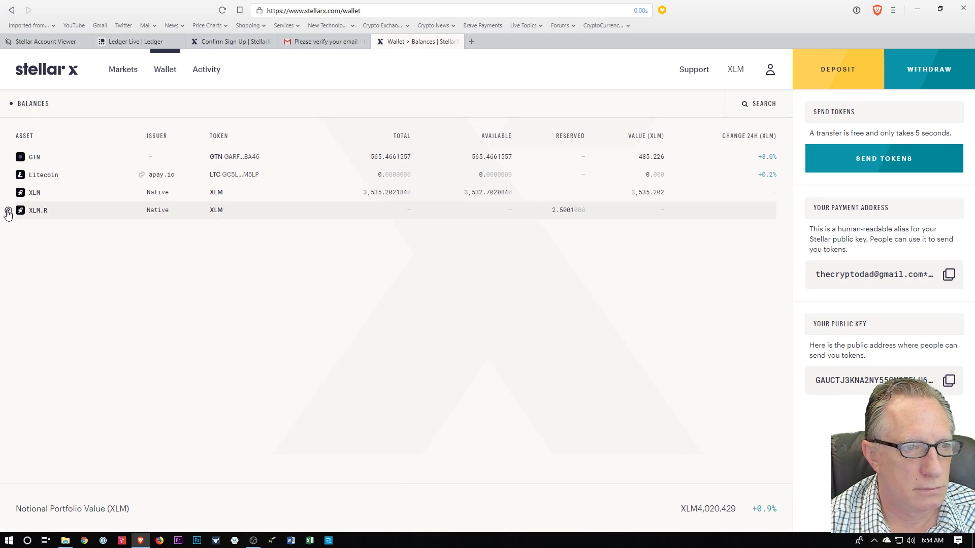
Read and acknowledge the XLM network reserve explanation, then return to Markets.
click(7, 210)
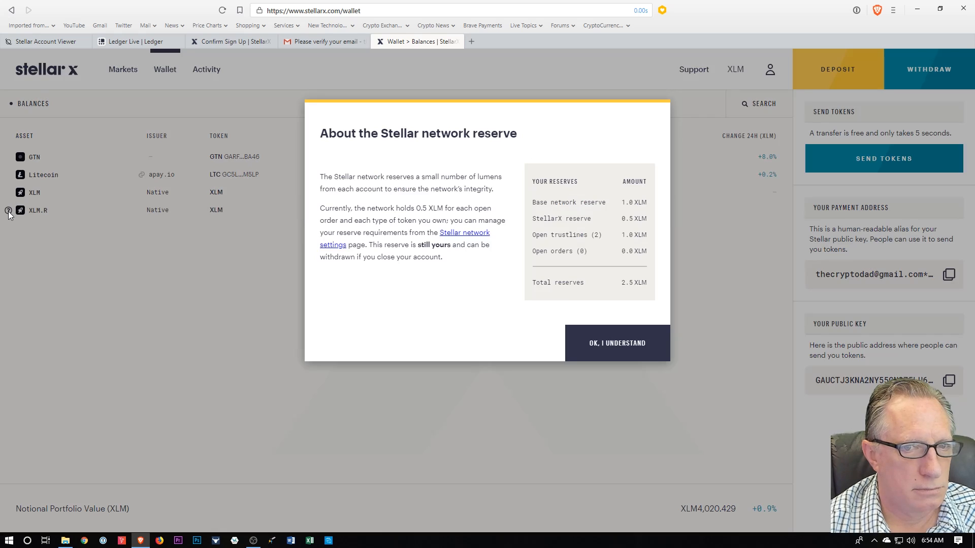
mouse_move(496, 225)
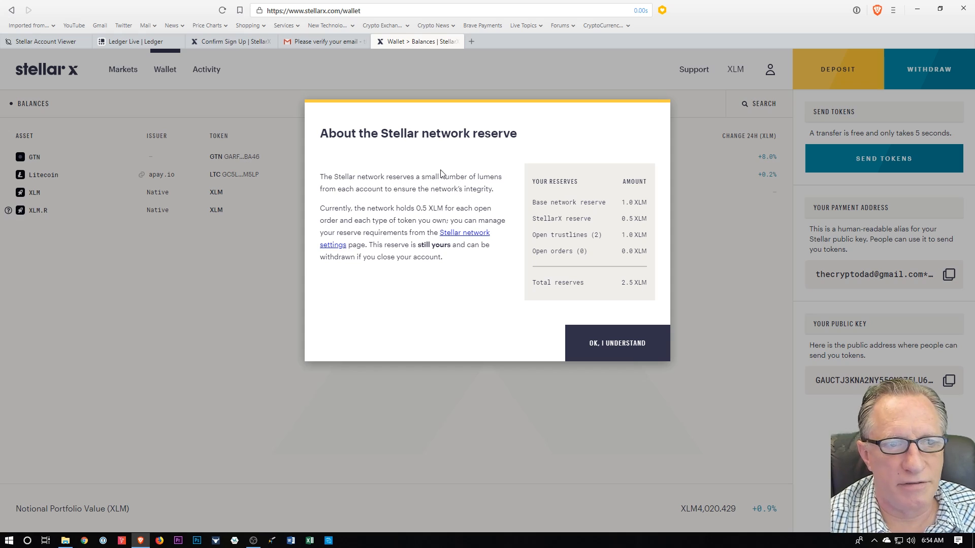
mouse_move(463, 148)
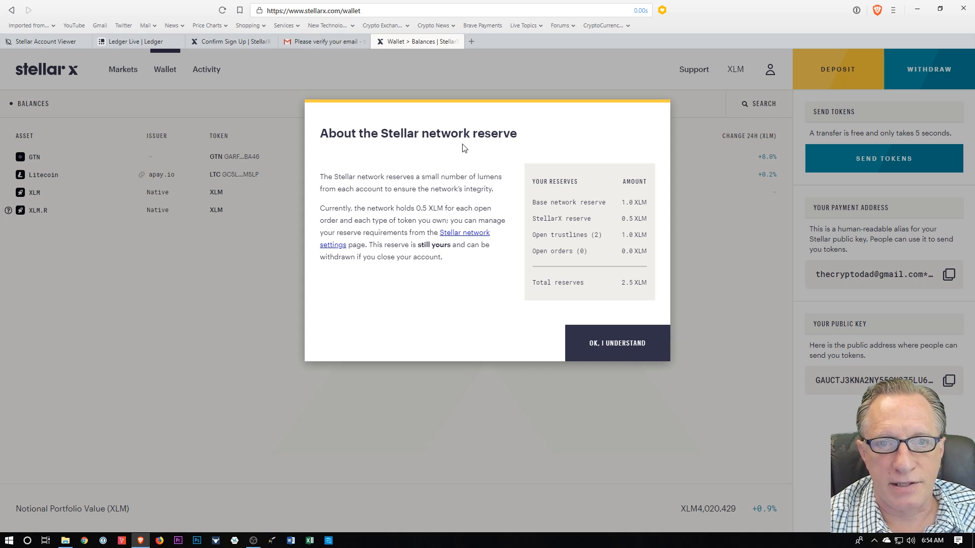
mouse_move(634, 334)
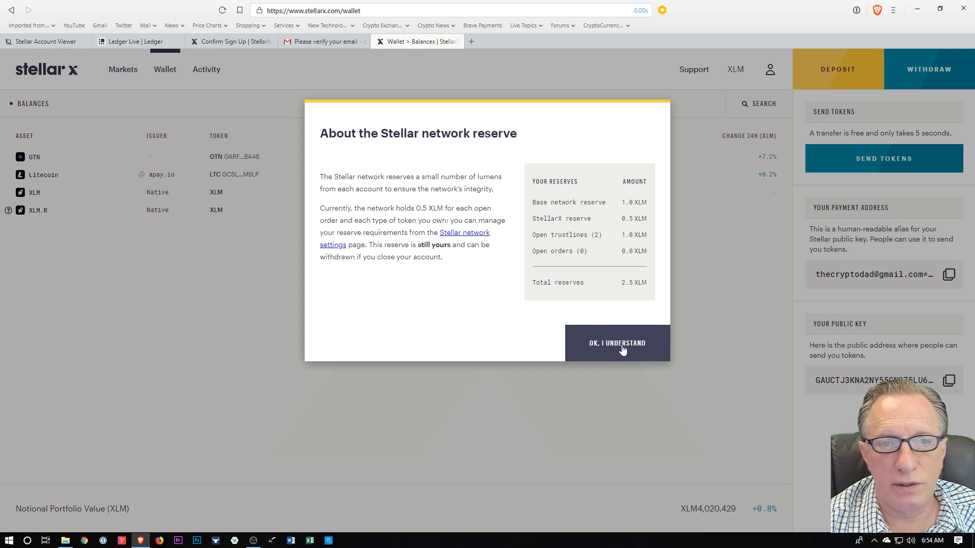
click(617, 343)
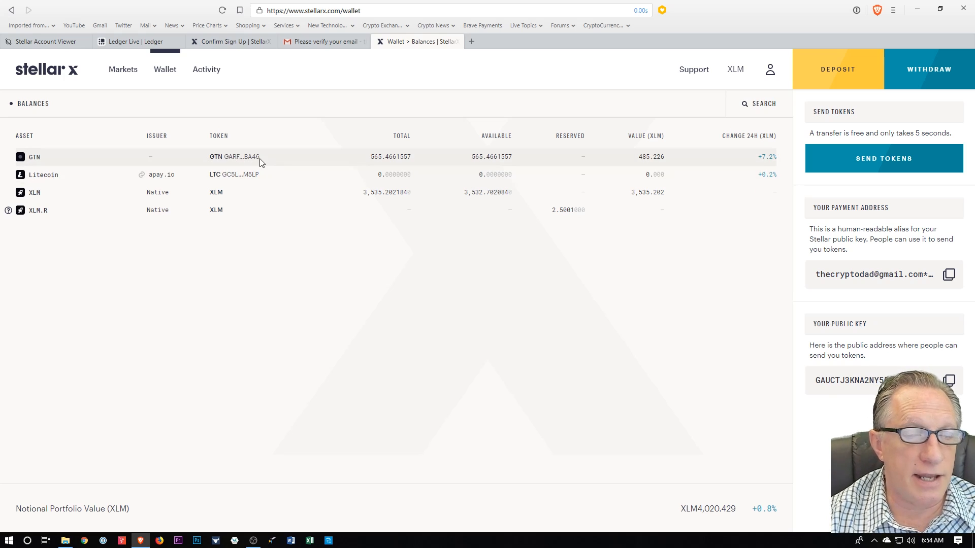
mouse_move(277, 171)
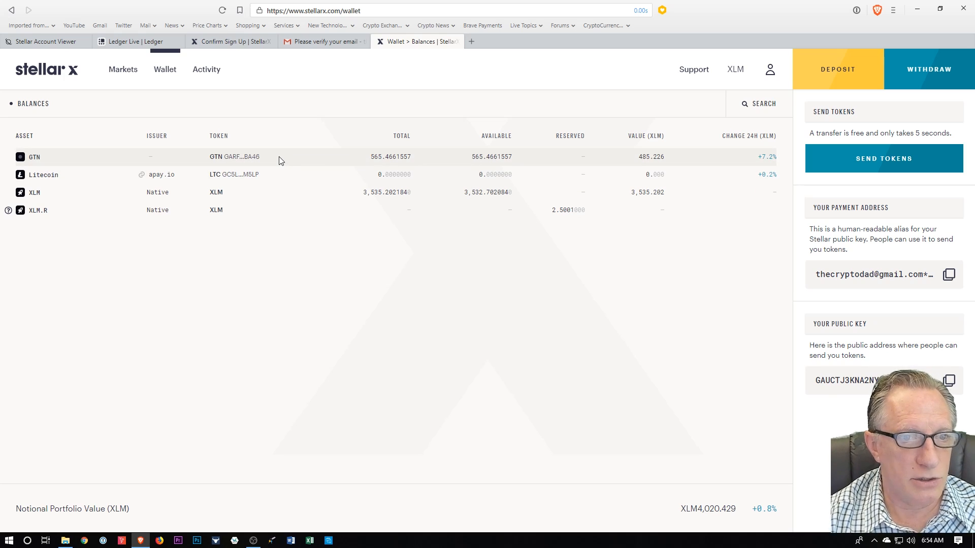
mouse_move(367, 203)
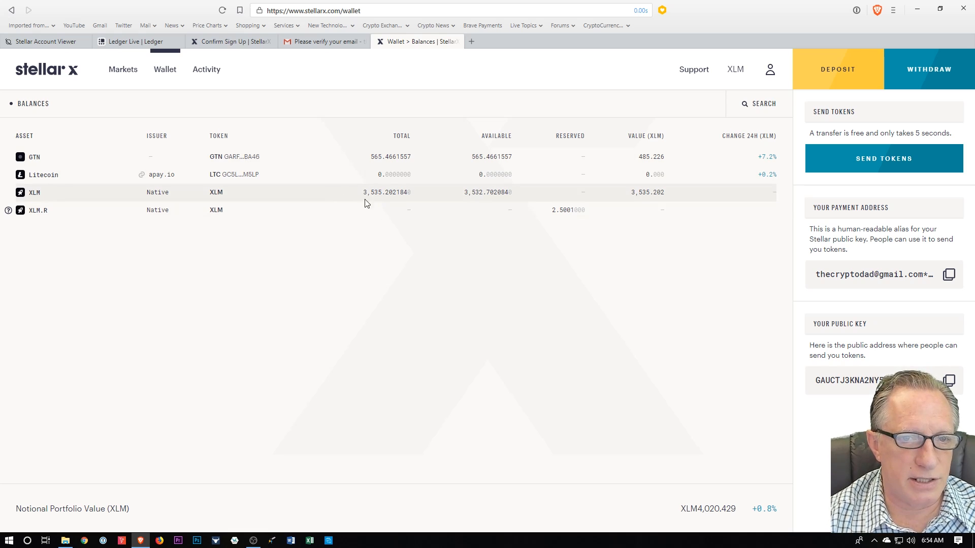
mouse_move(389, 162)
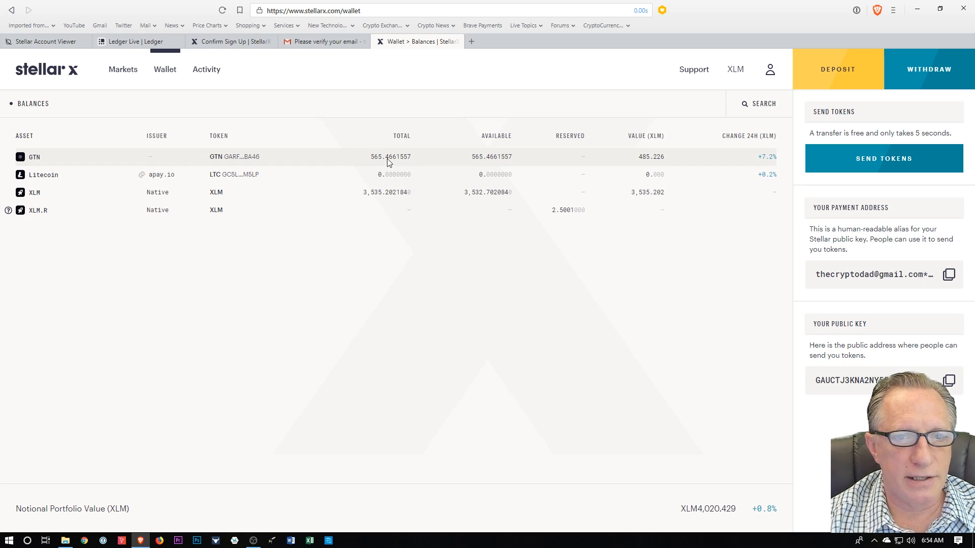
mouse_move(340, 186)
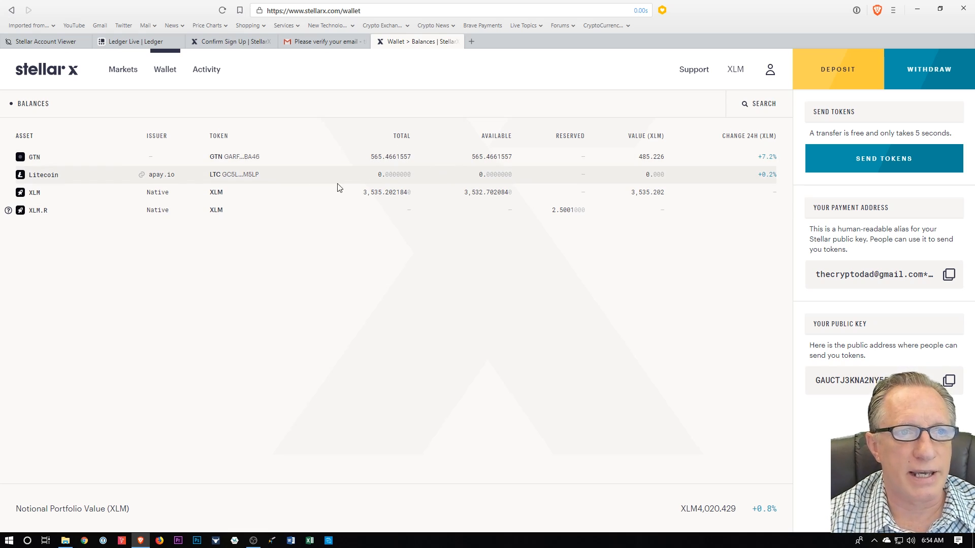
click(123, 69)
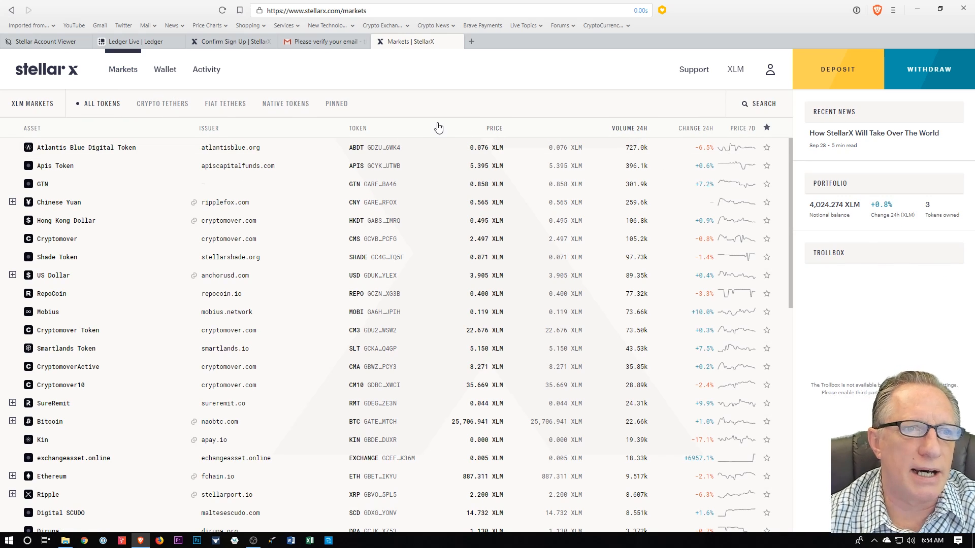
mouse_move(182, 192)
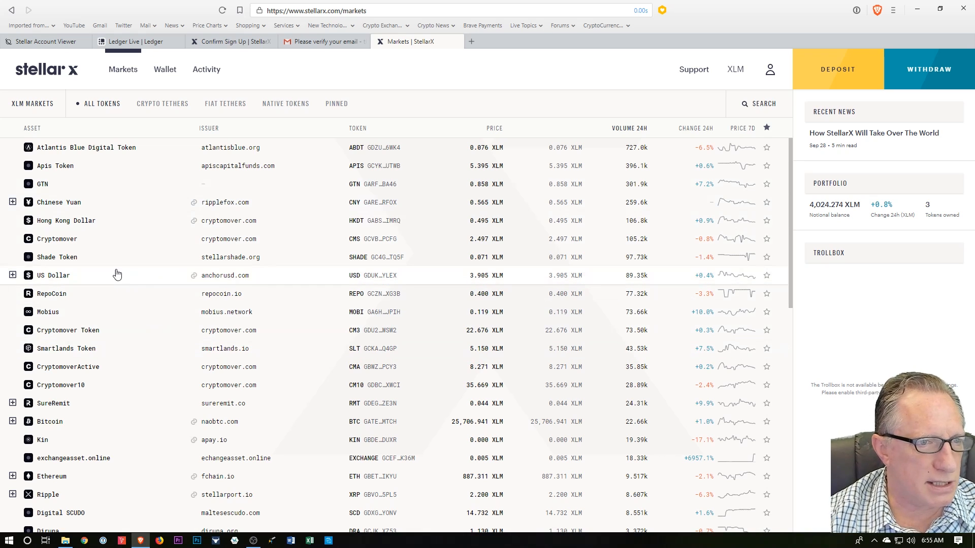
mouse_move(61, 320)
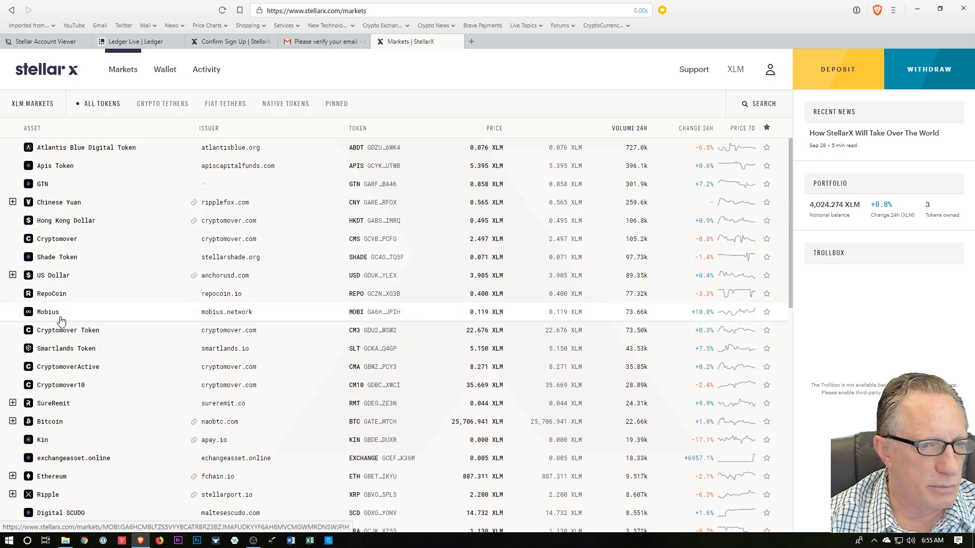
Open the Mobius market and start entering a buy quantity (200).
click(48, 312)
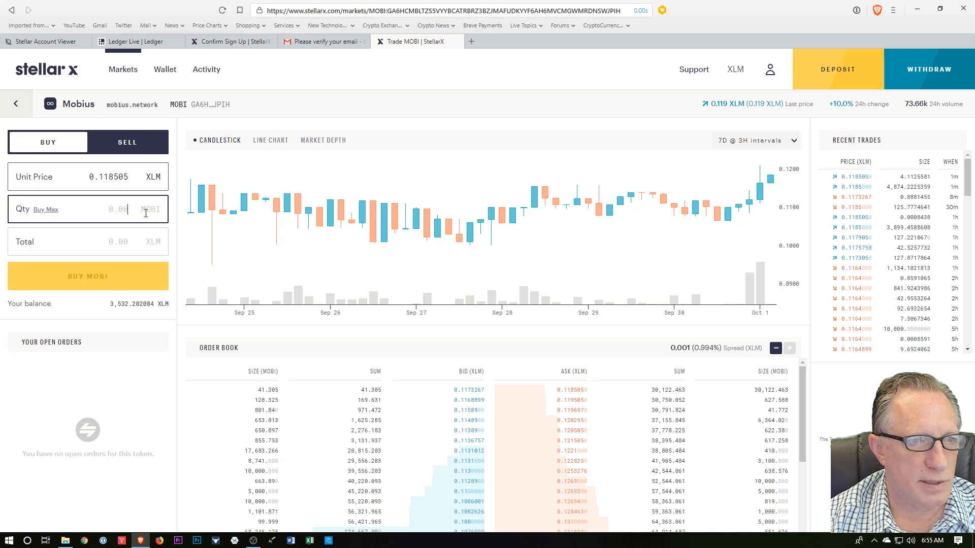
text(2000)
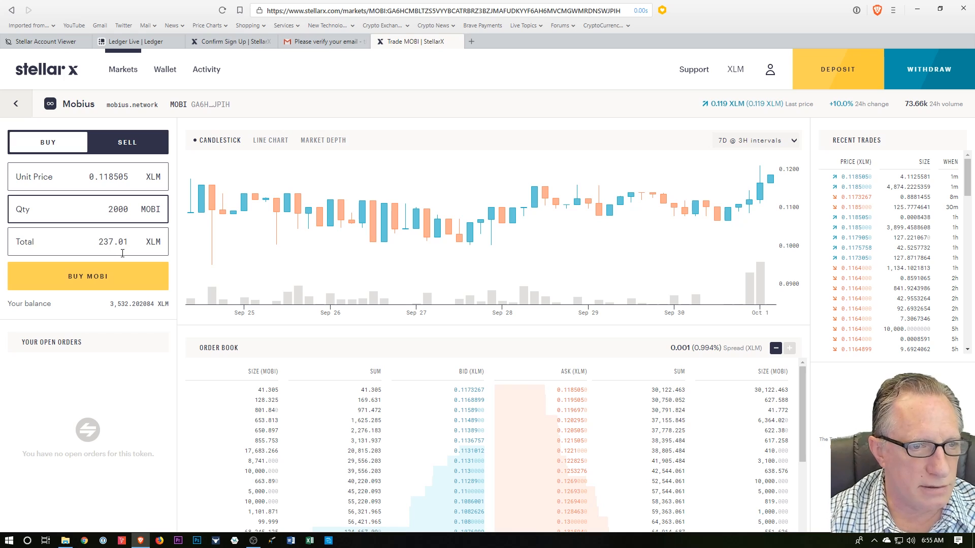
Fill the buy form with 1,000 MOBI, totalling roughly 117.33 XLM.
text(20)
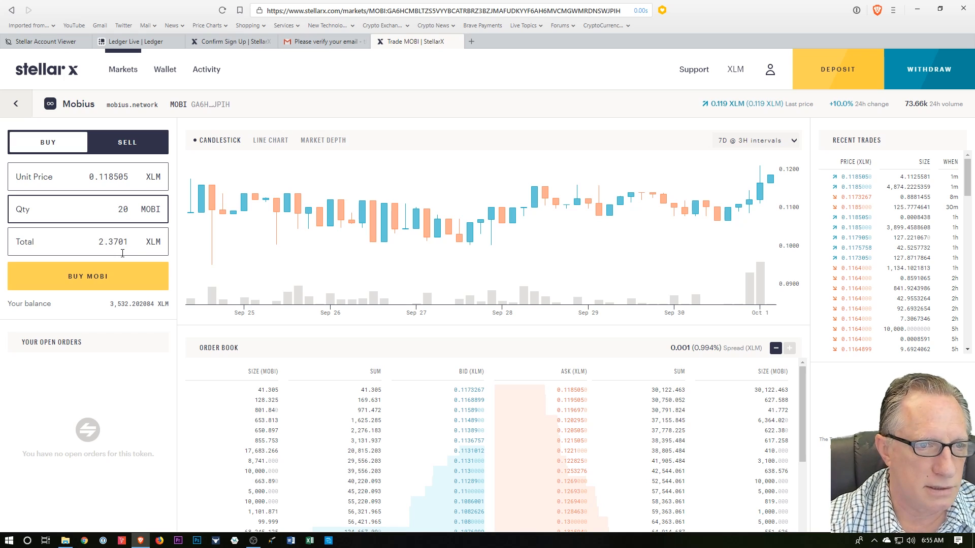
text(1000)
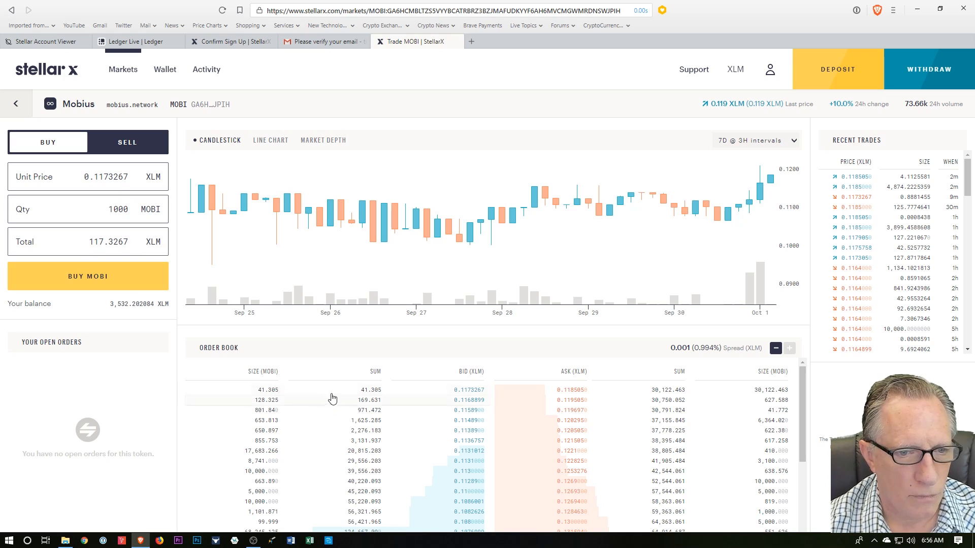
mouse_move(377, 393)
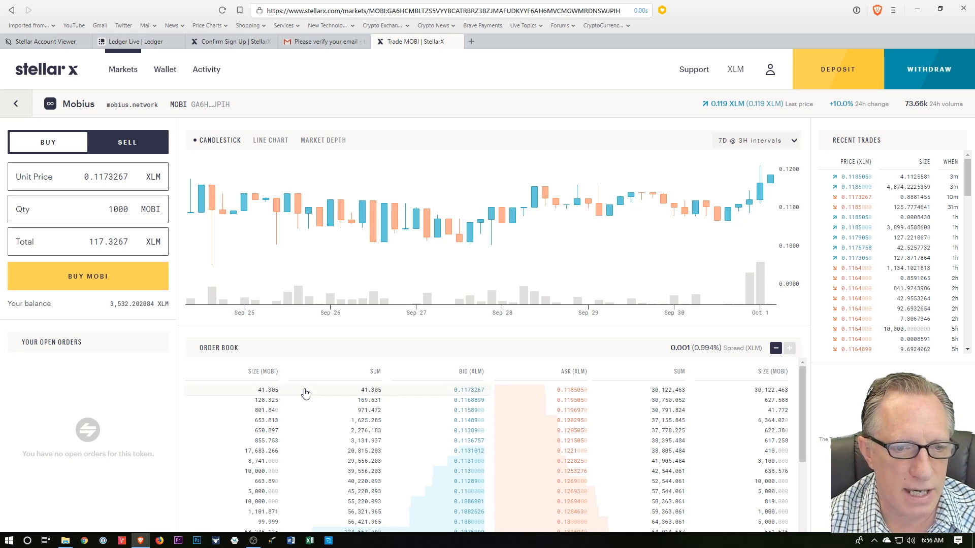
mouse_move(280, 394)
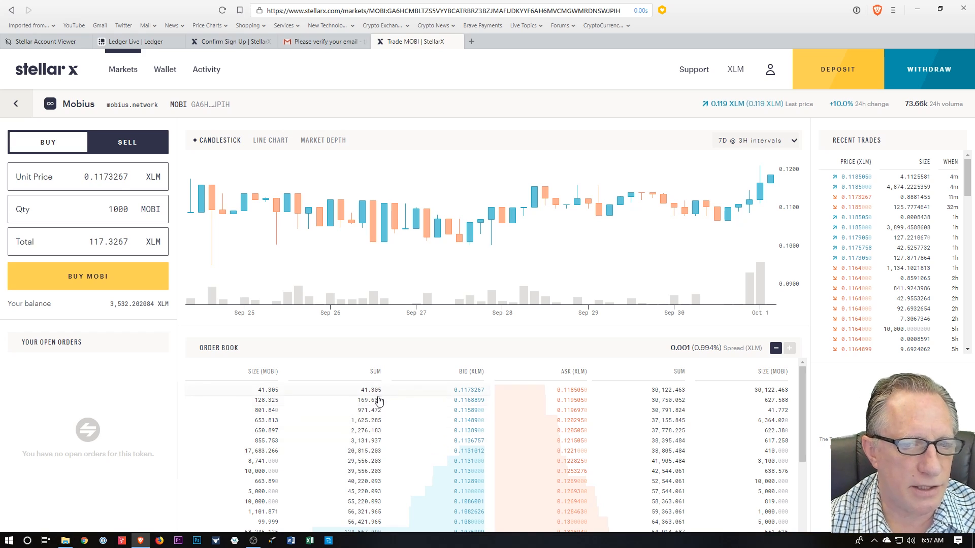
mouse_move(379, 393)
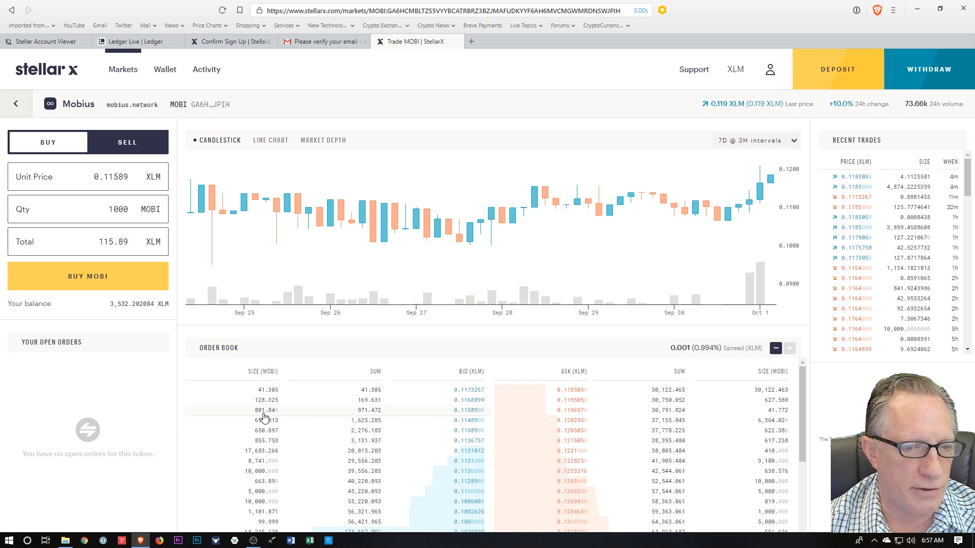
mouse_move(263, 411)
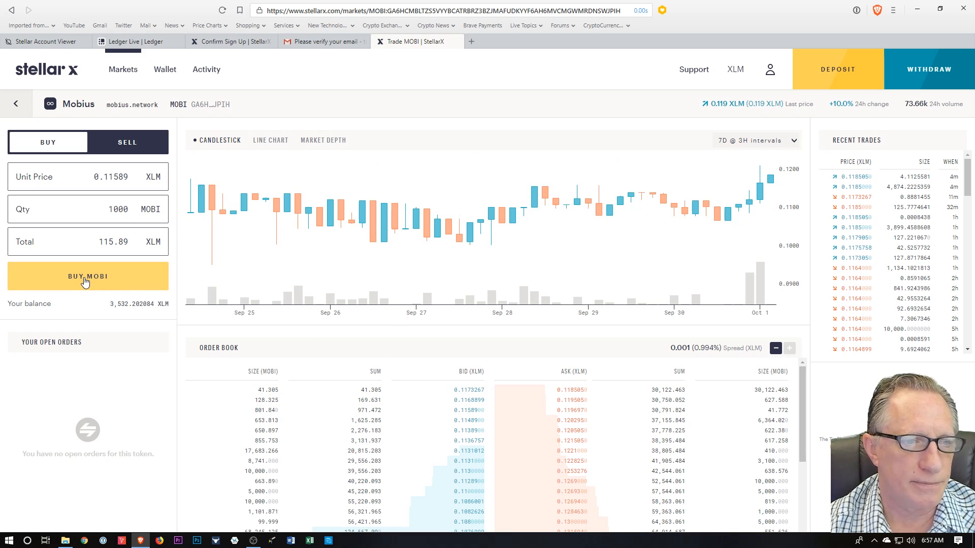
Submit the 1,000 MOBI buy order and sign the transaction adding the Mobius trustline.
click(88, 276)
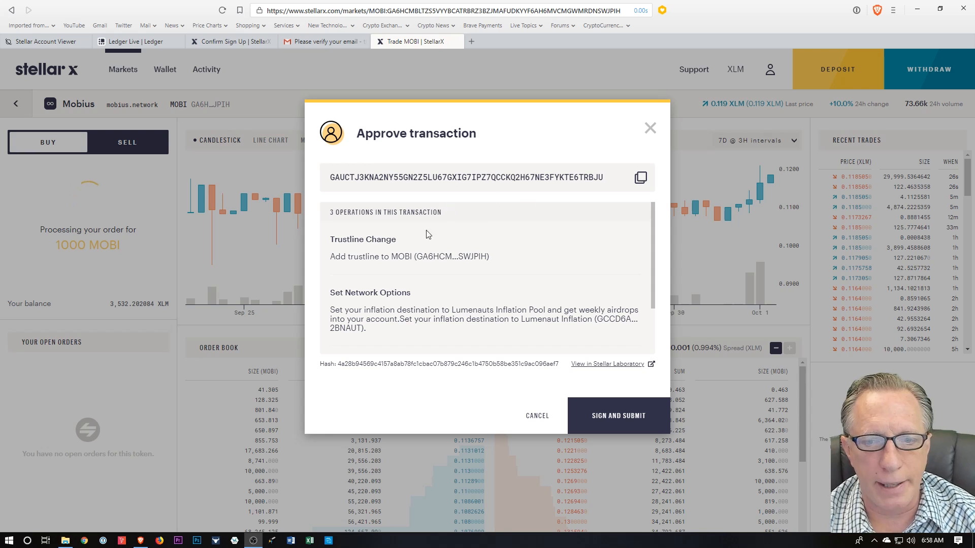
click(618, 415)
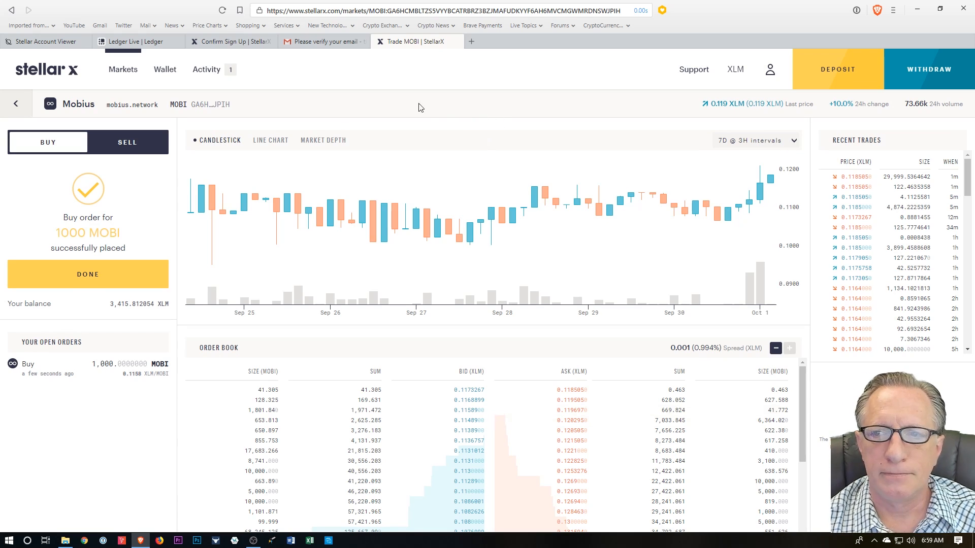
Open Activity to see the 1,000 MOBI buy as the only open order, 0% filled.
click(205, 70)
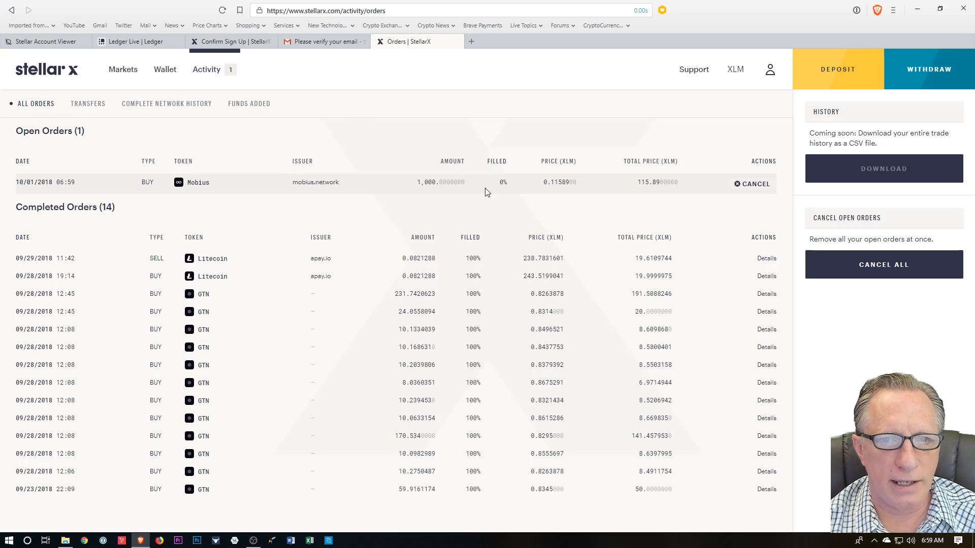
mouse_move(458, 193)
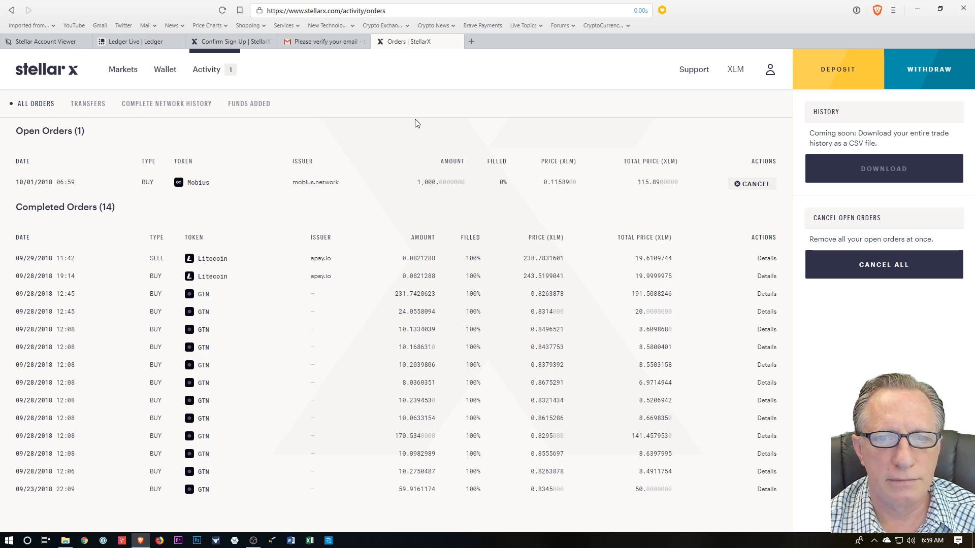
mouse_move(352, 133)
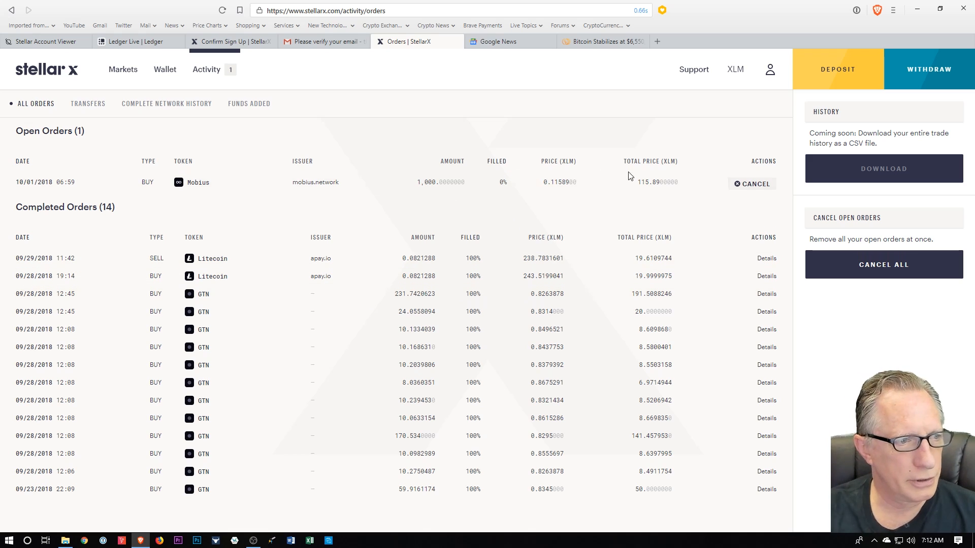
mouse_move(623, 201)
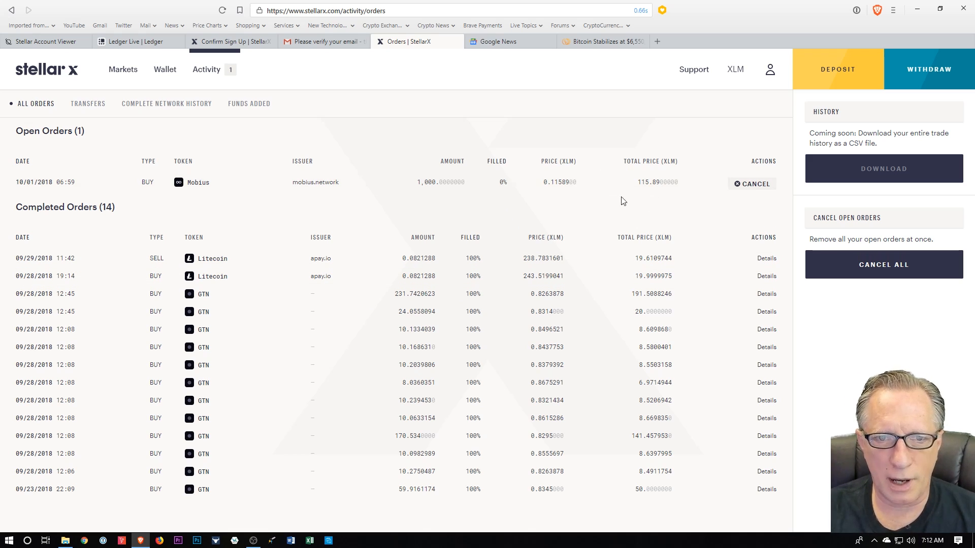
mouse_move(476, 212)
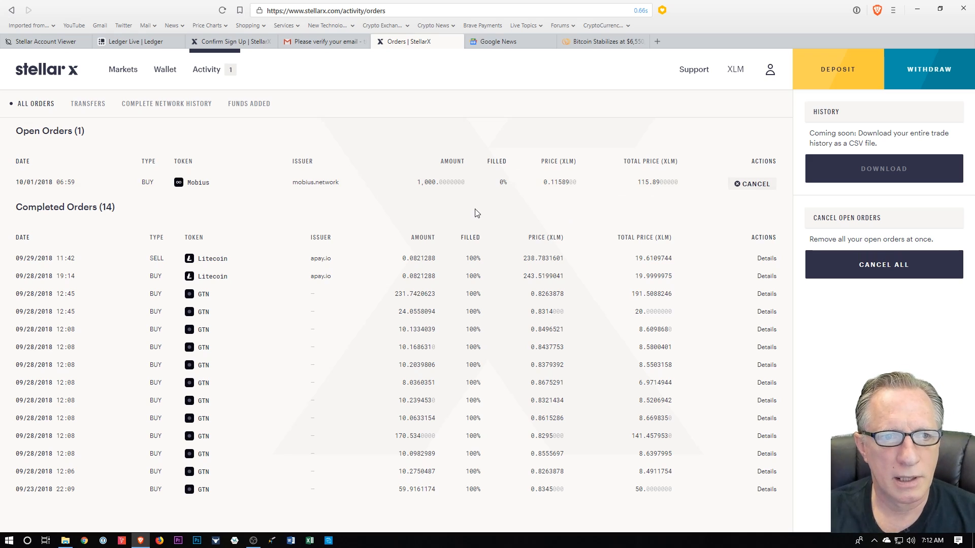
mouse_move(536, 225)
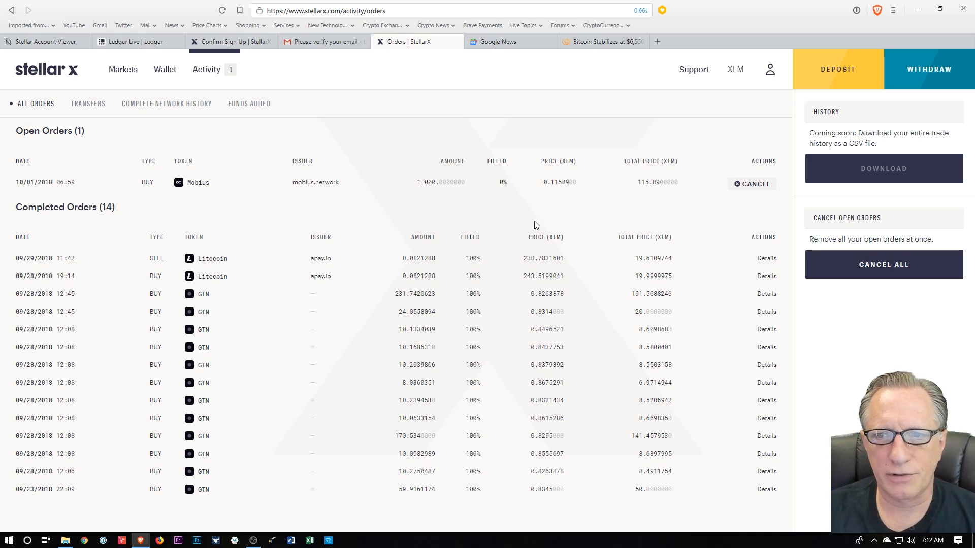
mouse_move(550, 219)
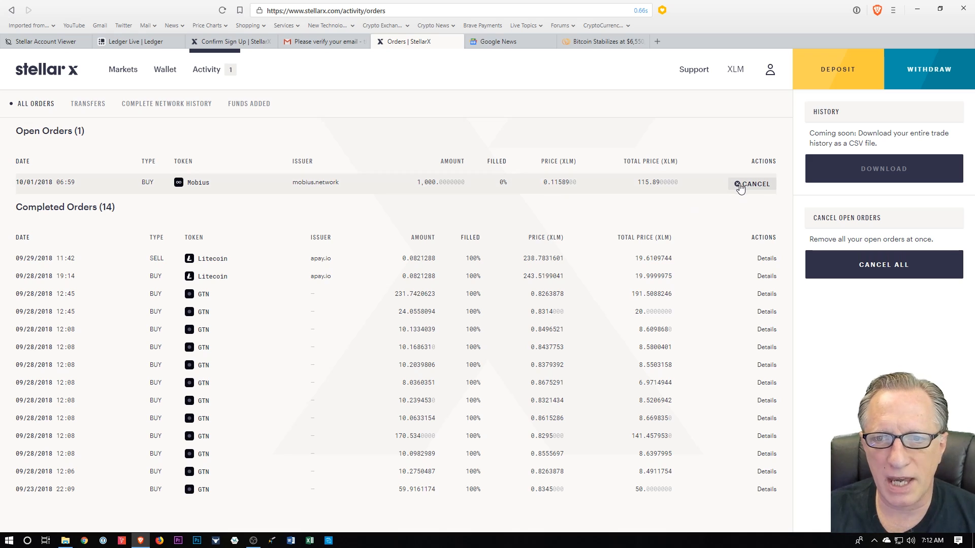
Cancel and sign off the open 1000 MOBI buy order, then return to Markets.
click(752, 184)
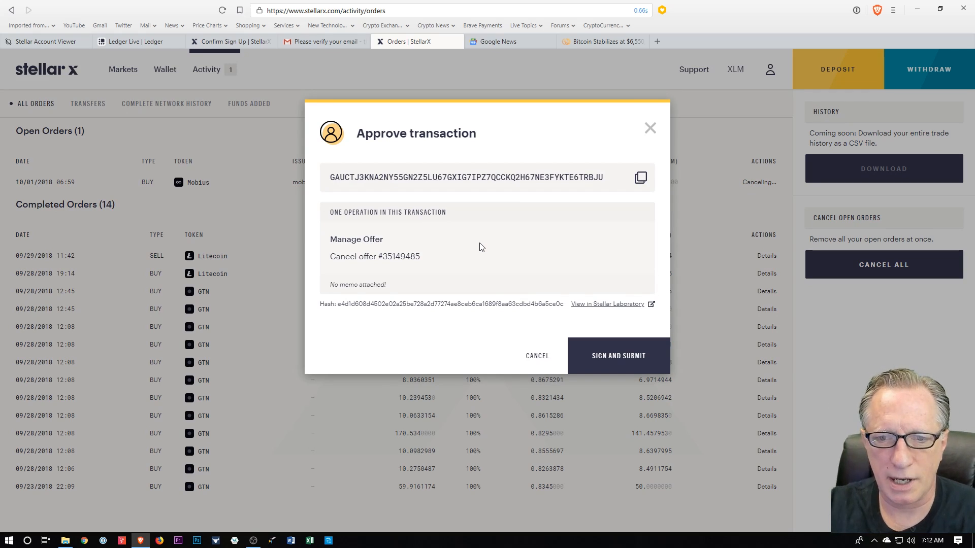
click(619, 356)
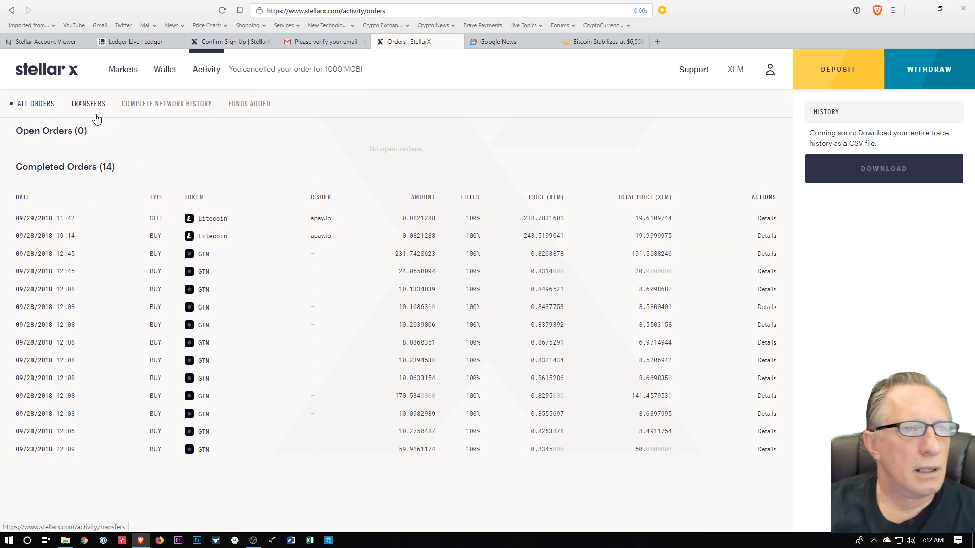
click(122, 70)
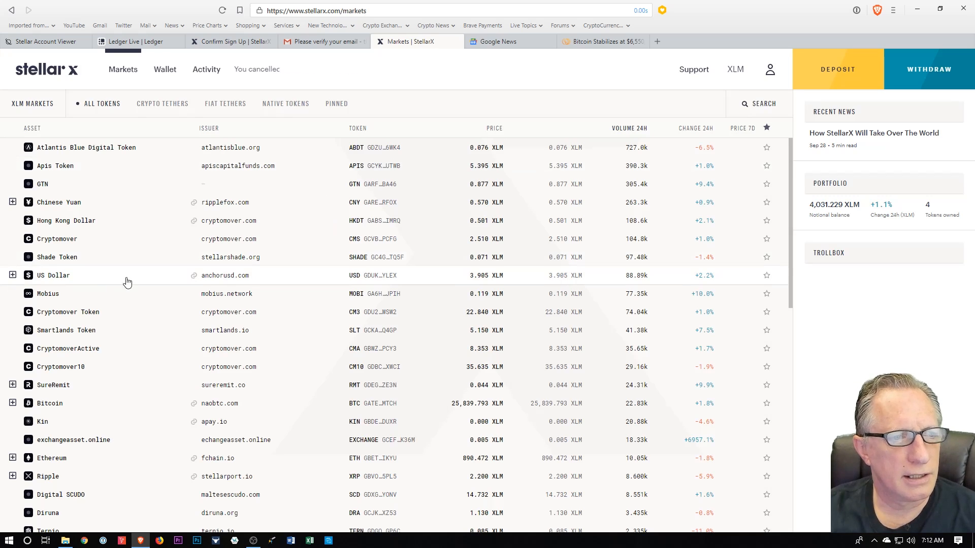
On the Mobius market, enter a buy of 1000 MOBI totalling 119.505 XLM.
click(48, 293)
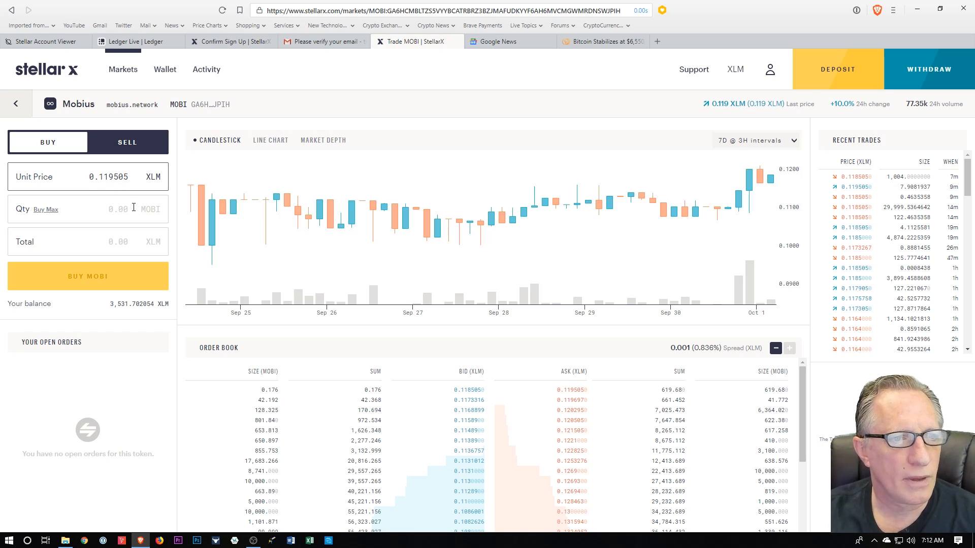
click(45, 209)
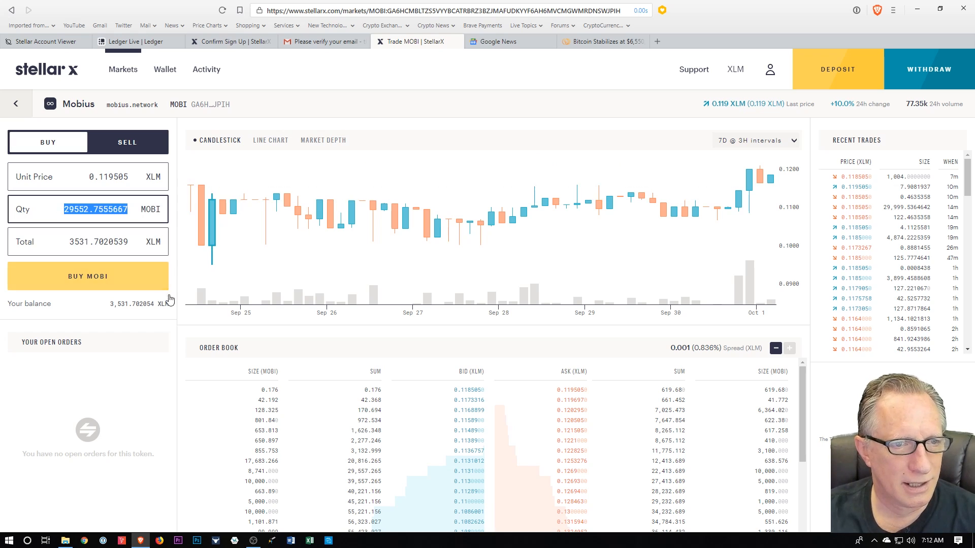
text(1000)
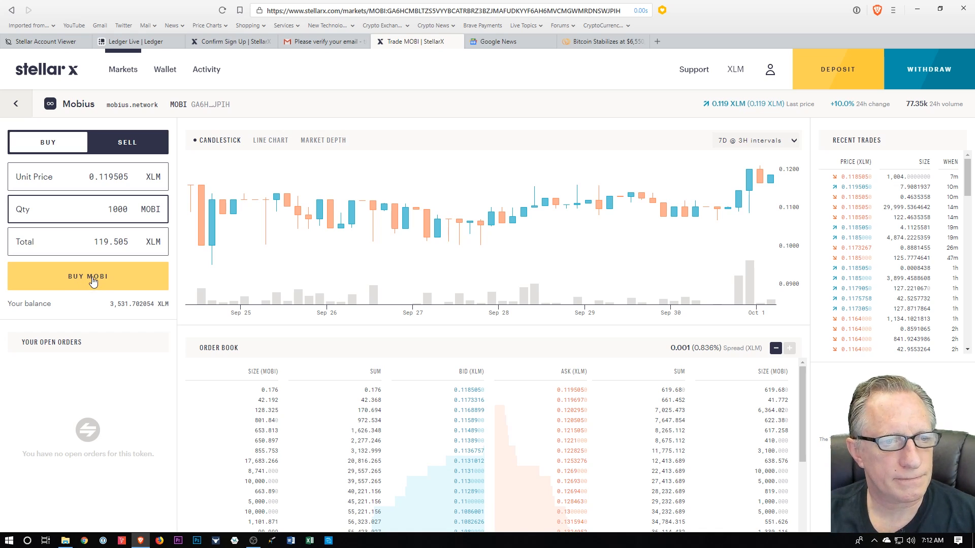
click(88, 277)
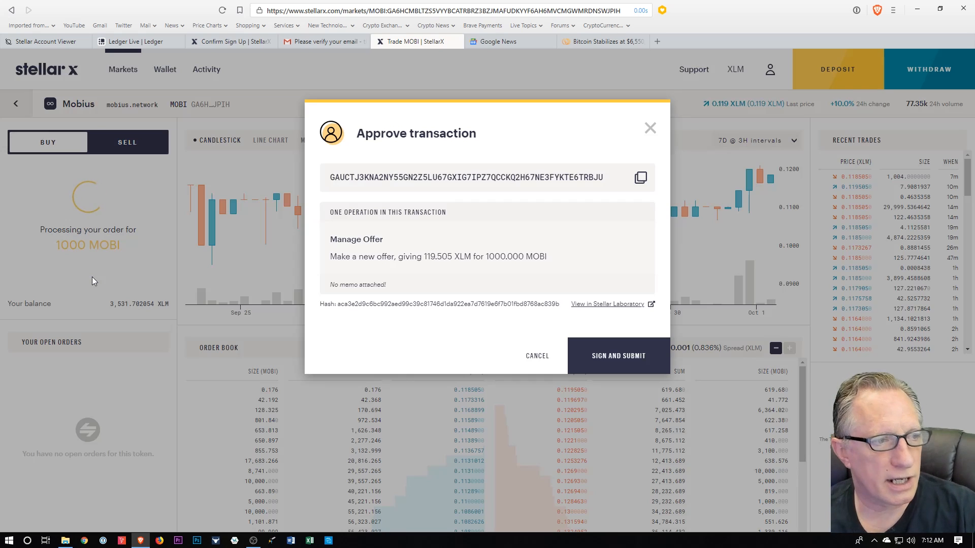
Sign and submit the new 1000 MOBI buy, partly filling 619.68 MOBI.
click(618, 356)
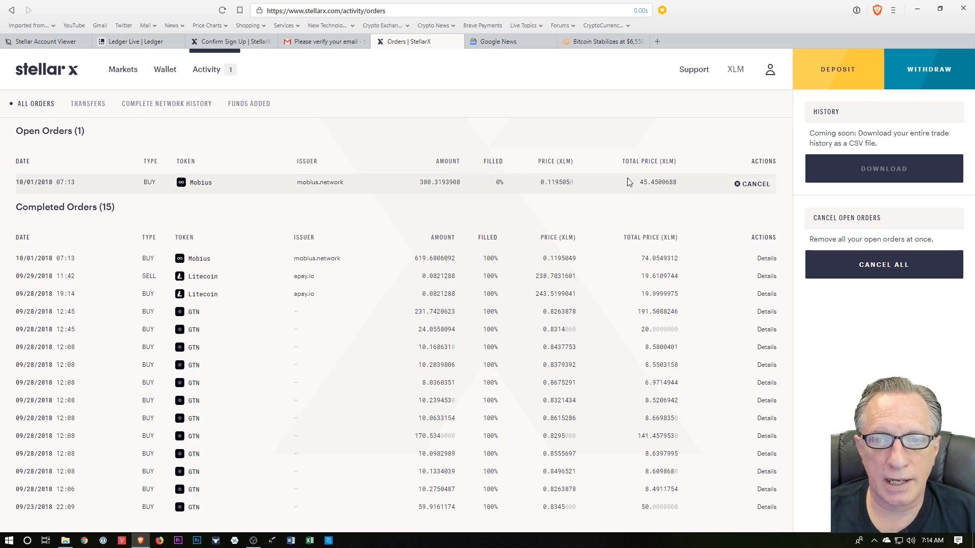
mouse_move(308, 207)
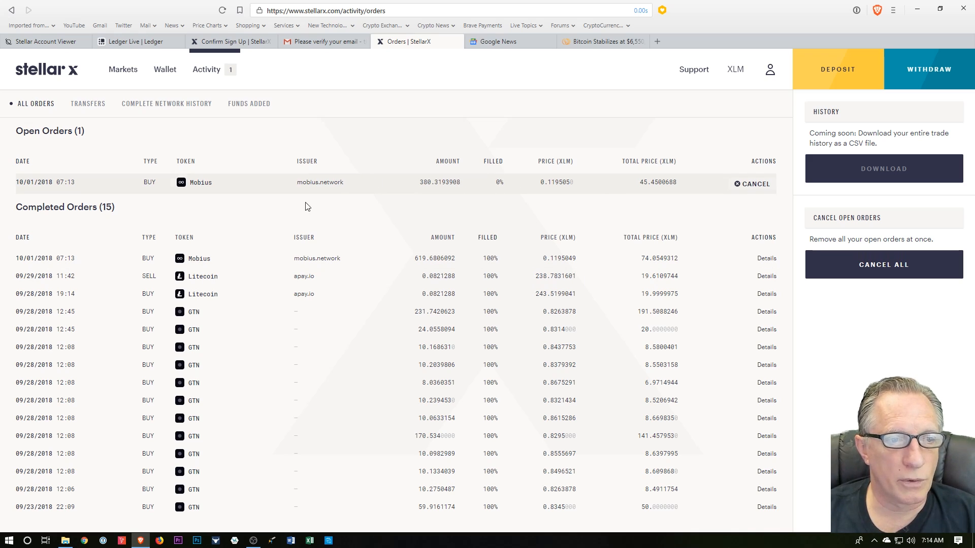
mouse_move(387, 157)
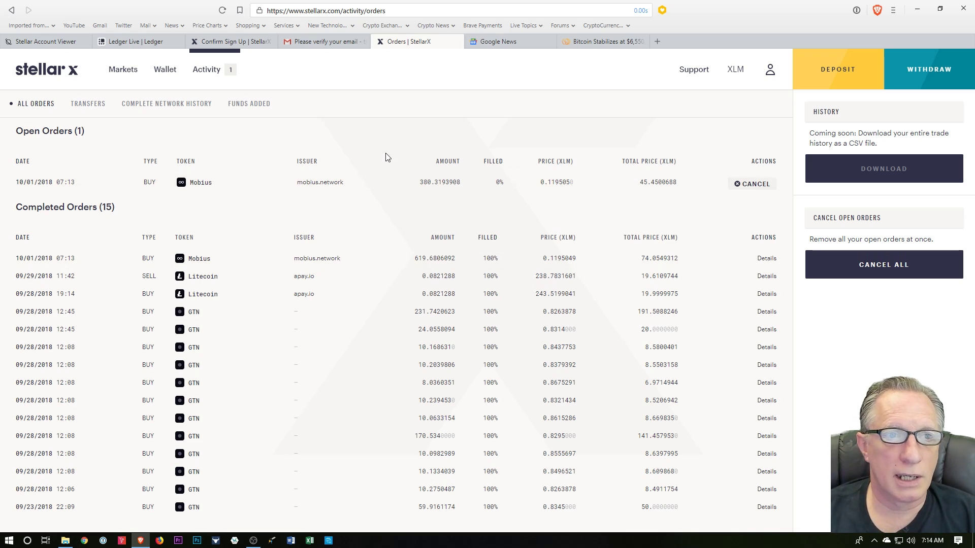
click(165, 69)
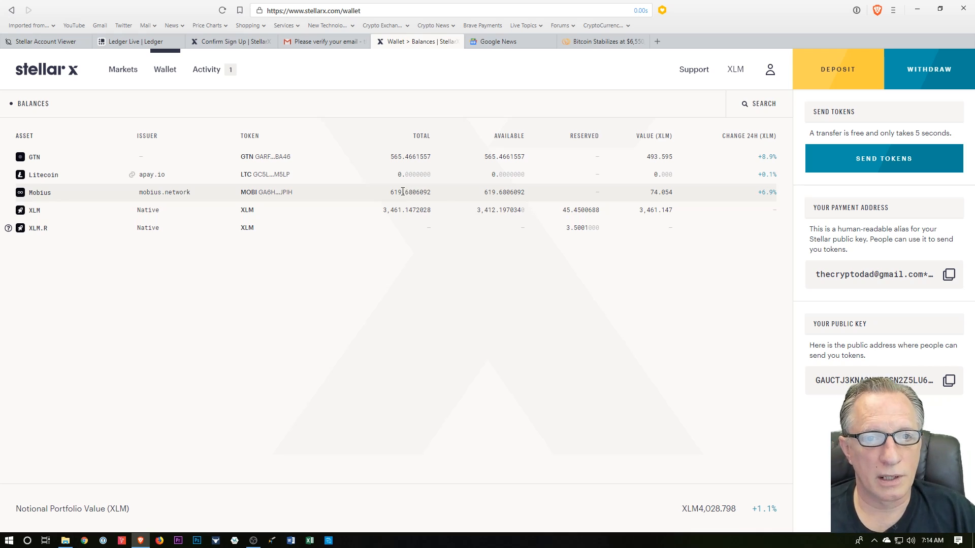
mouse_move(419, 197)
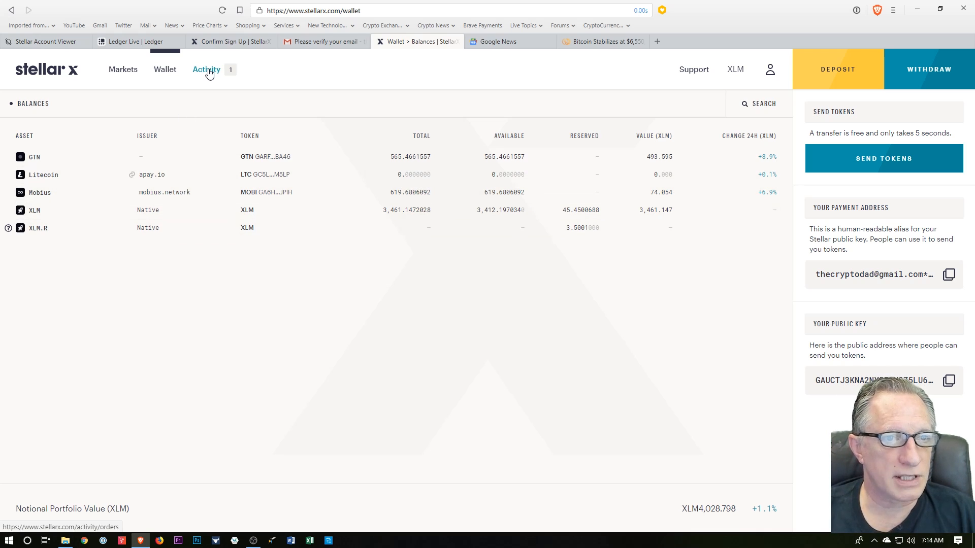
click(205, 69)
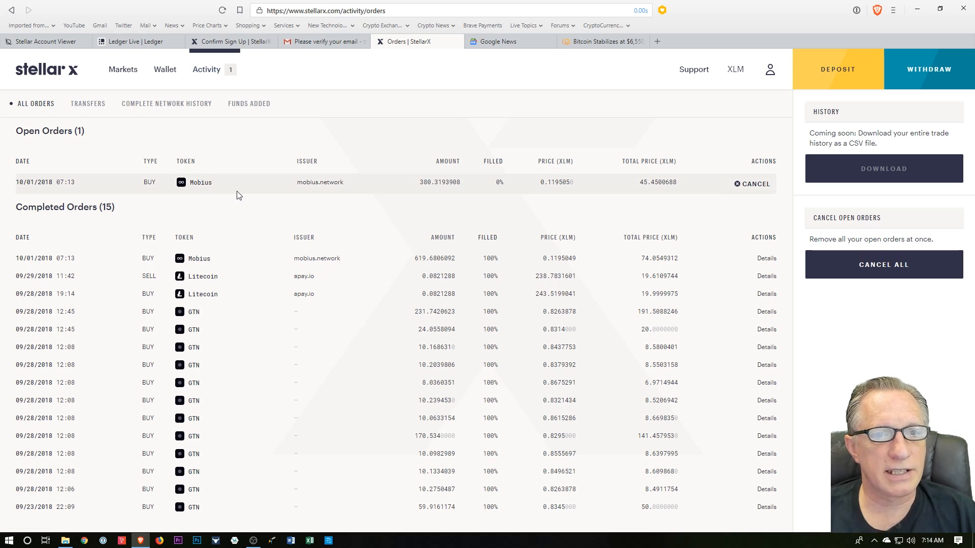
mouse_move(469, 198)
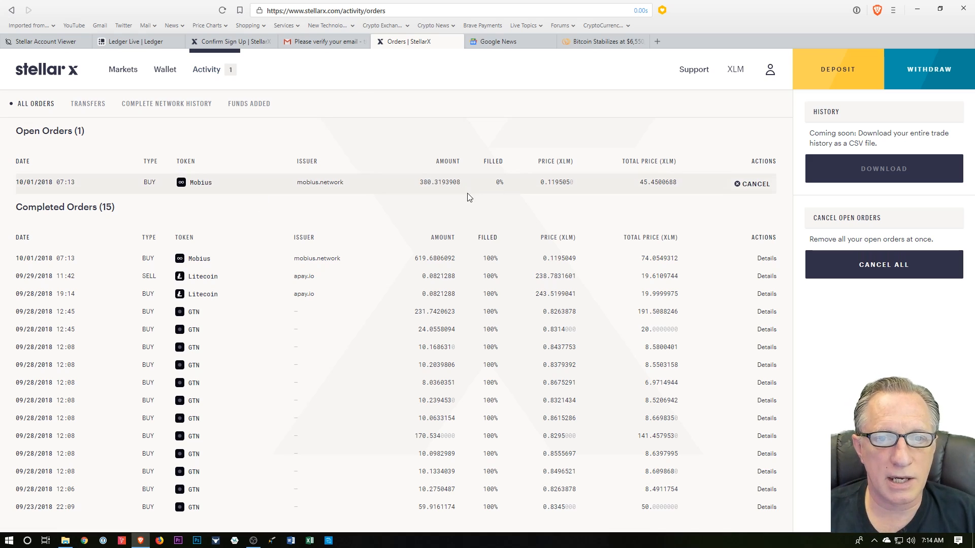
mouse_move(643, 196)
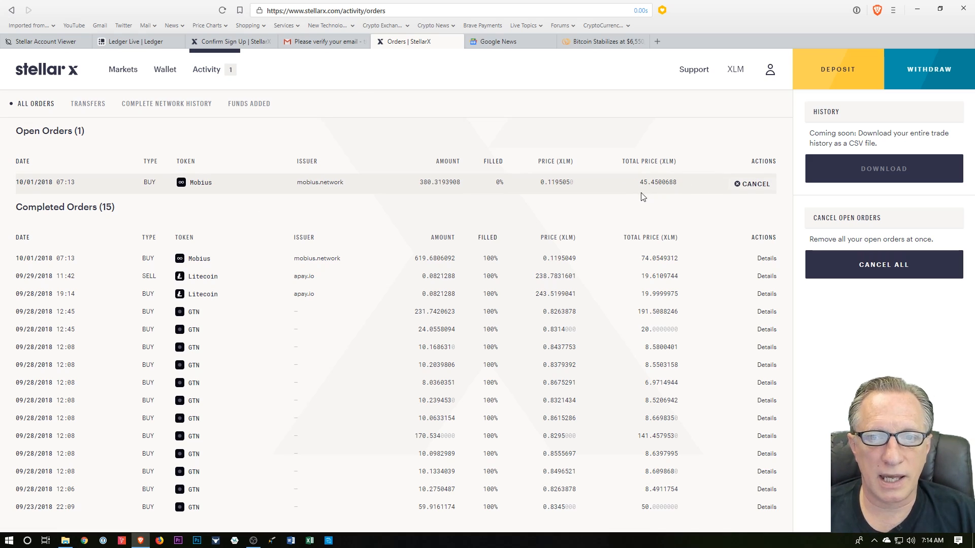
mouse_move(560, 204)
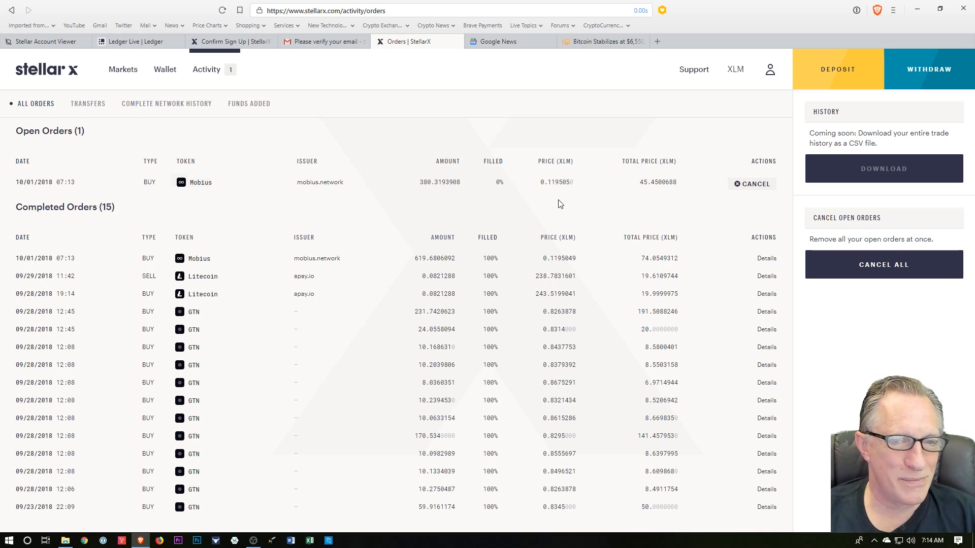
click(752, 184)
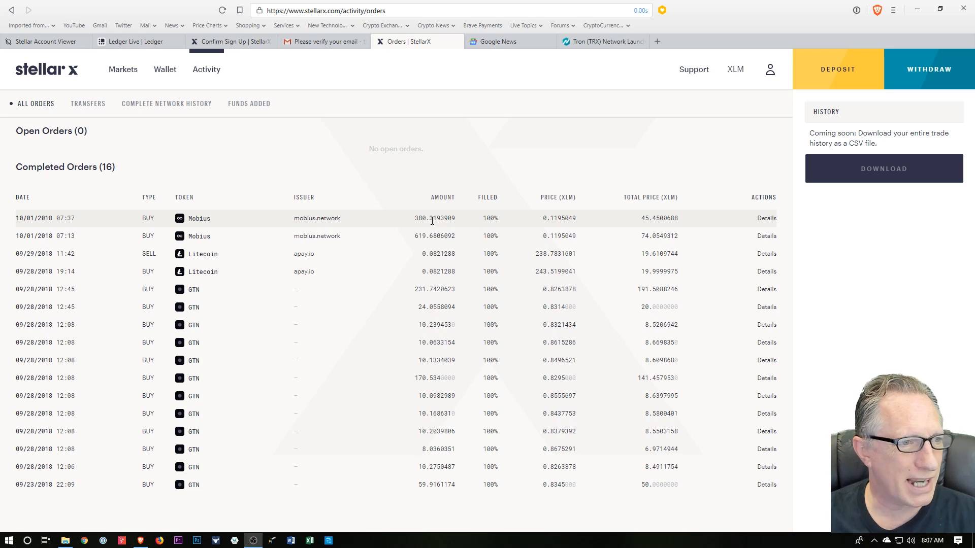
mouse_move(505, 229)
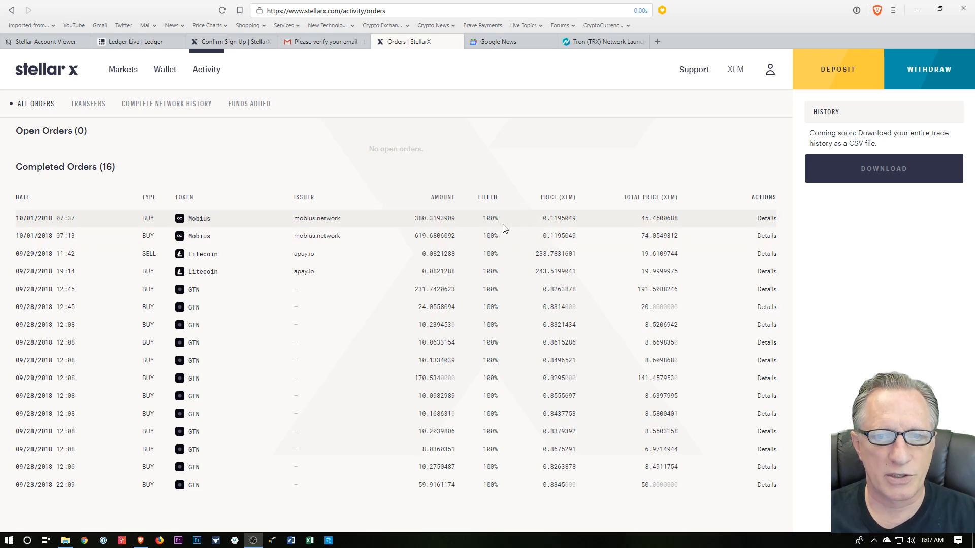
mouse_move(480, 225)
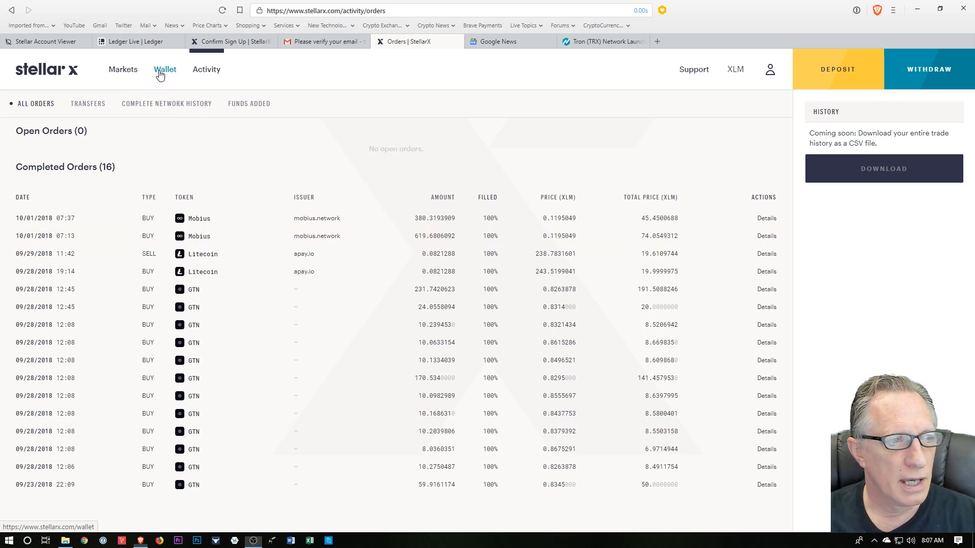
Open Wallet to see the 1,000 MOBI and about 3,415.7 XLM balances.
click(165, 70)
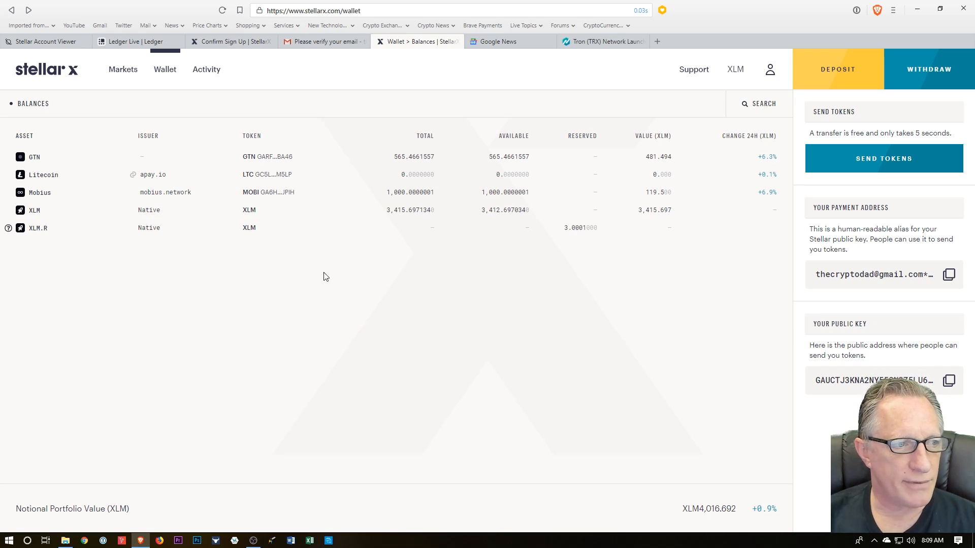
mouse_move(378, 256)
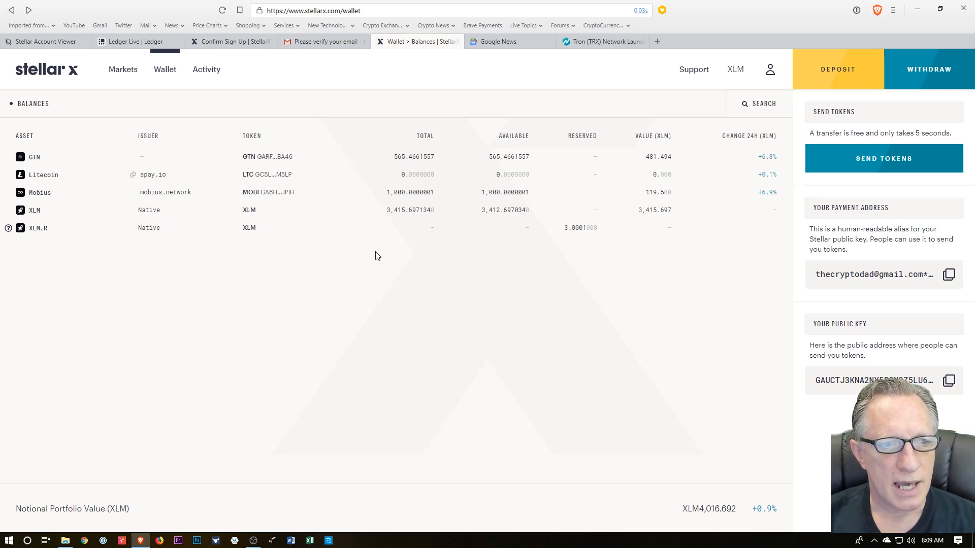